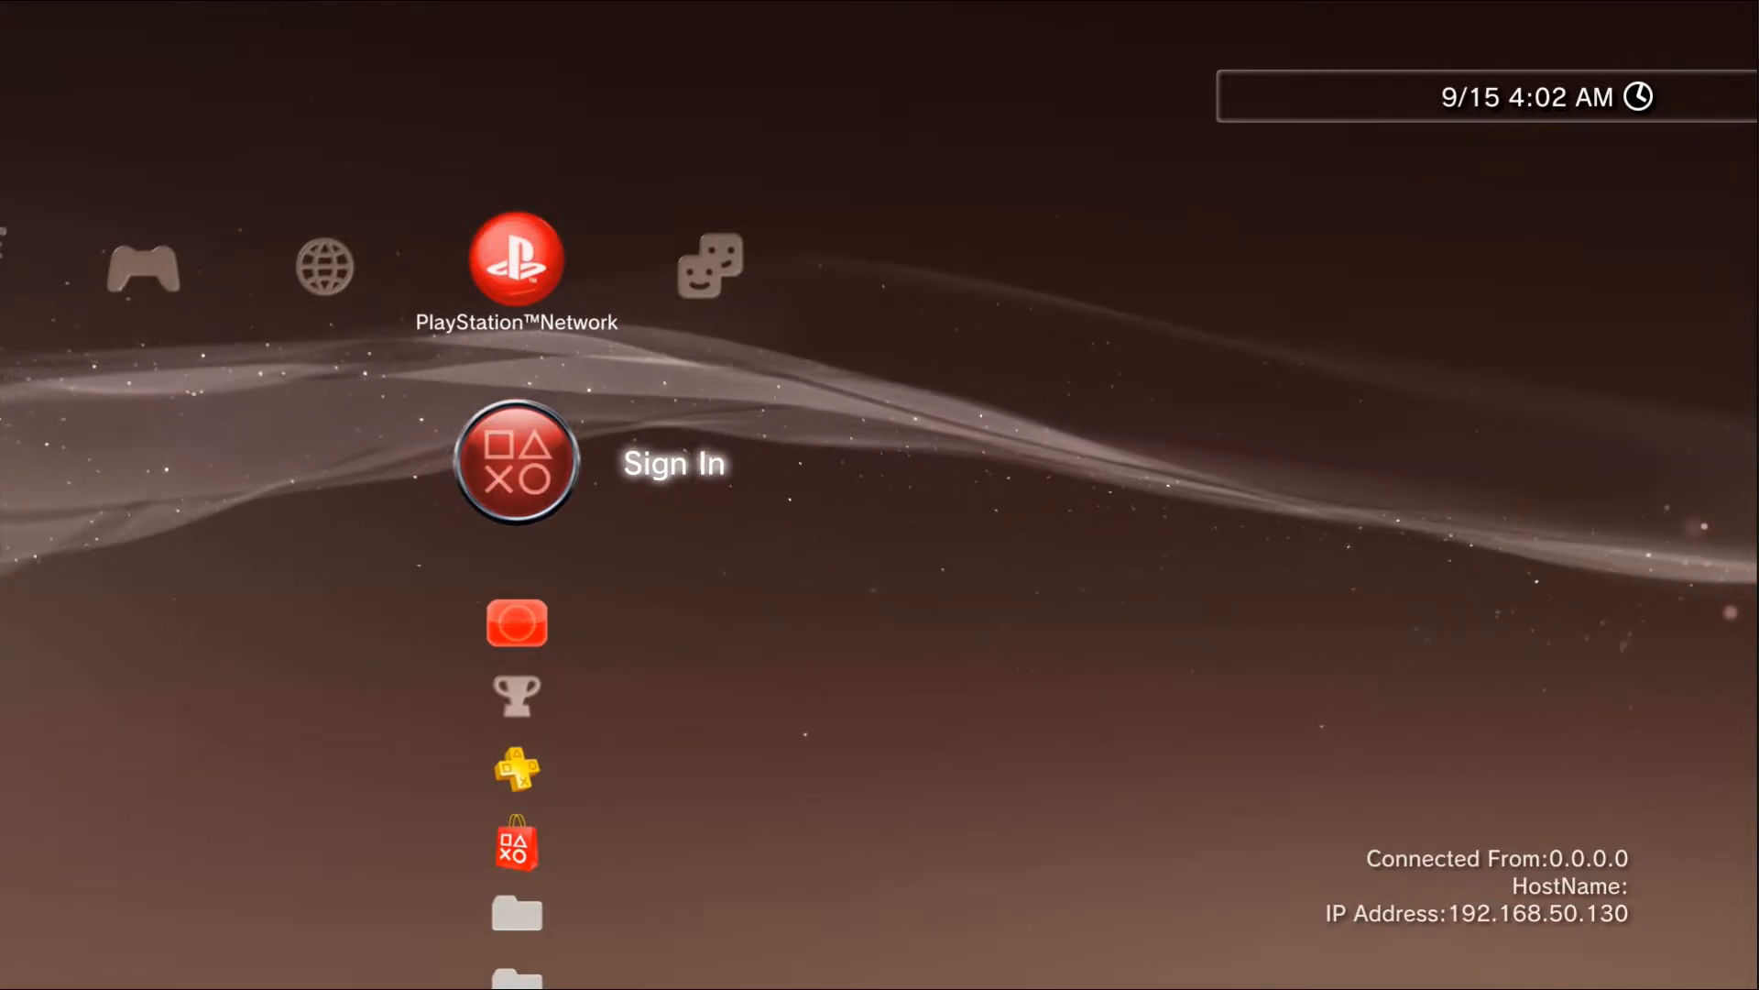
Step: Attempt PSN sign-in and dismiss the resulting 8002A224 error
scroll(down, 3)
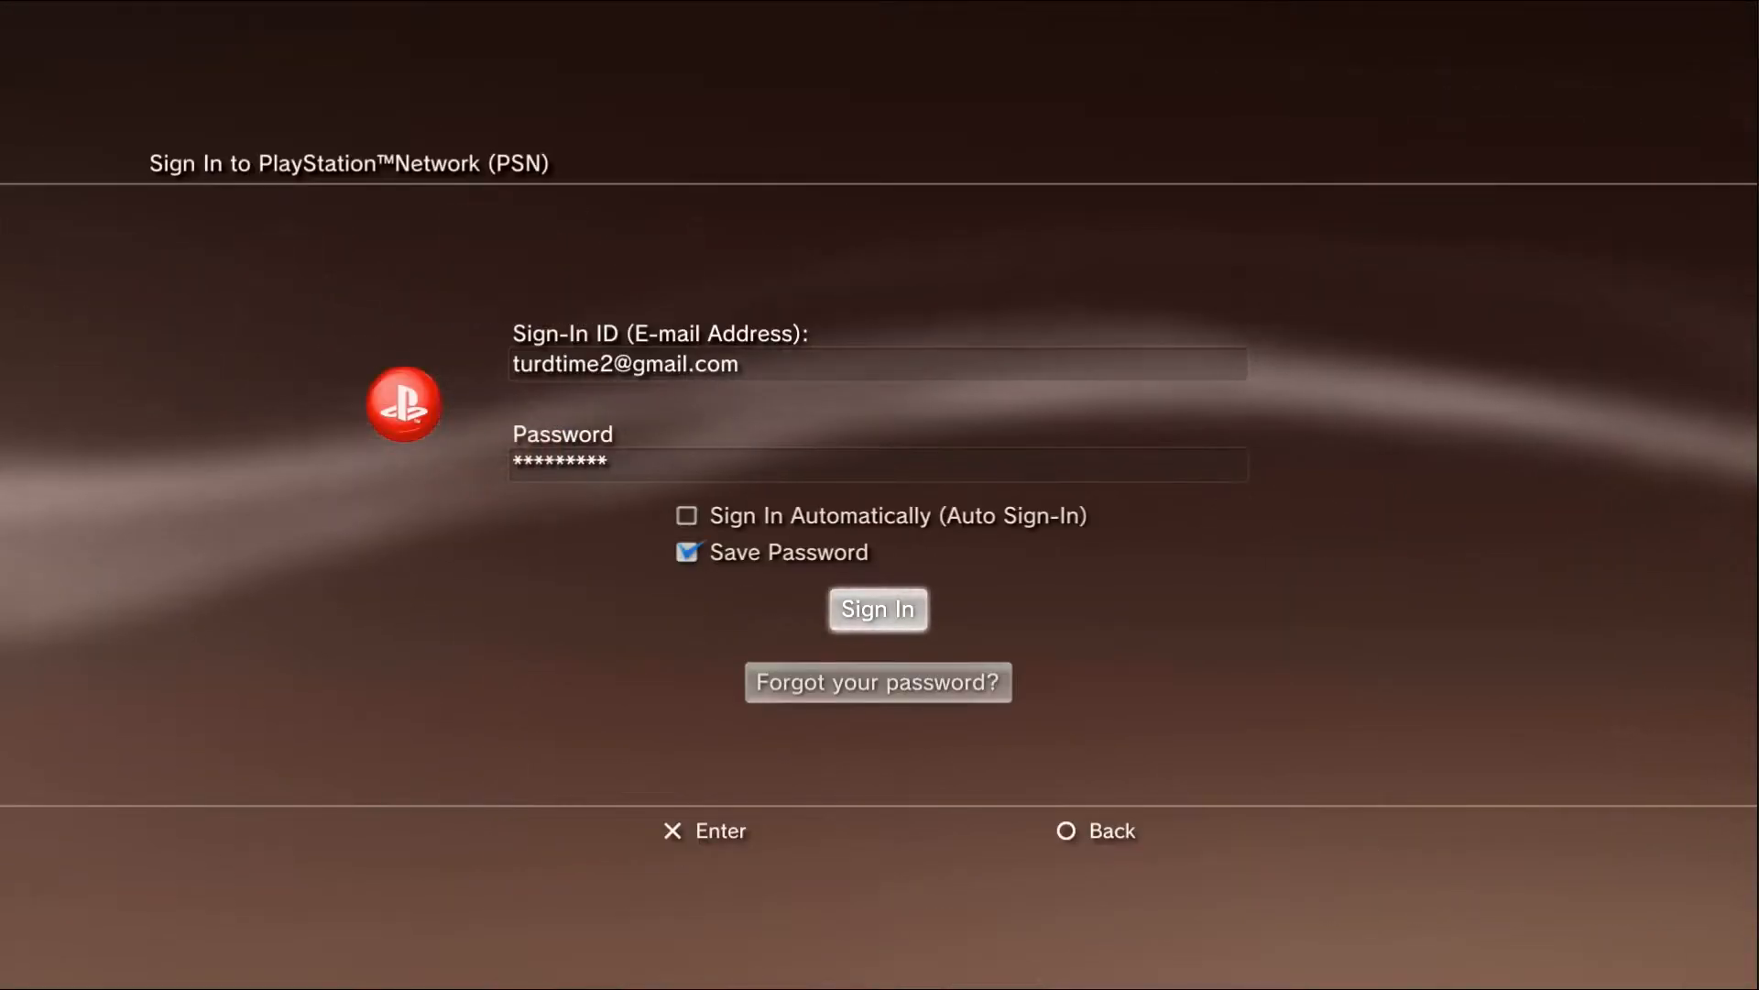
click(878, 608)
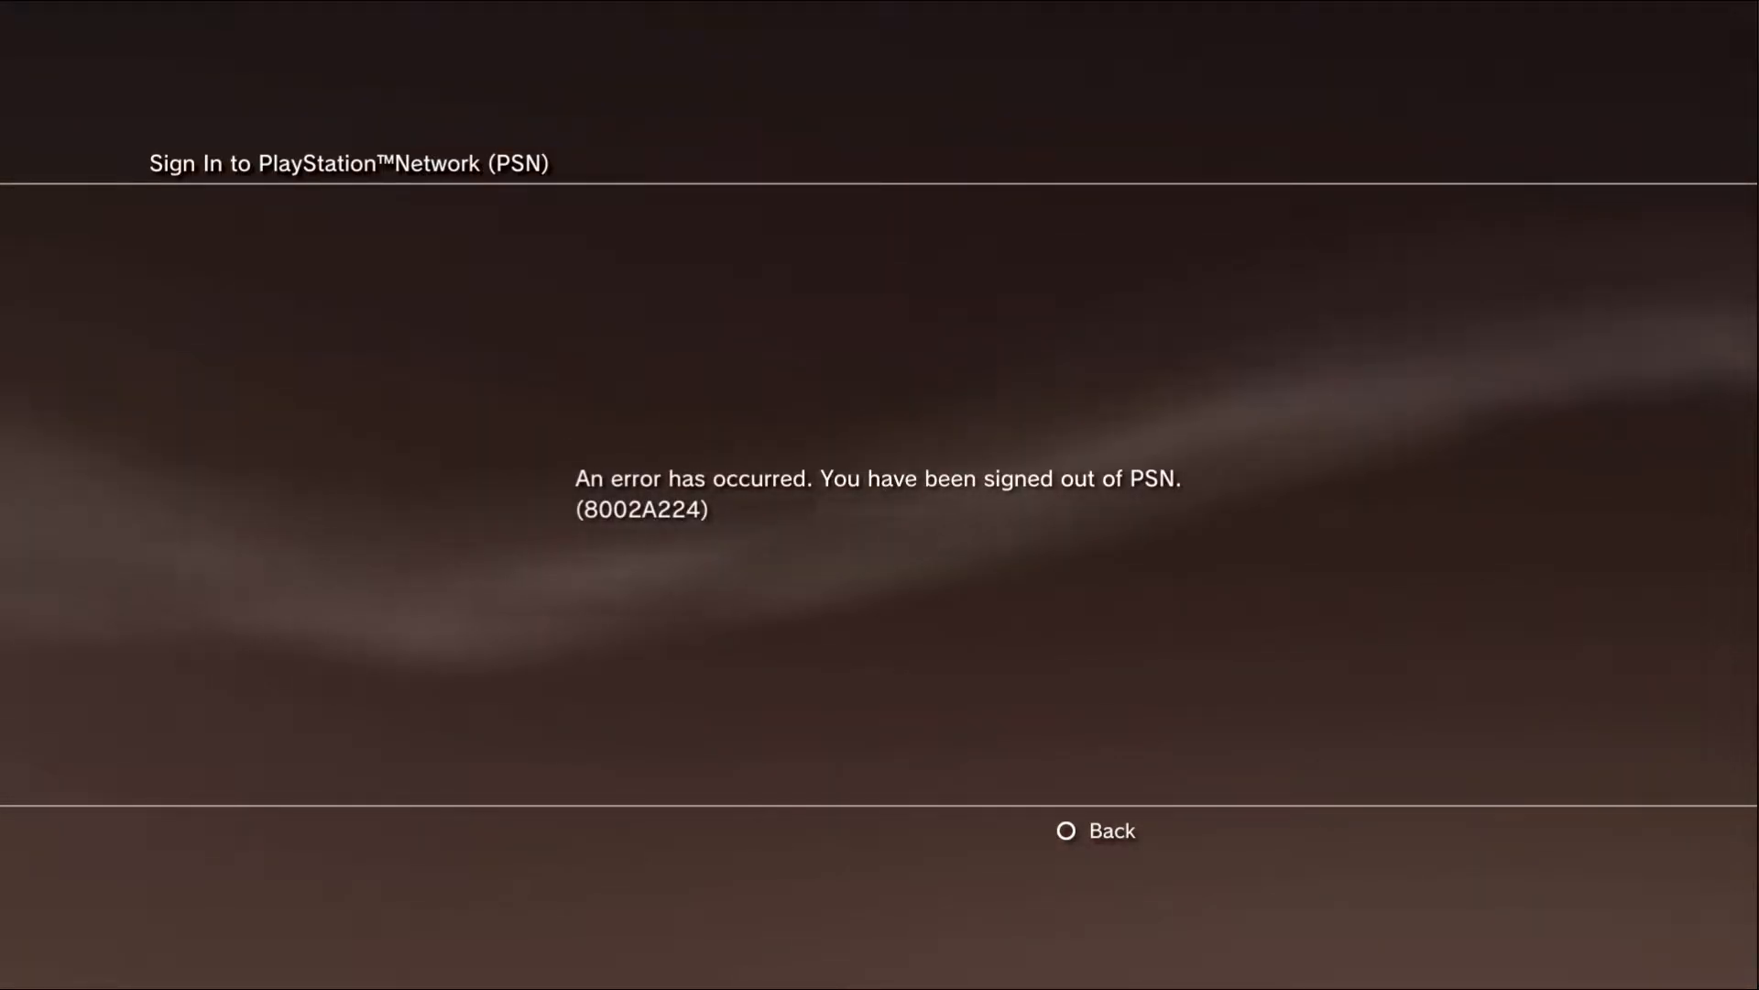
click(1094, 830)
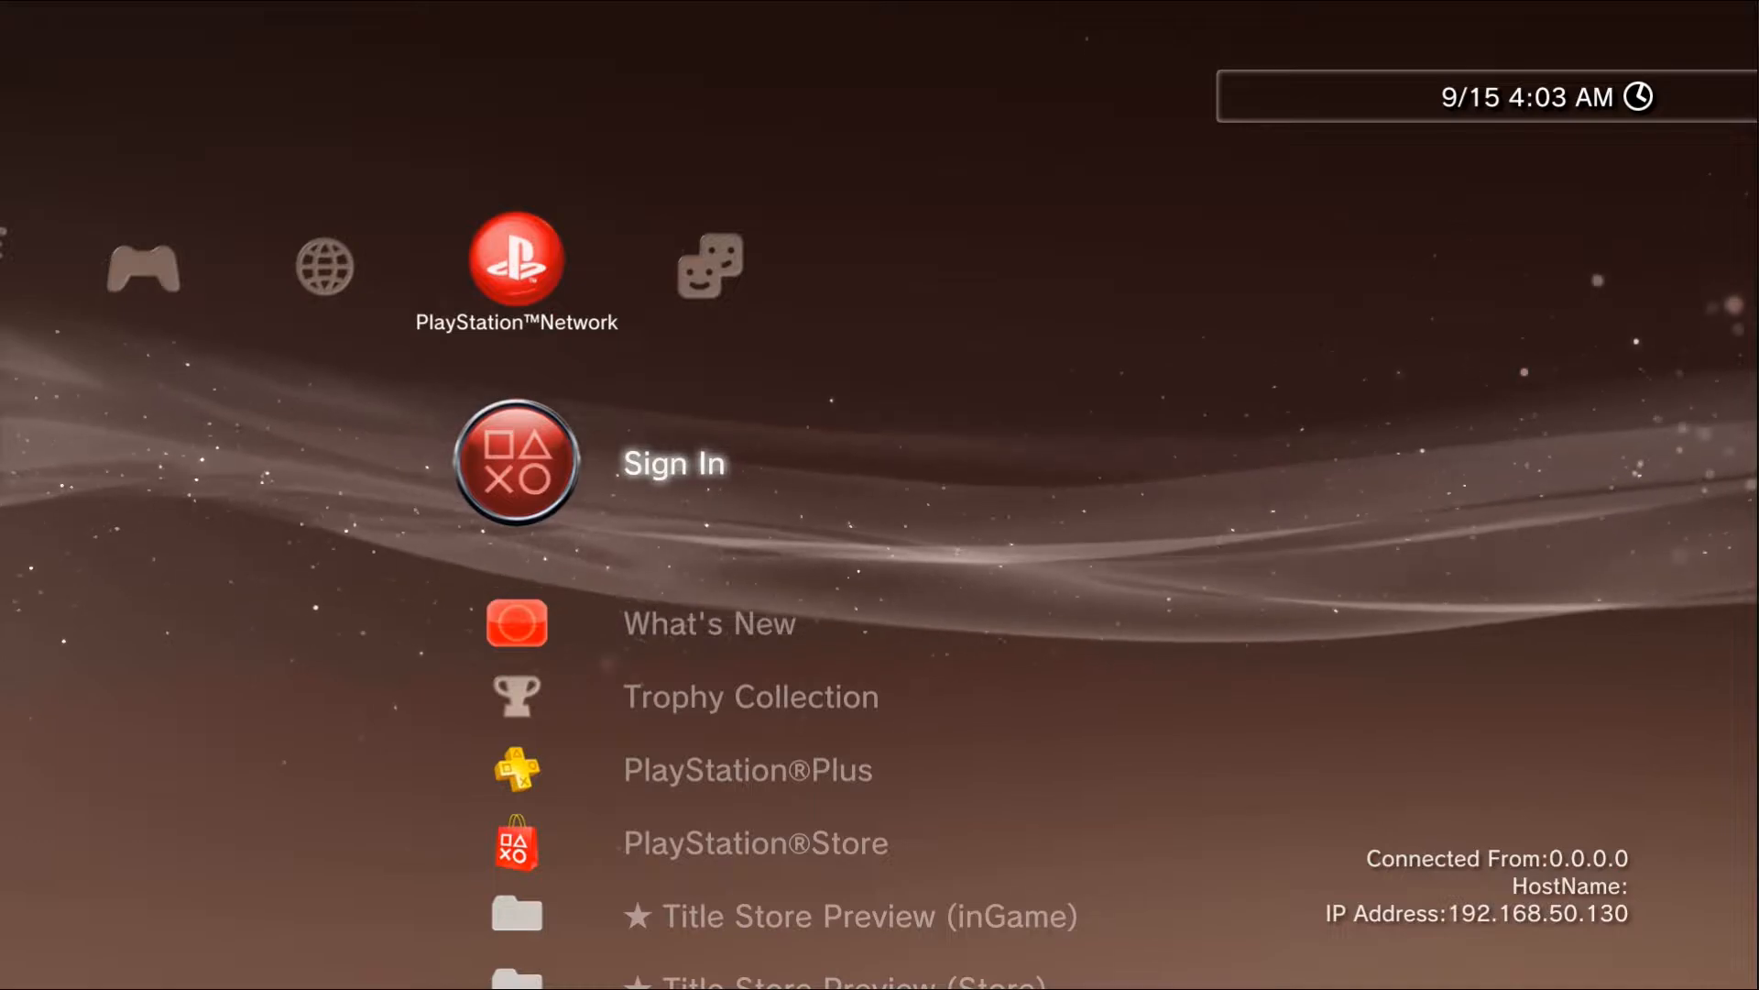
Step: Browse the Game column past webMAN MOD 1.47.25 down to Package Manager
key(Left)
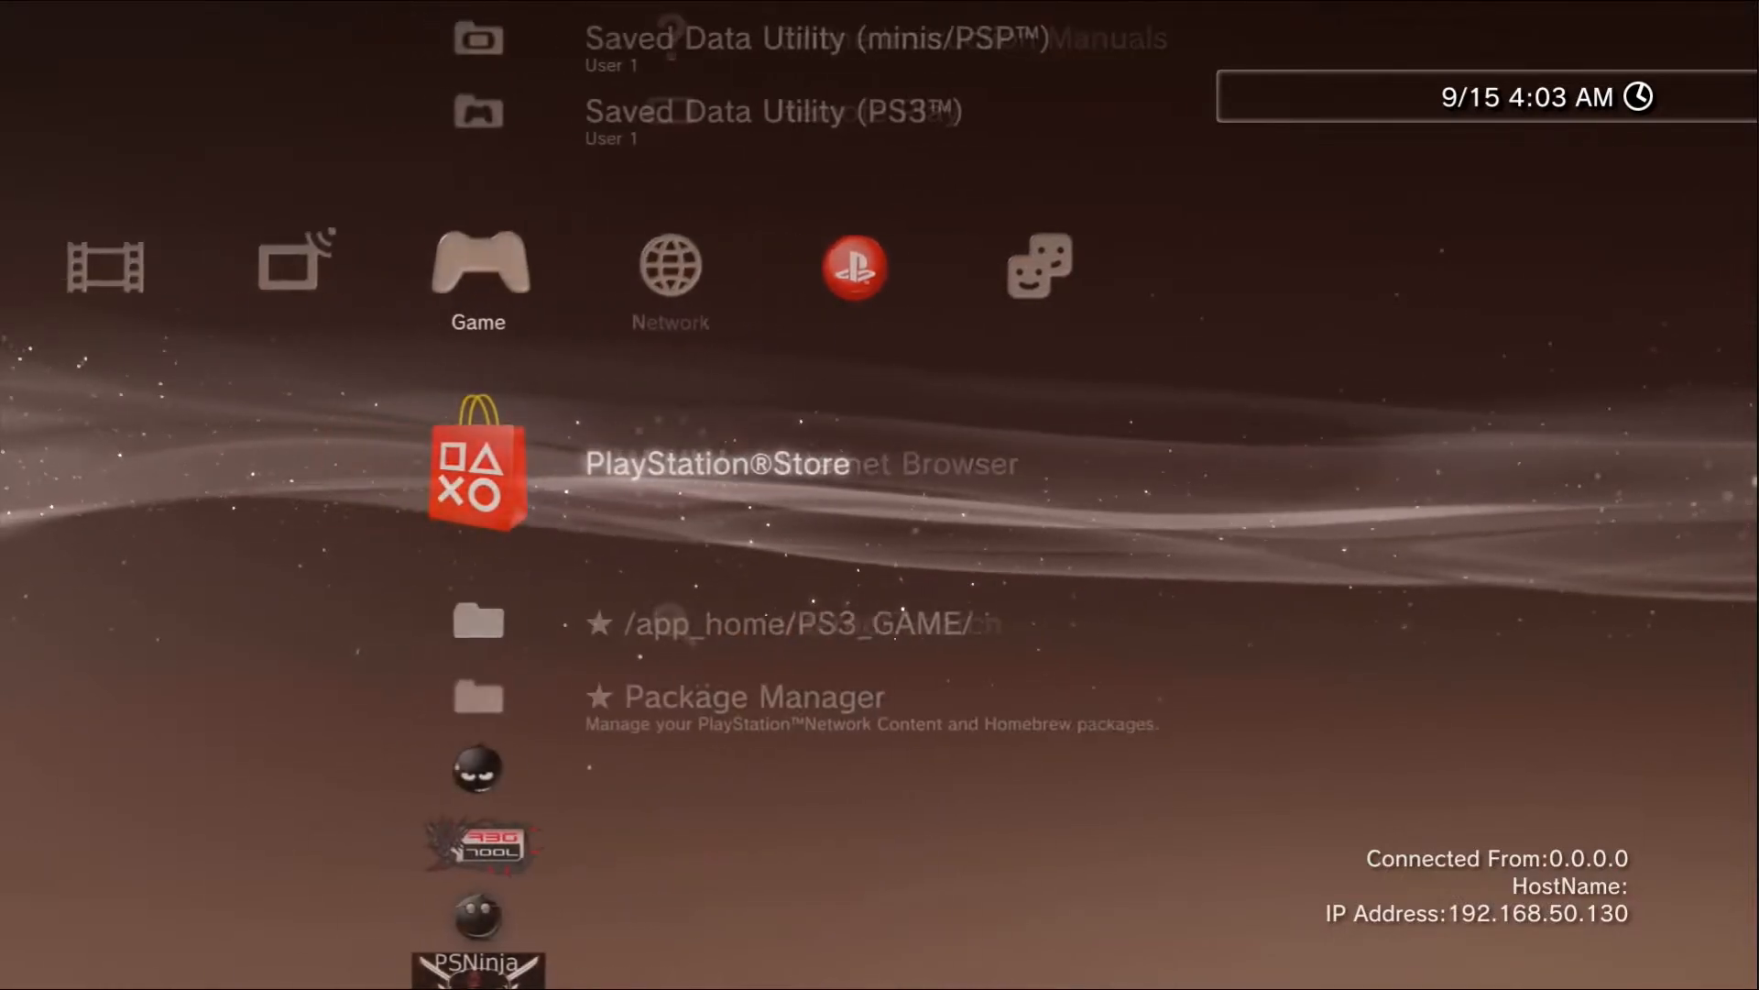
scroll(down, 3)
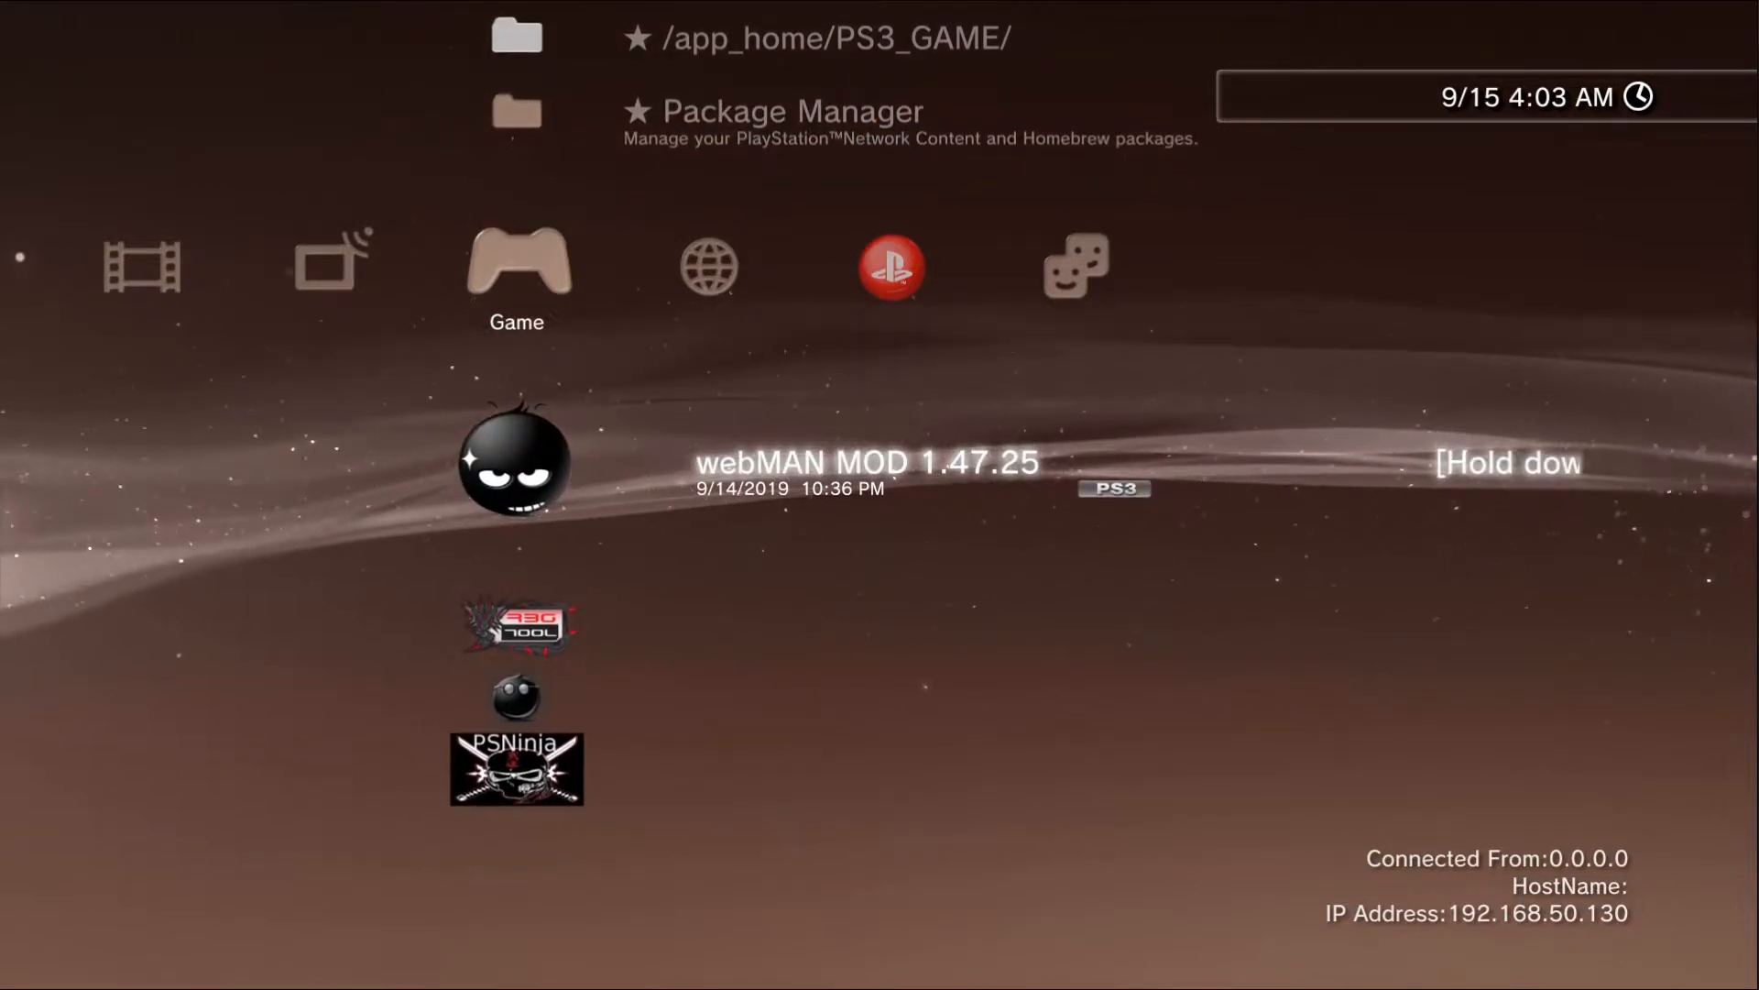
scroll(down, 3)
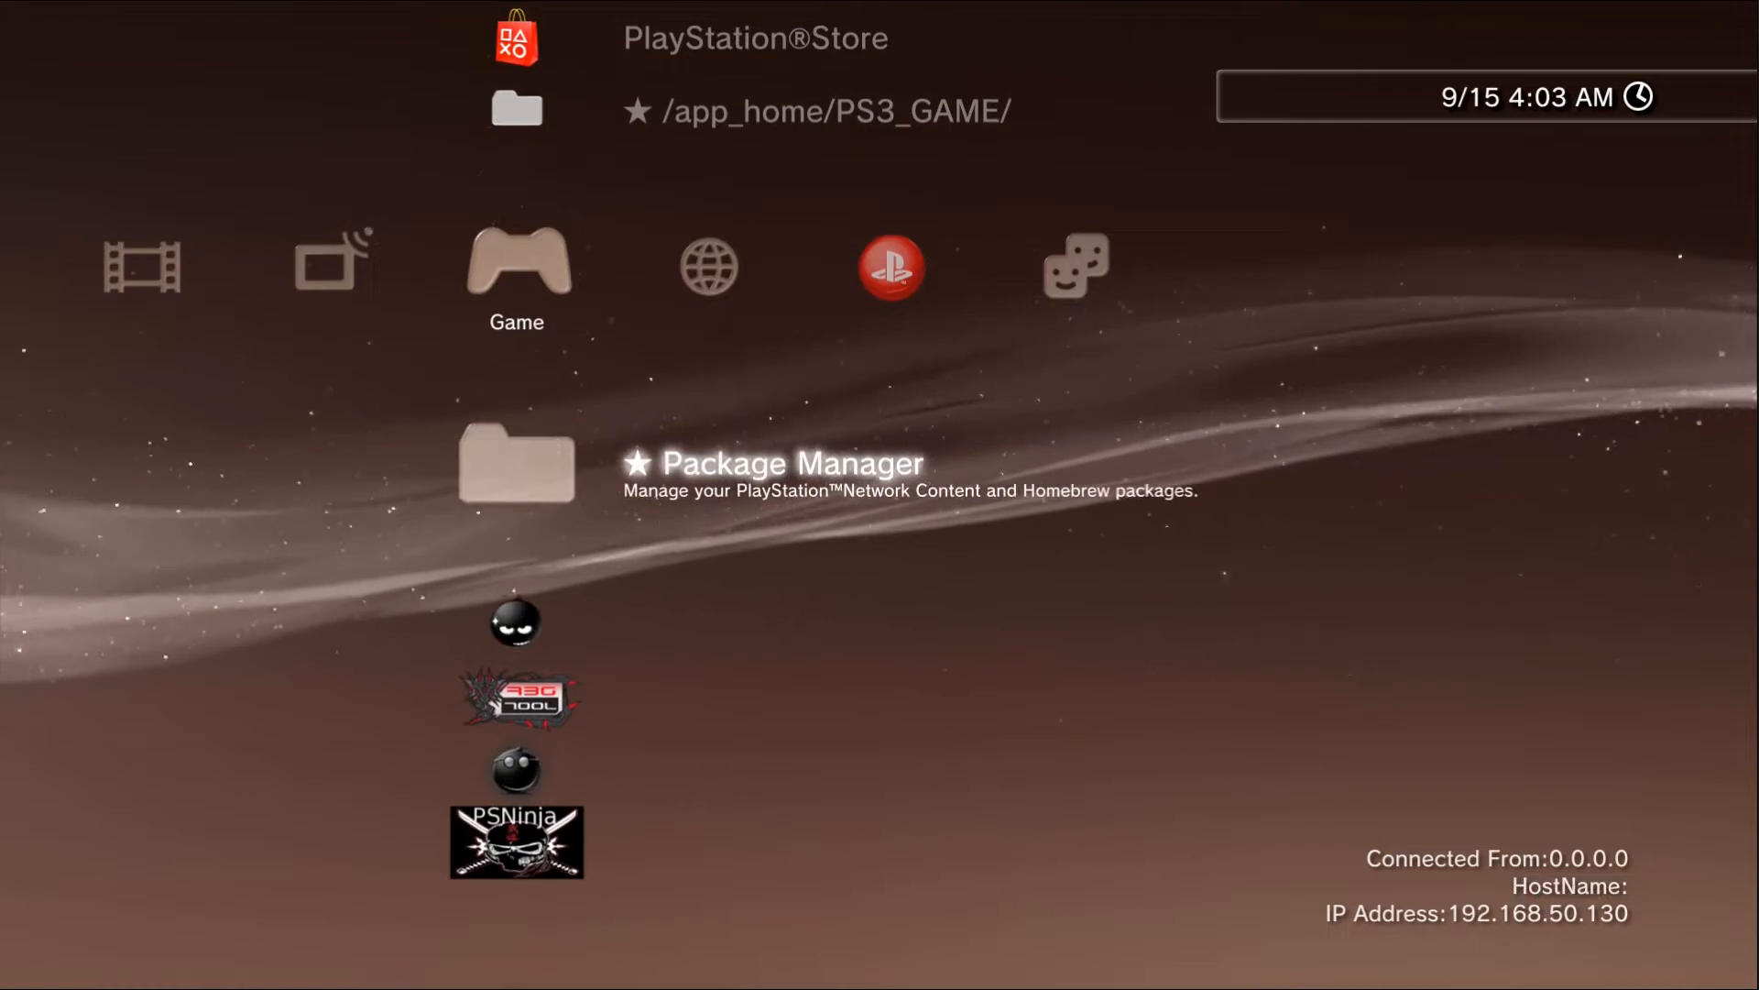
scroll(down, 3)
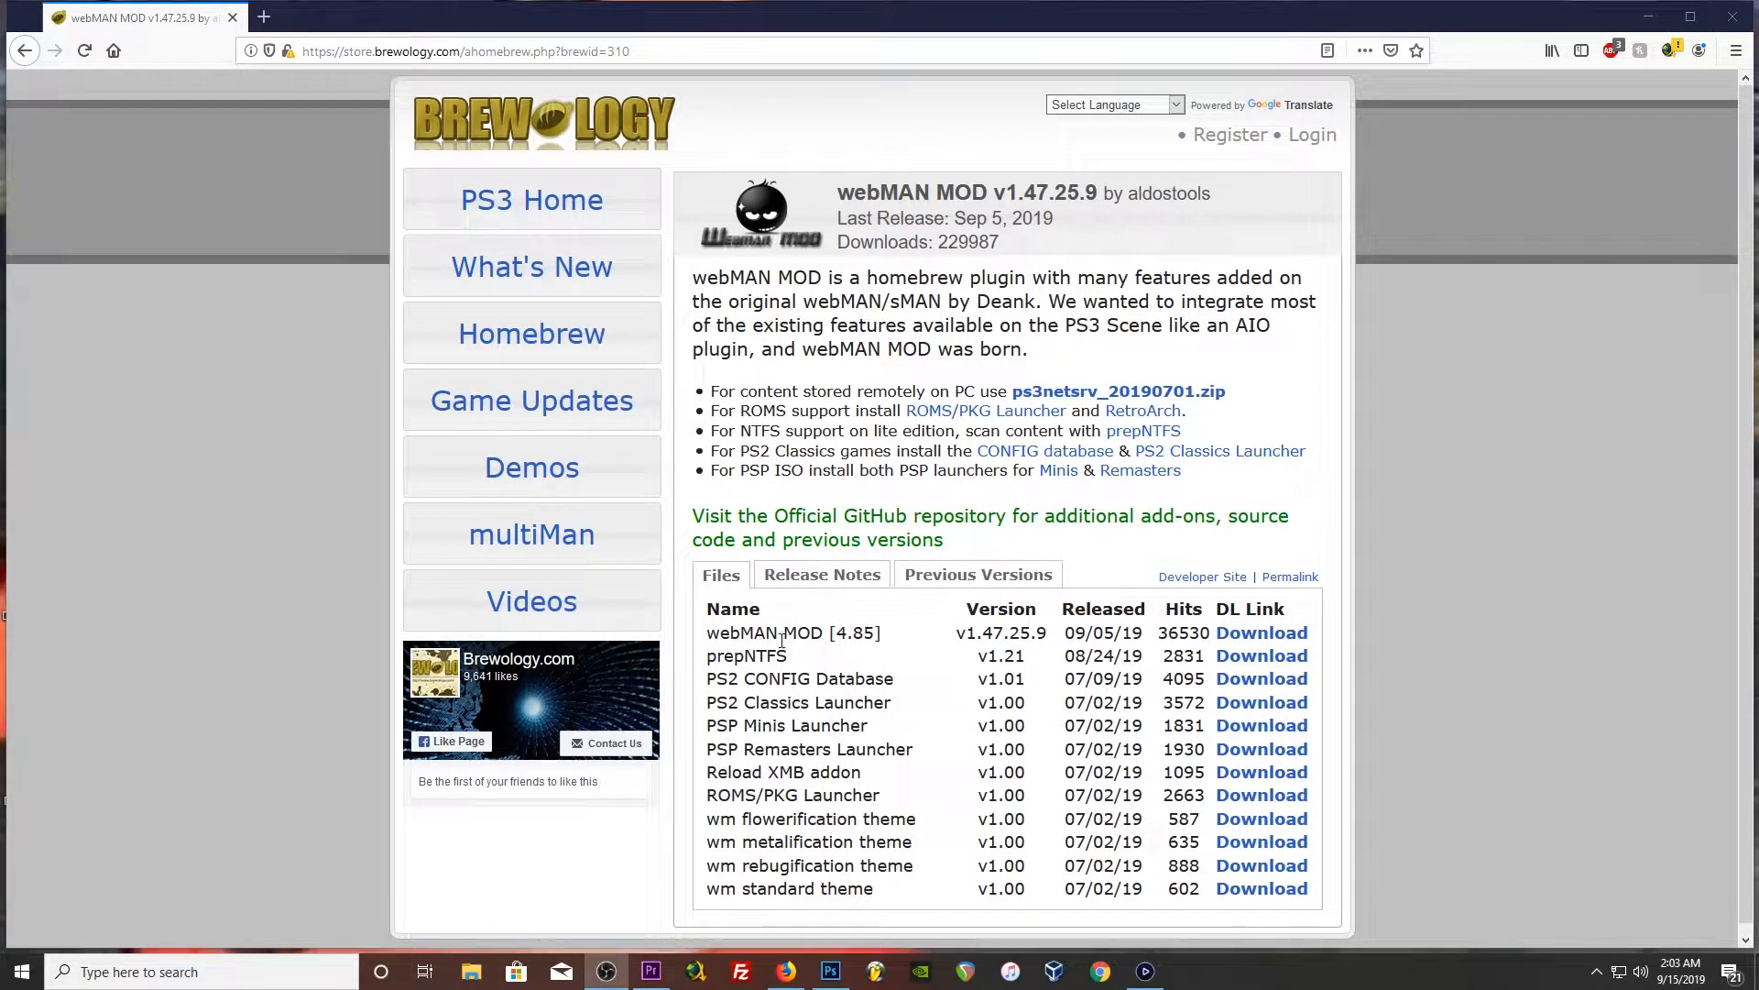
click(449, 52)
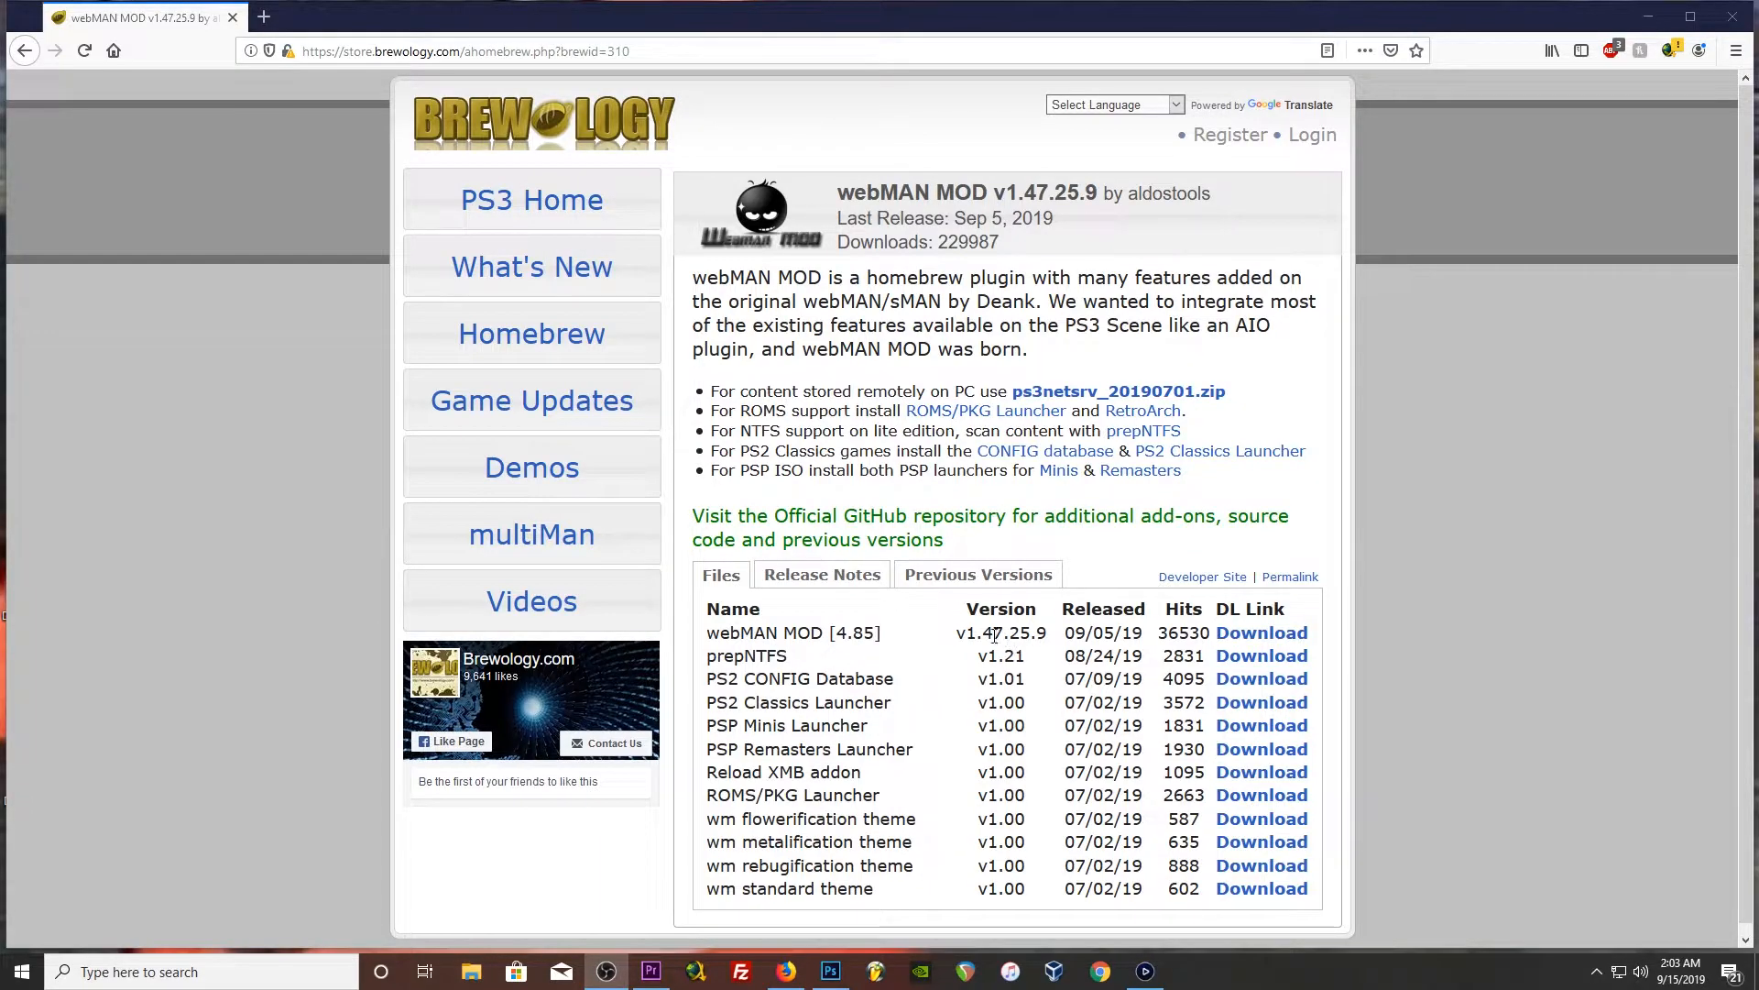
mouse_move(890, 641)
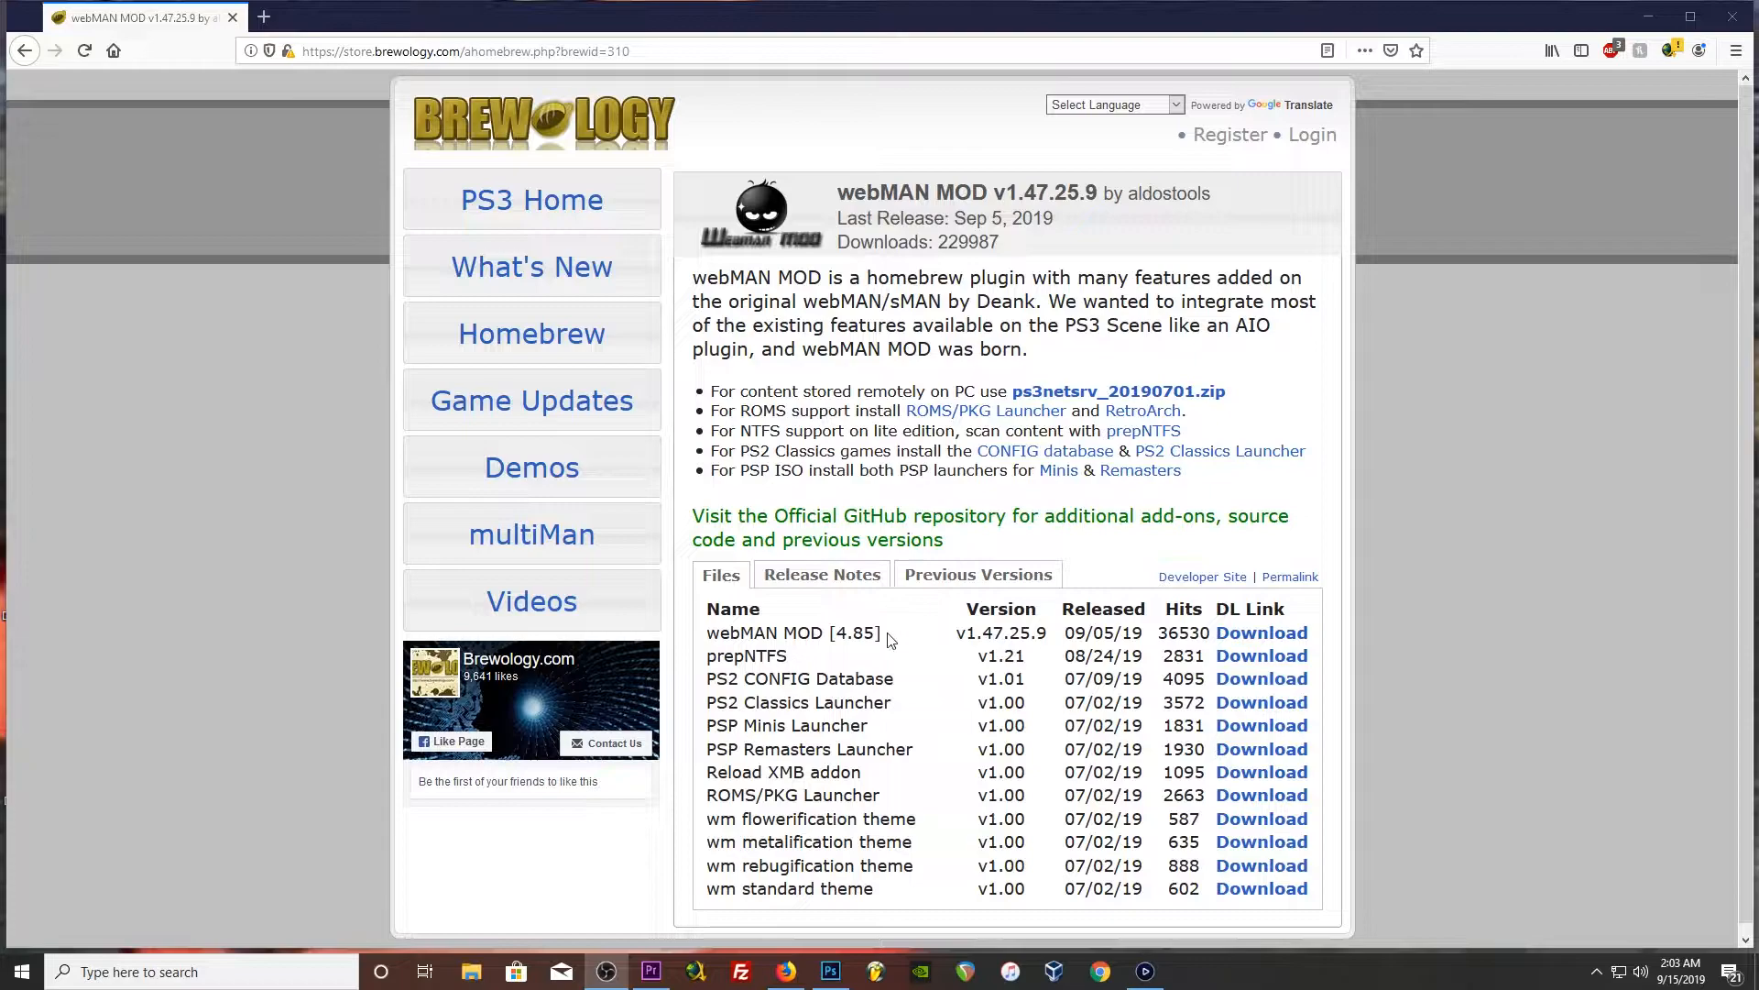
mouse_move(858, 640)
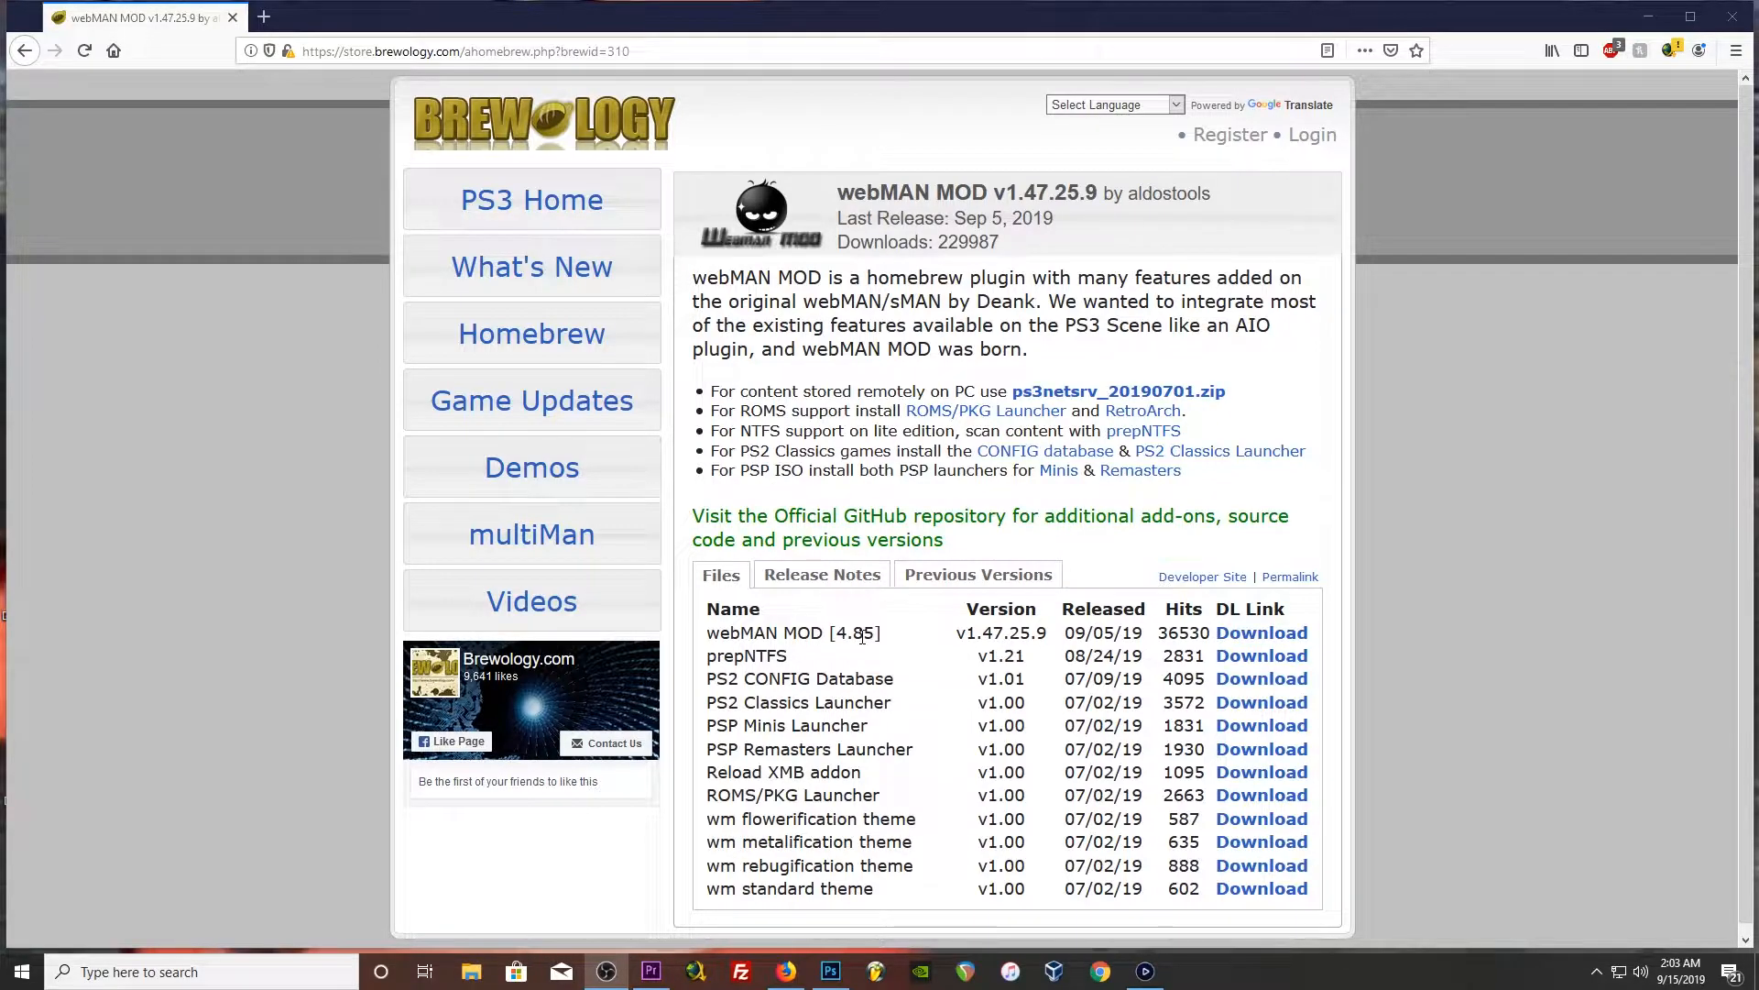
mouse_move(929, 623)
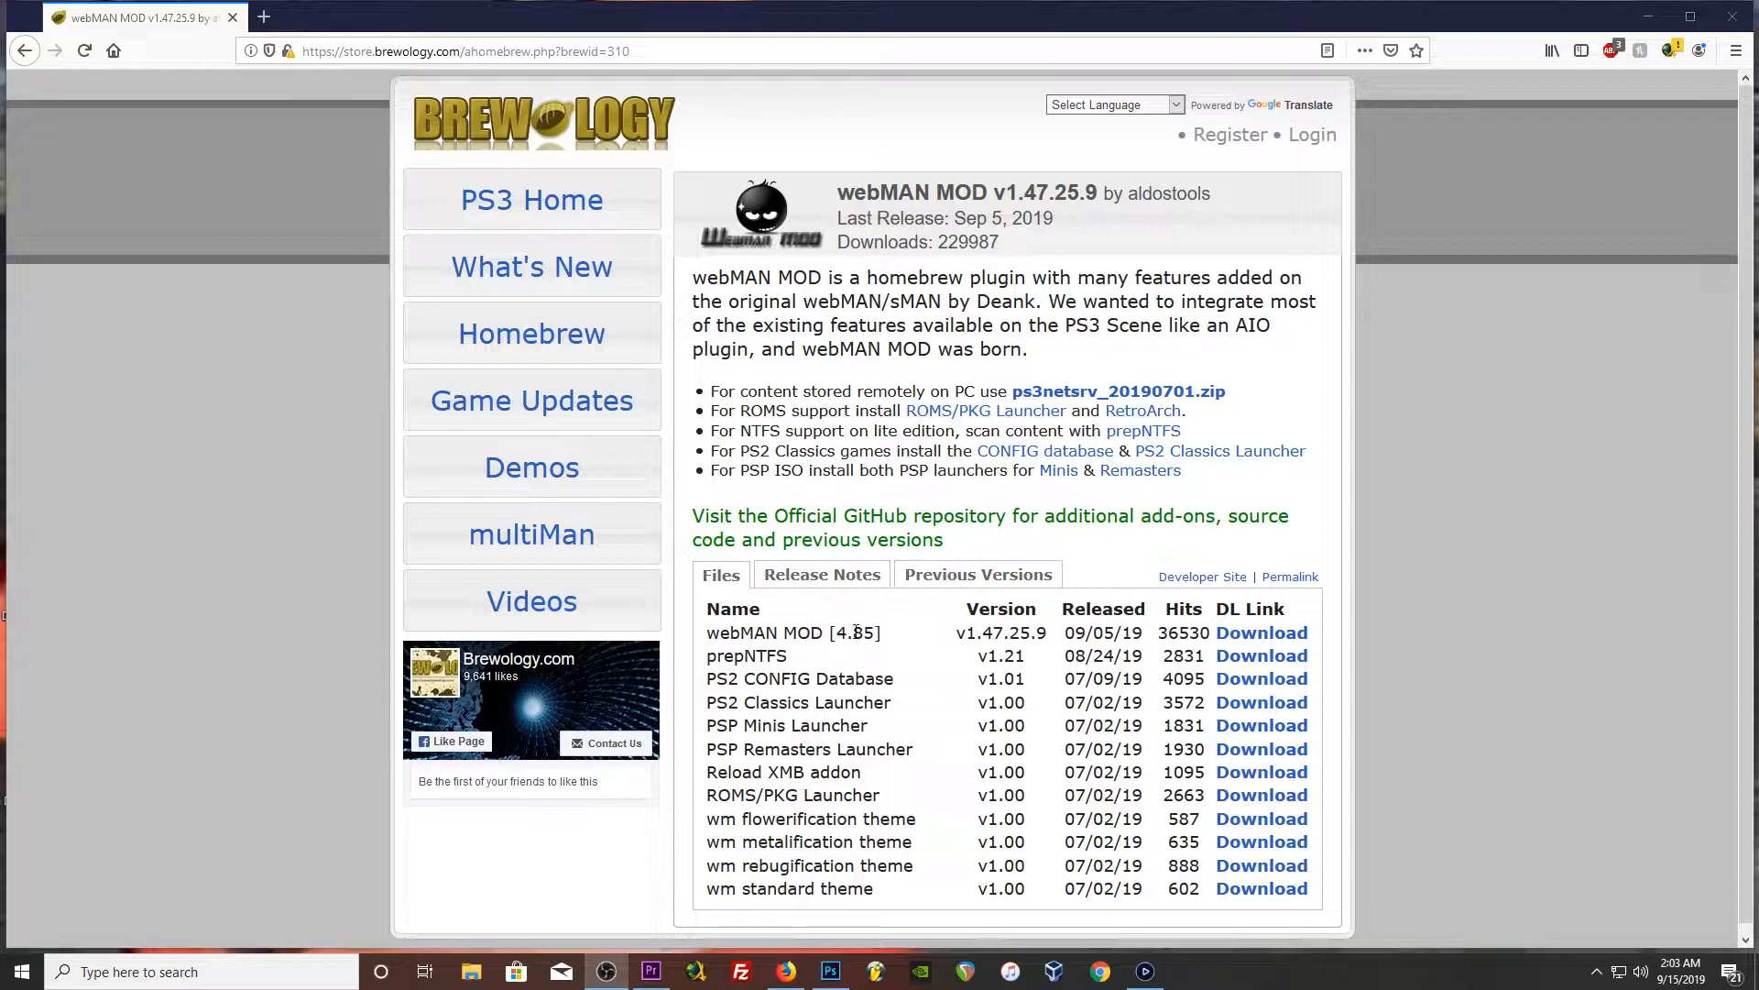
mouse_move(896, 638)
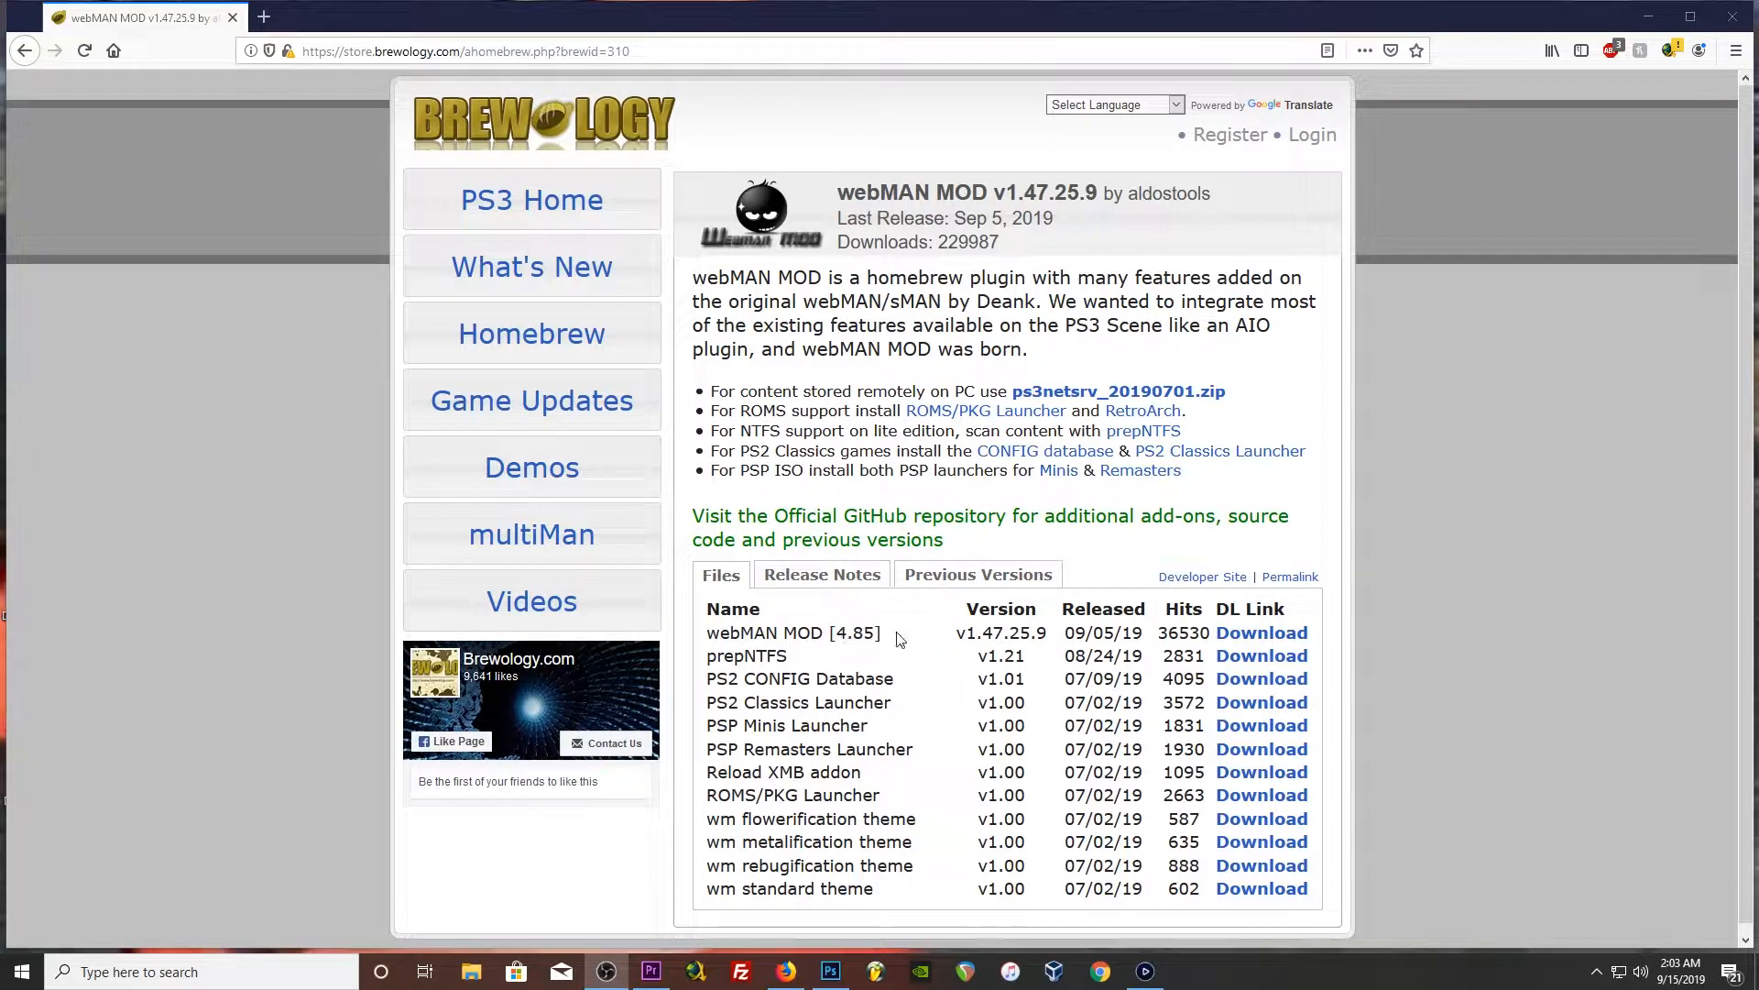
mouse_move(1260, 656)
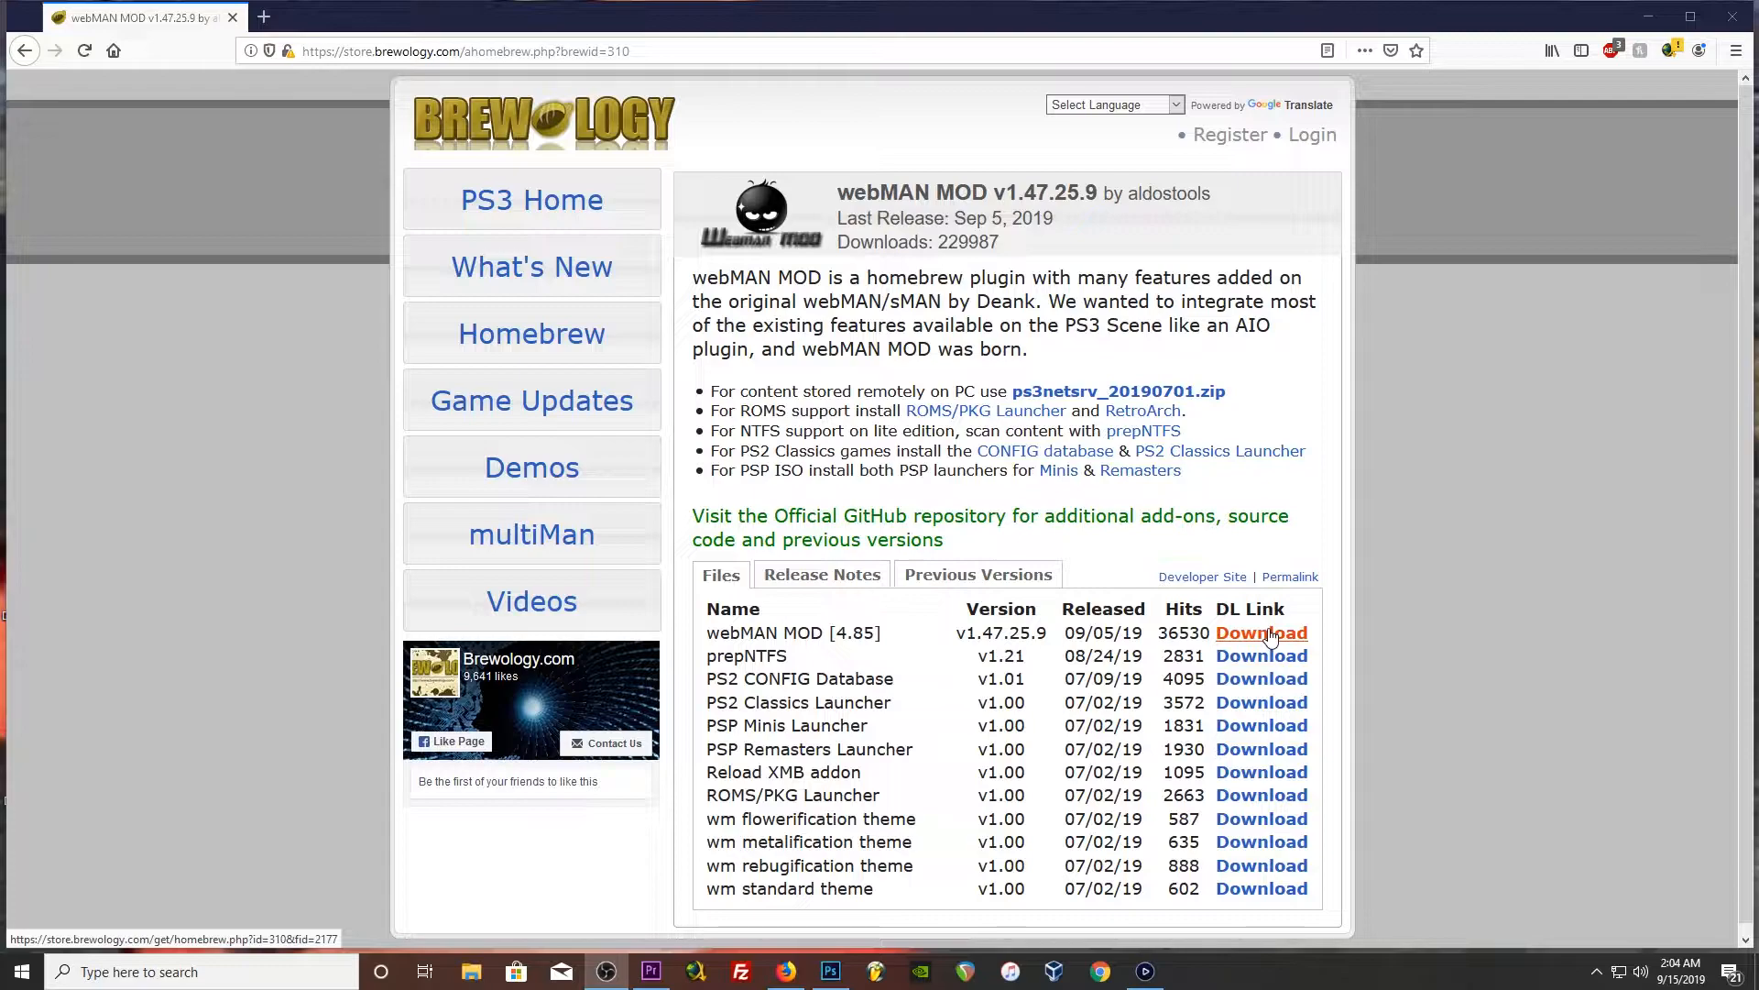
mouse_move(1101, 709)
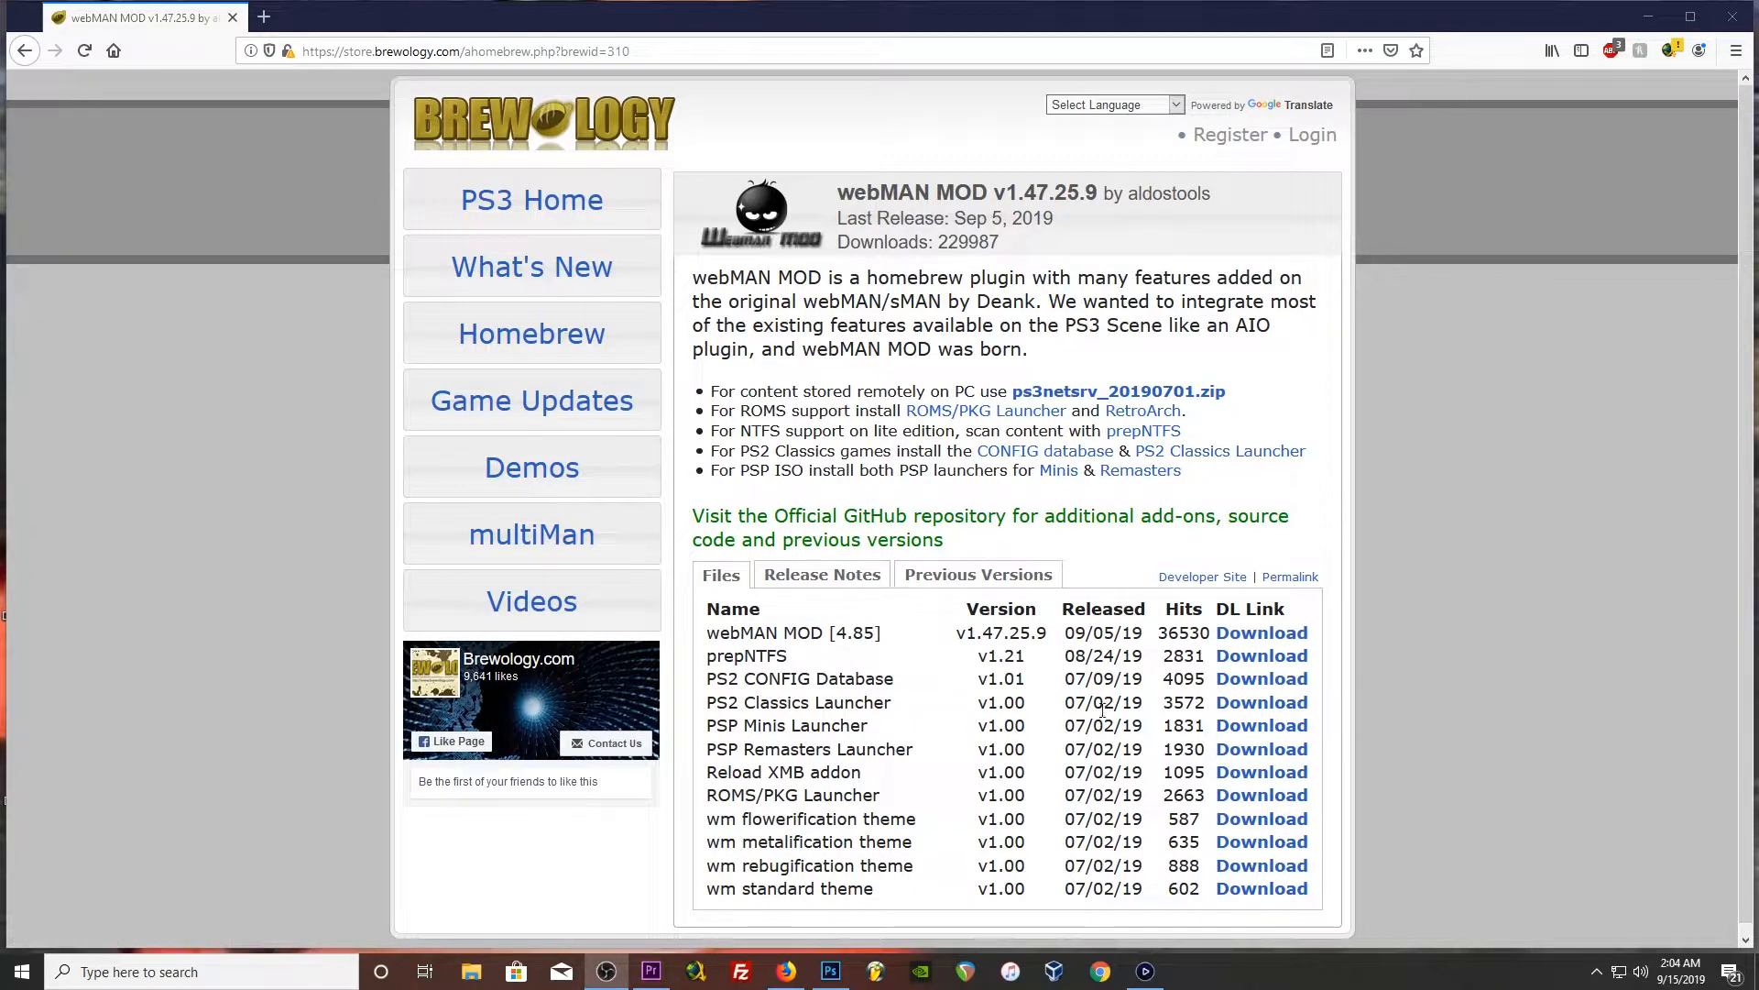
mouse_move(603, 830)
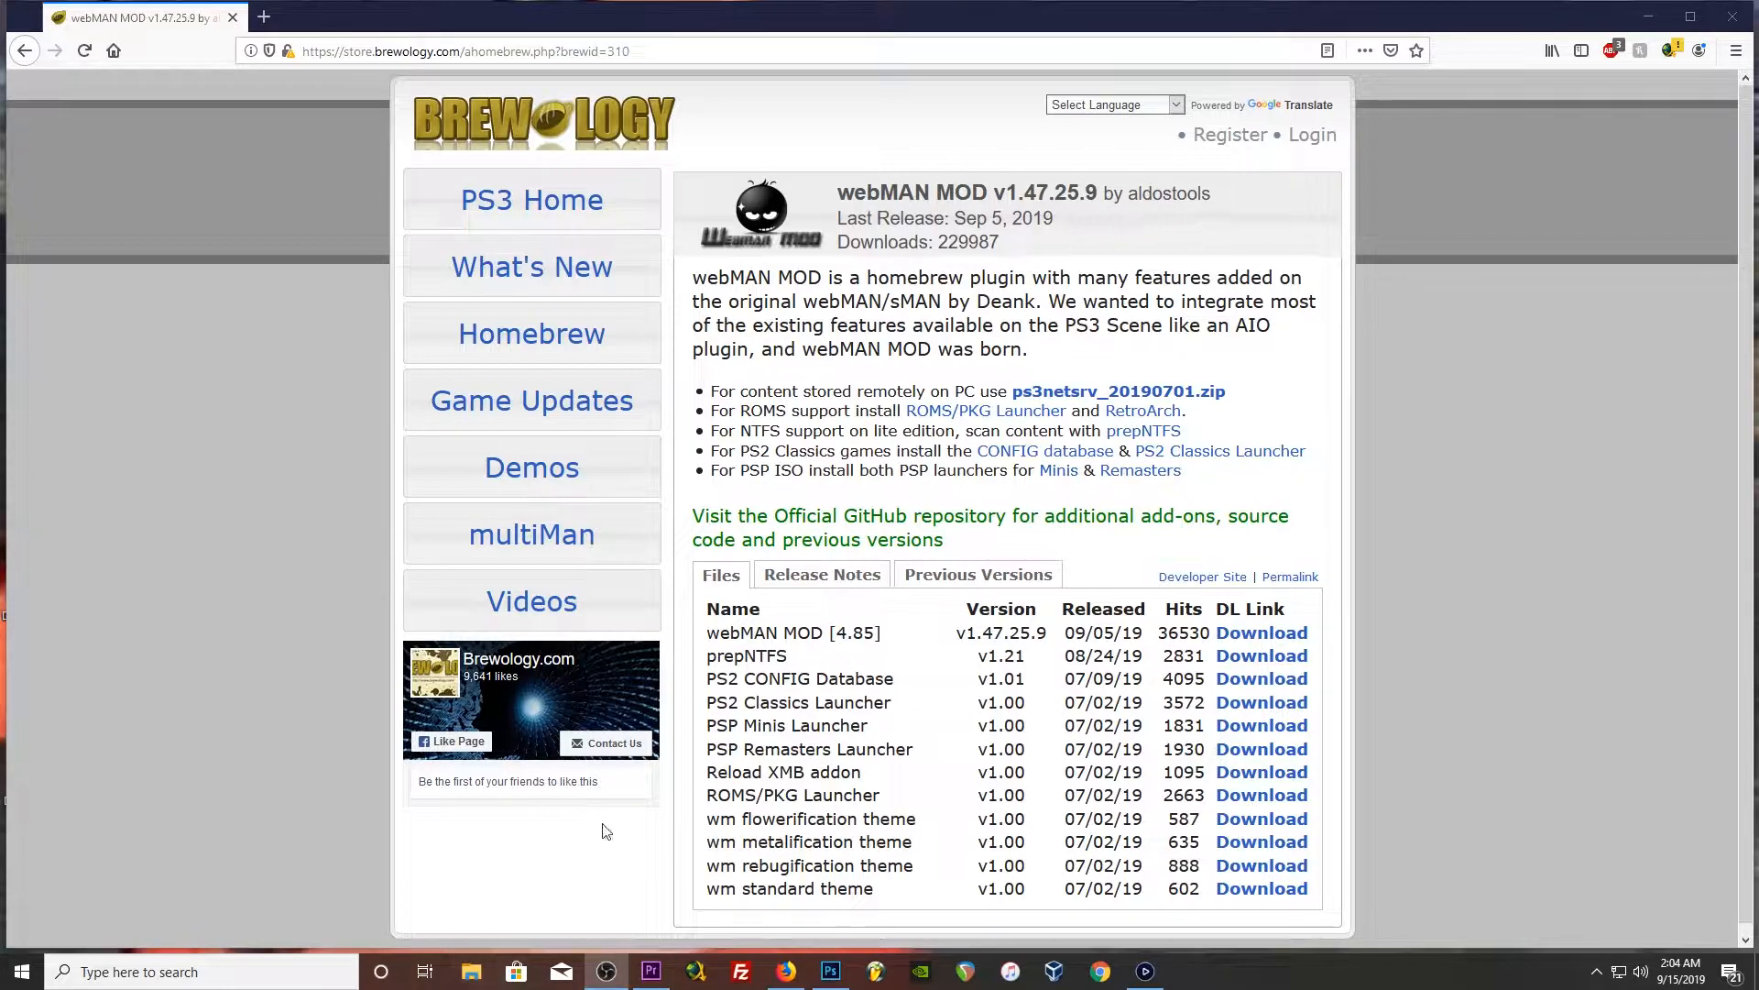
click(471, 971)
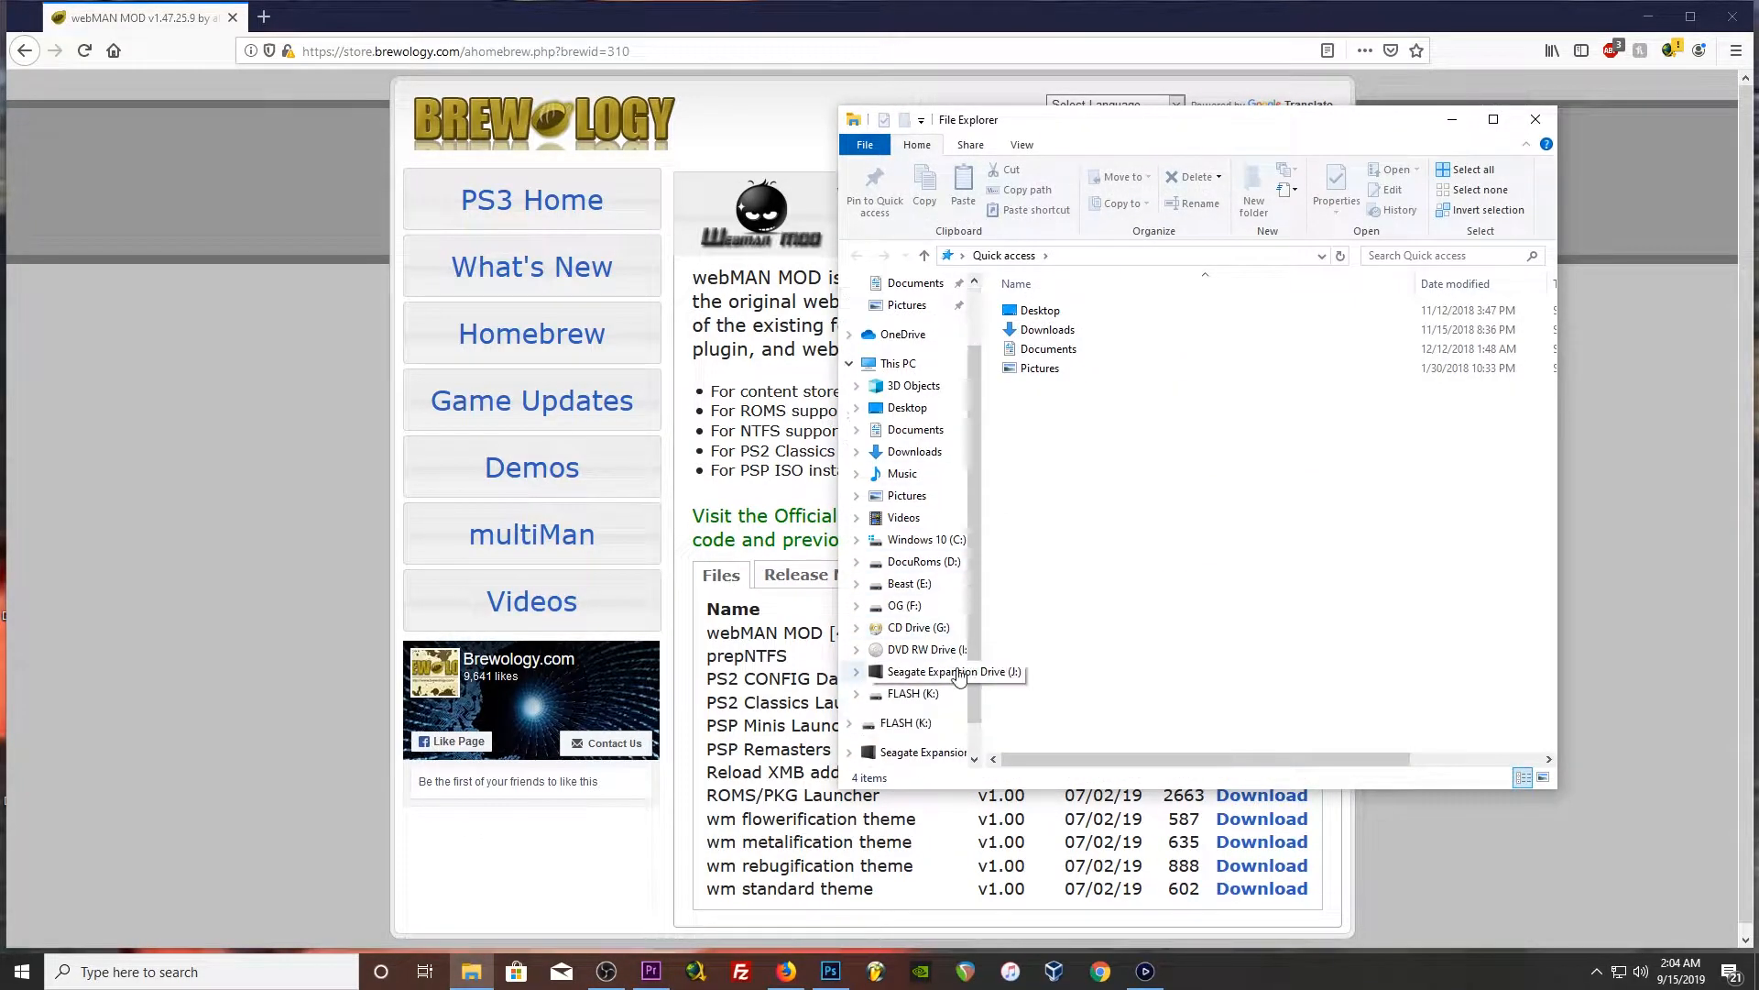
click(911, 722)
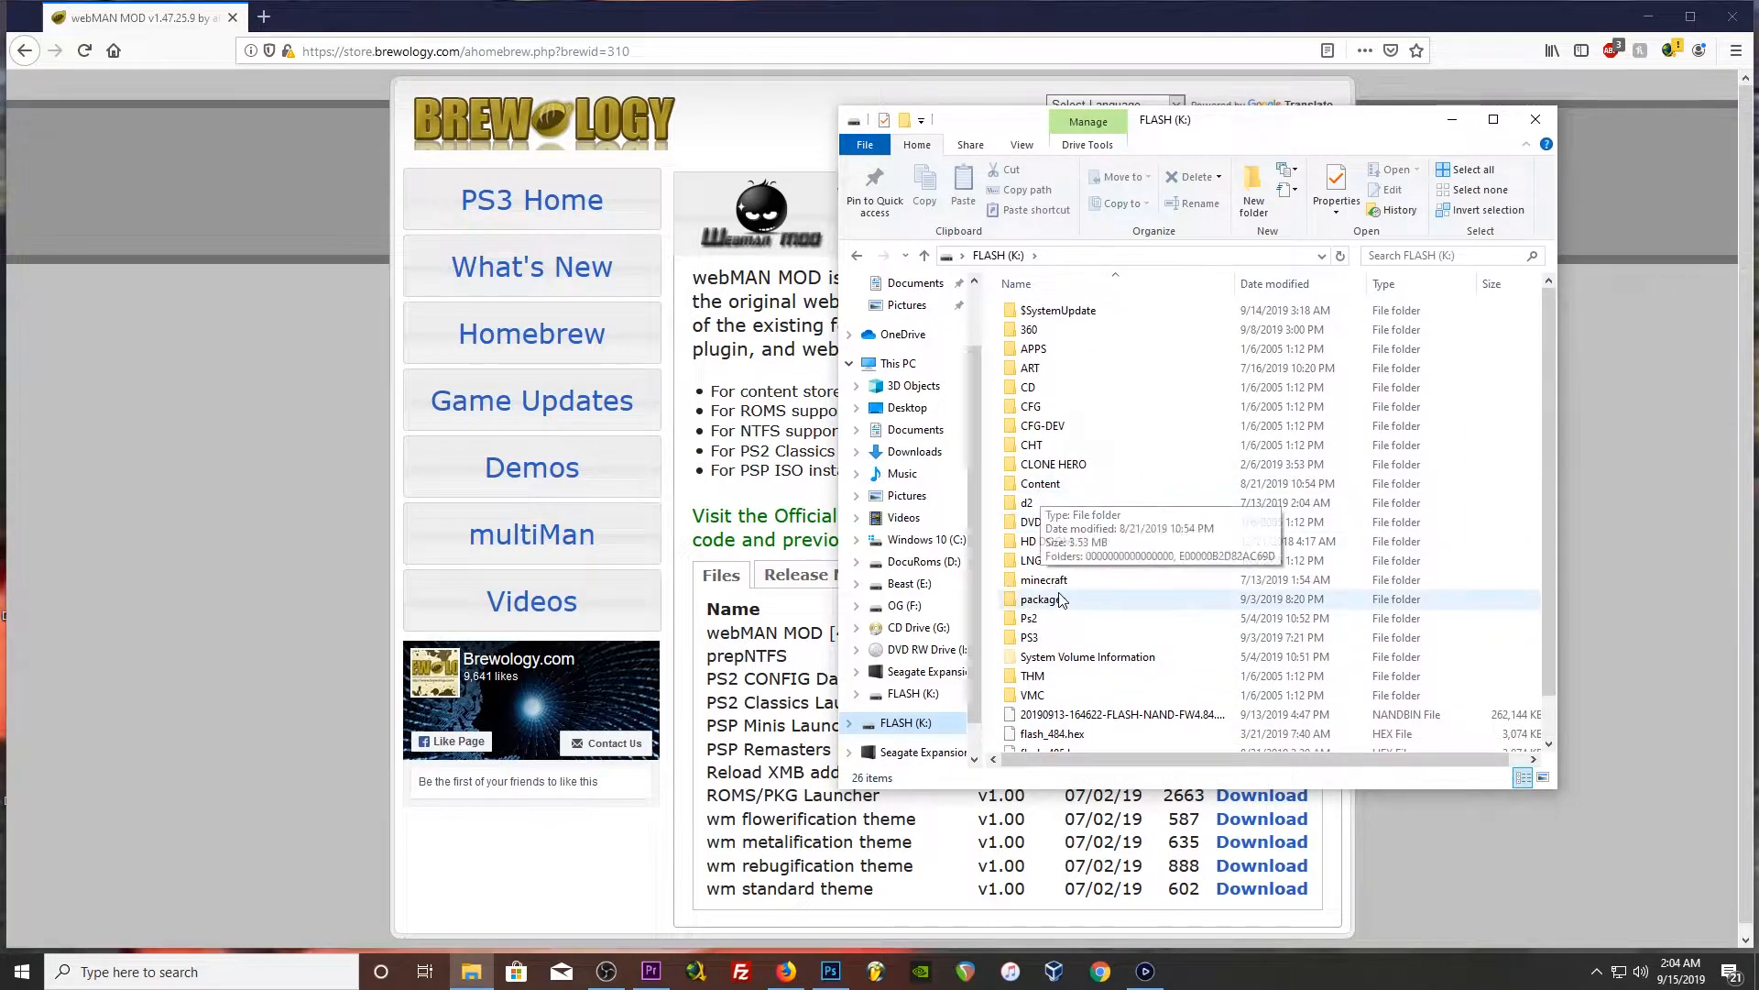
click(1041, 597)
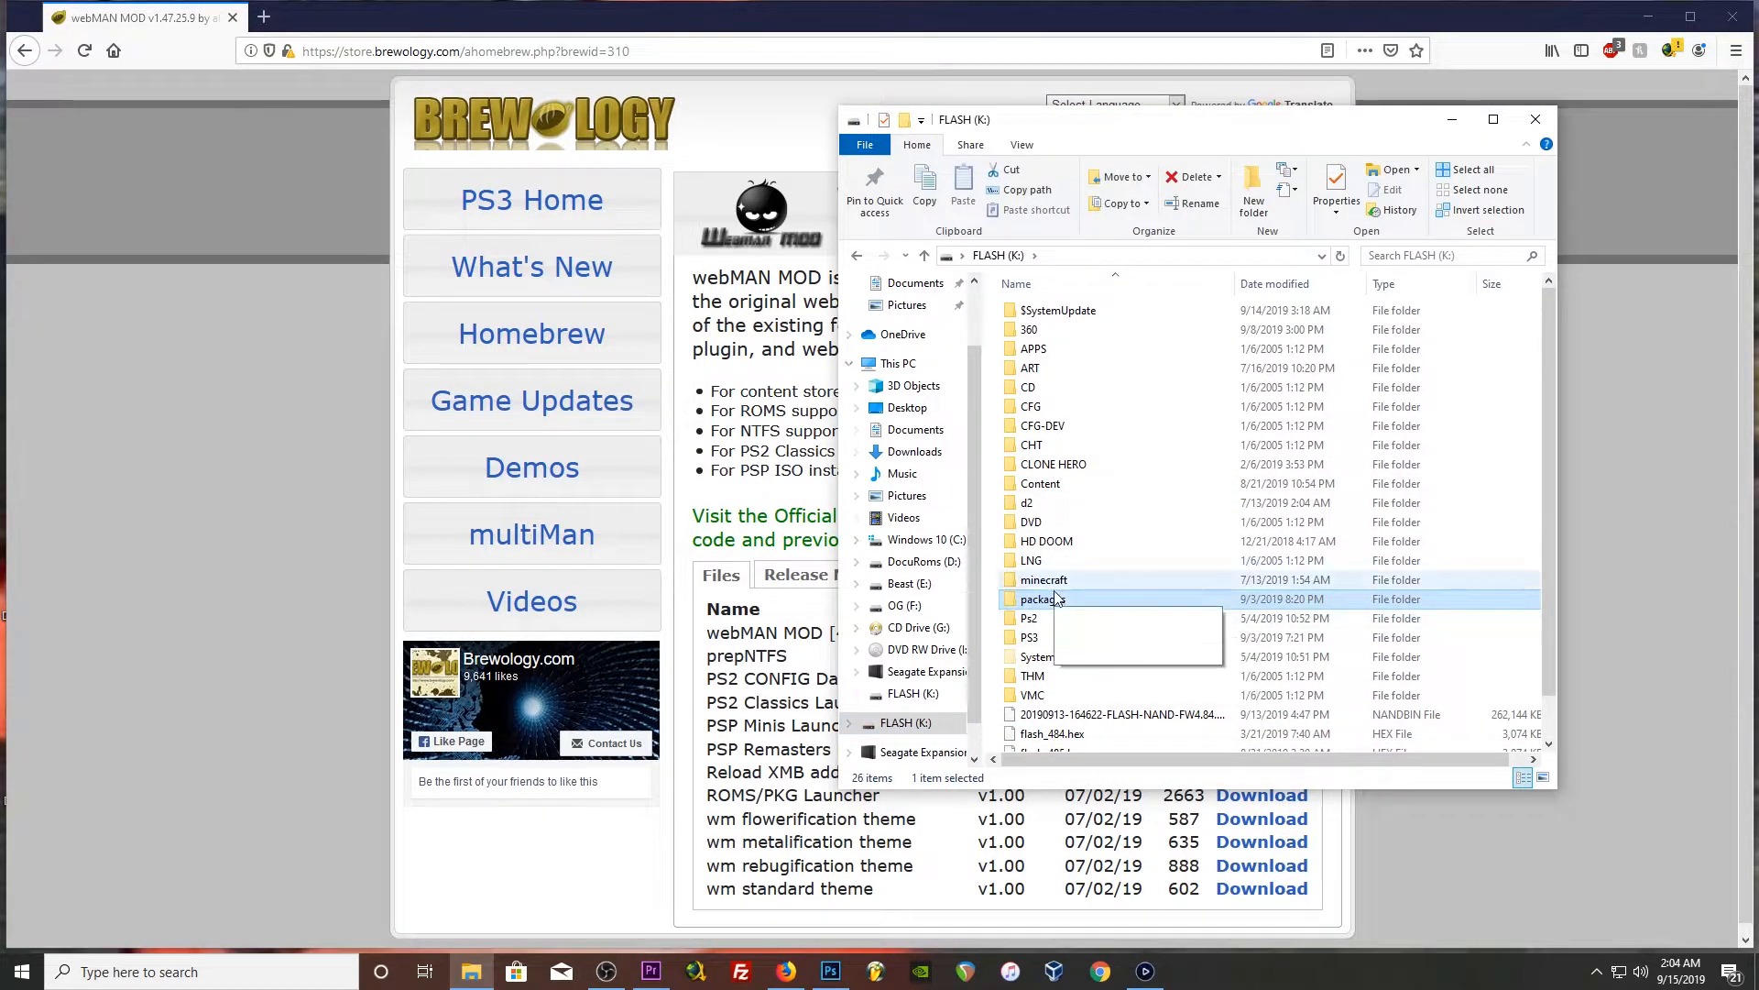
double_click(1040, 598)
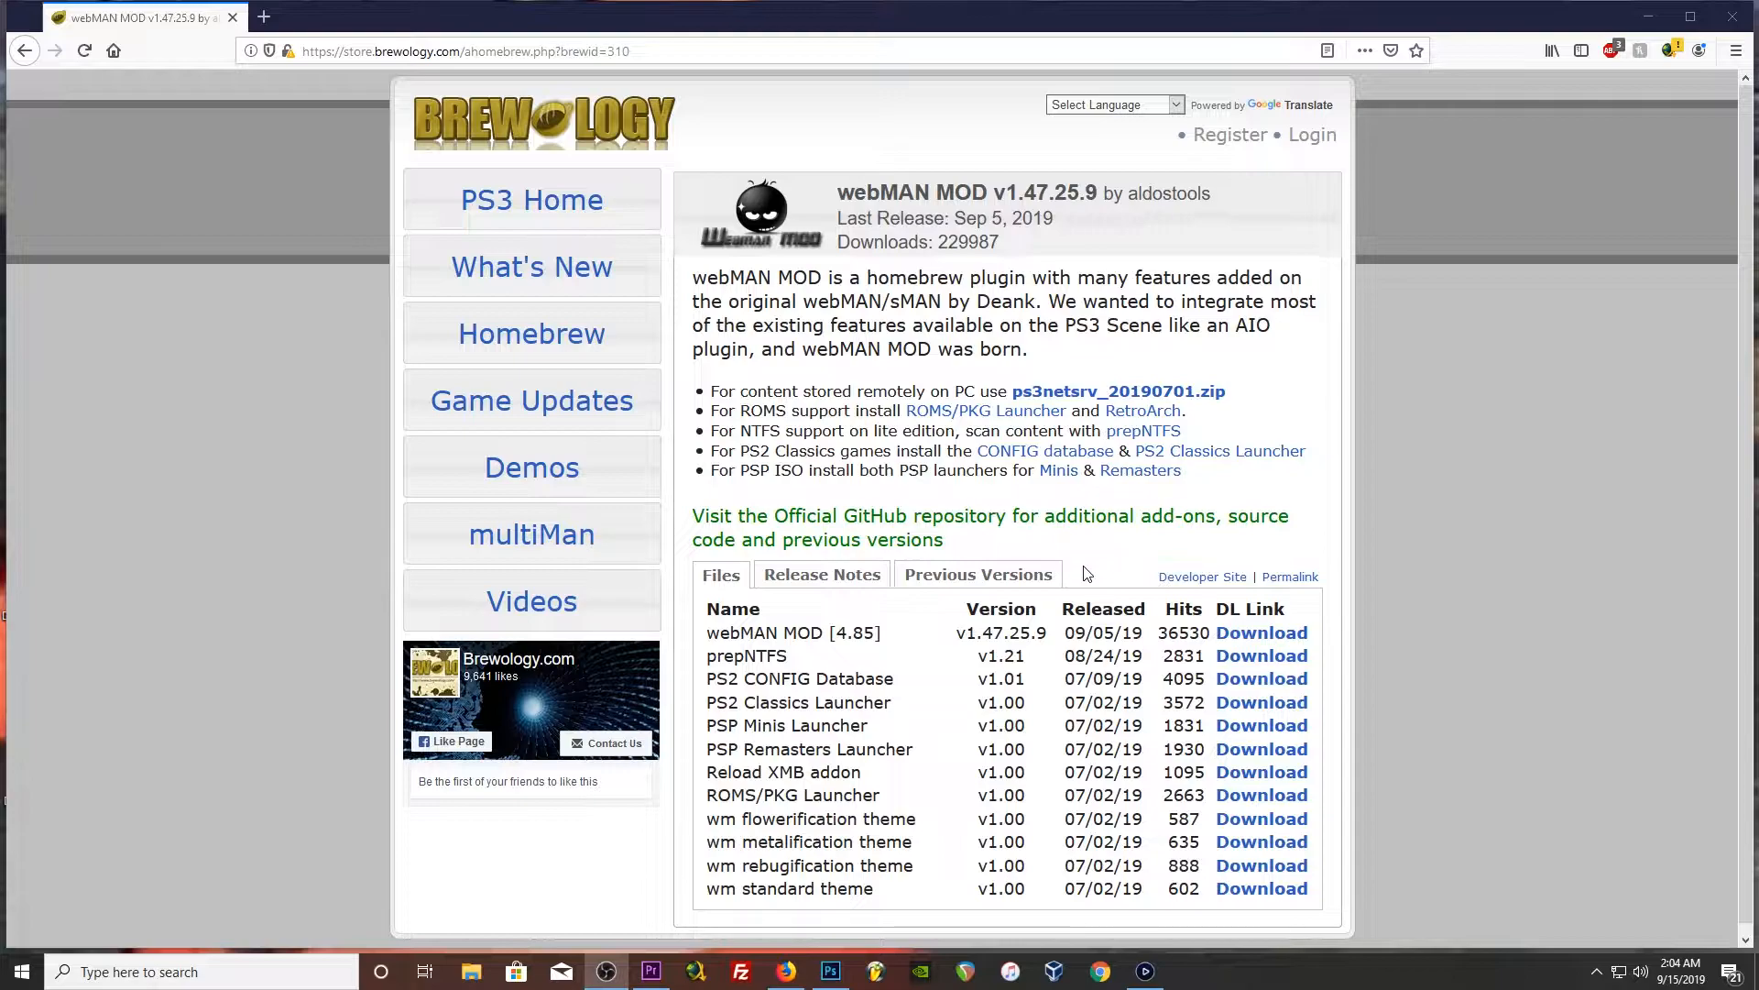
mouse_move(797, 495)
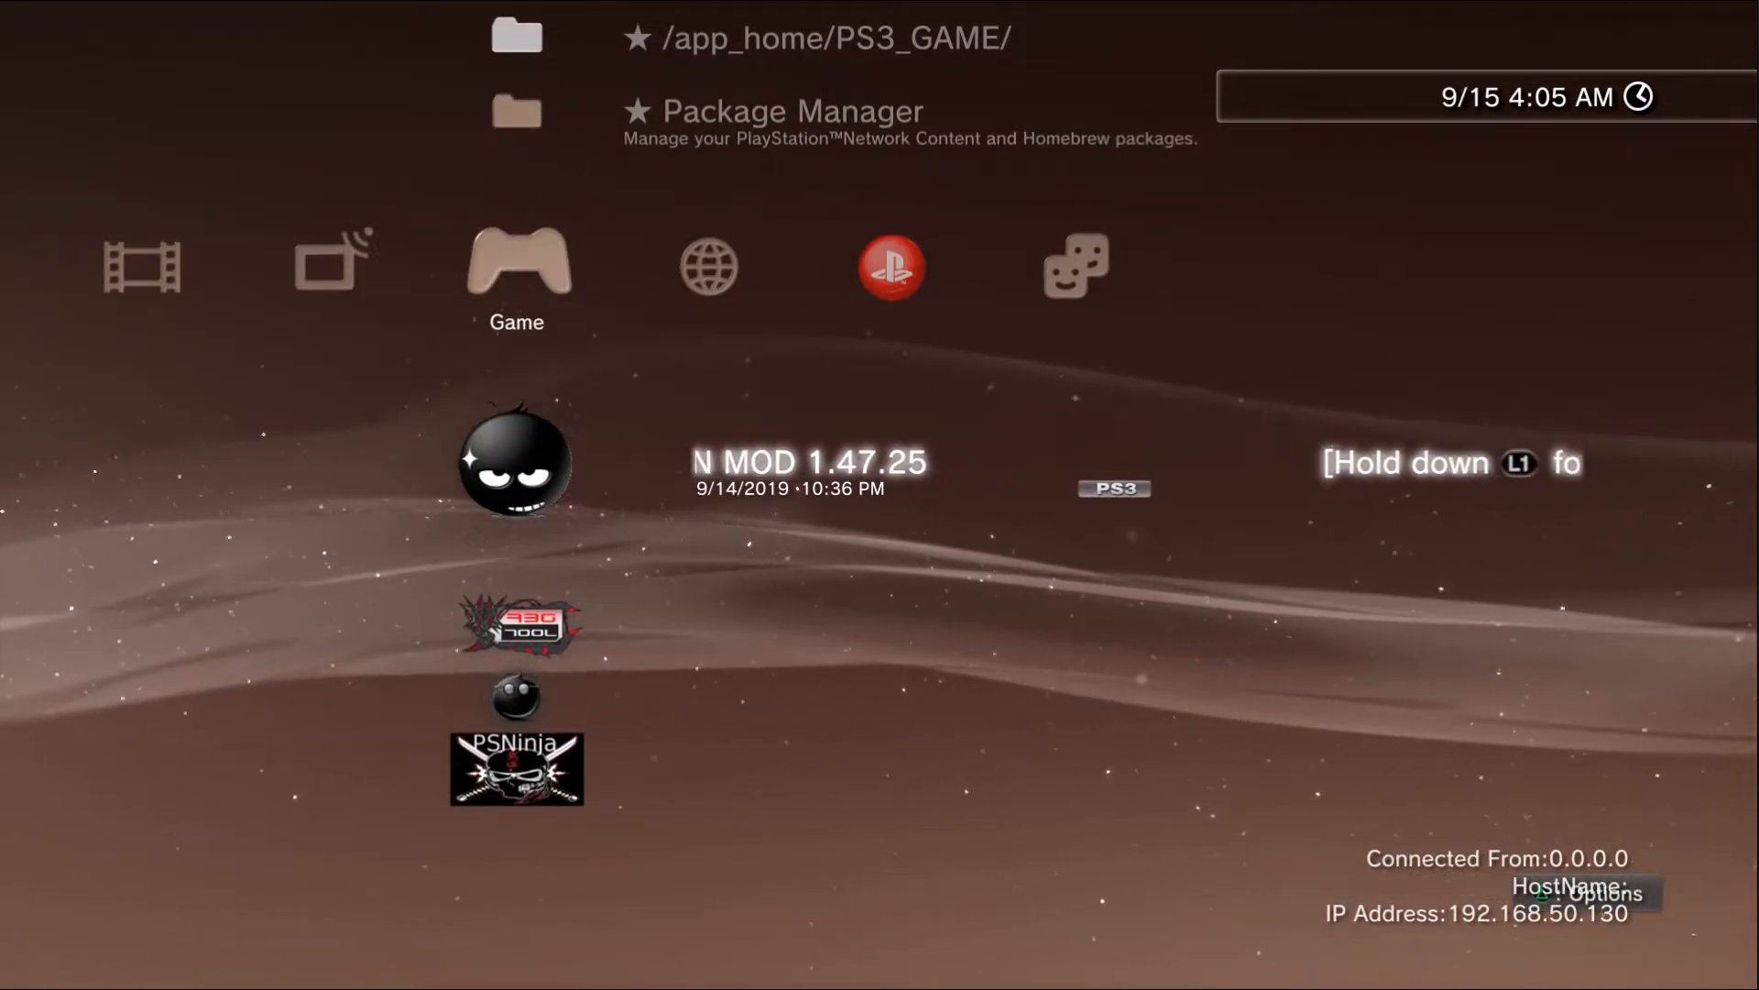
Step: In Rebug Toolbox DEX/CEX, swap the LV2 kernel and confirm the reboot to the XMB
scroll(down, 3)
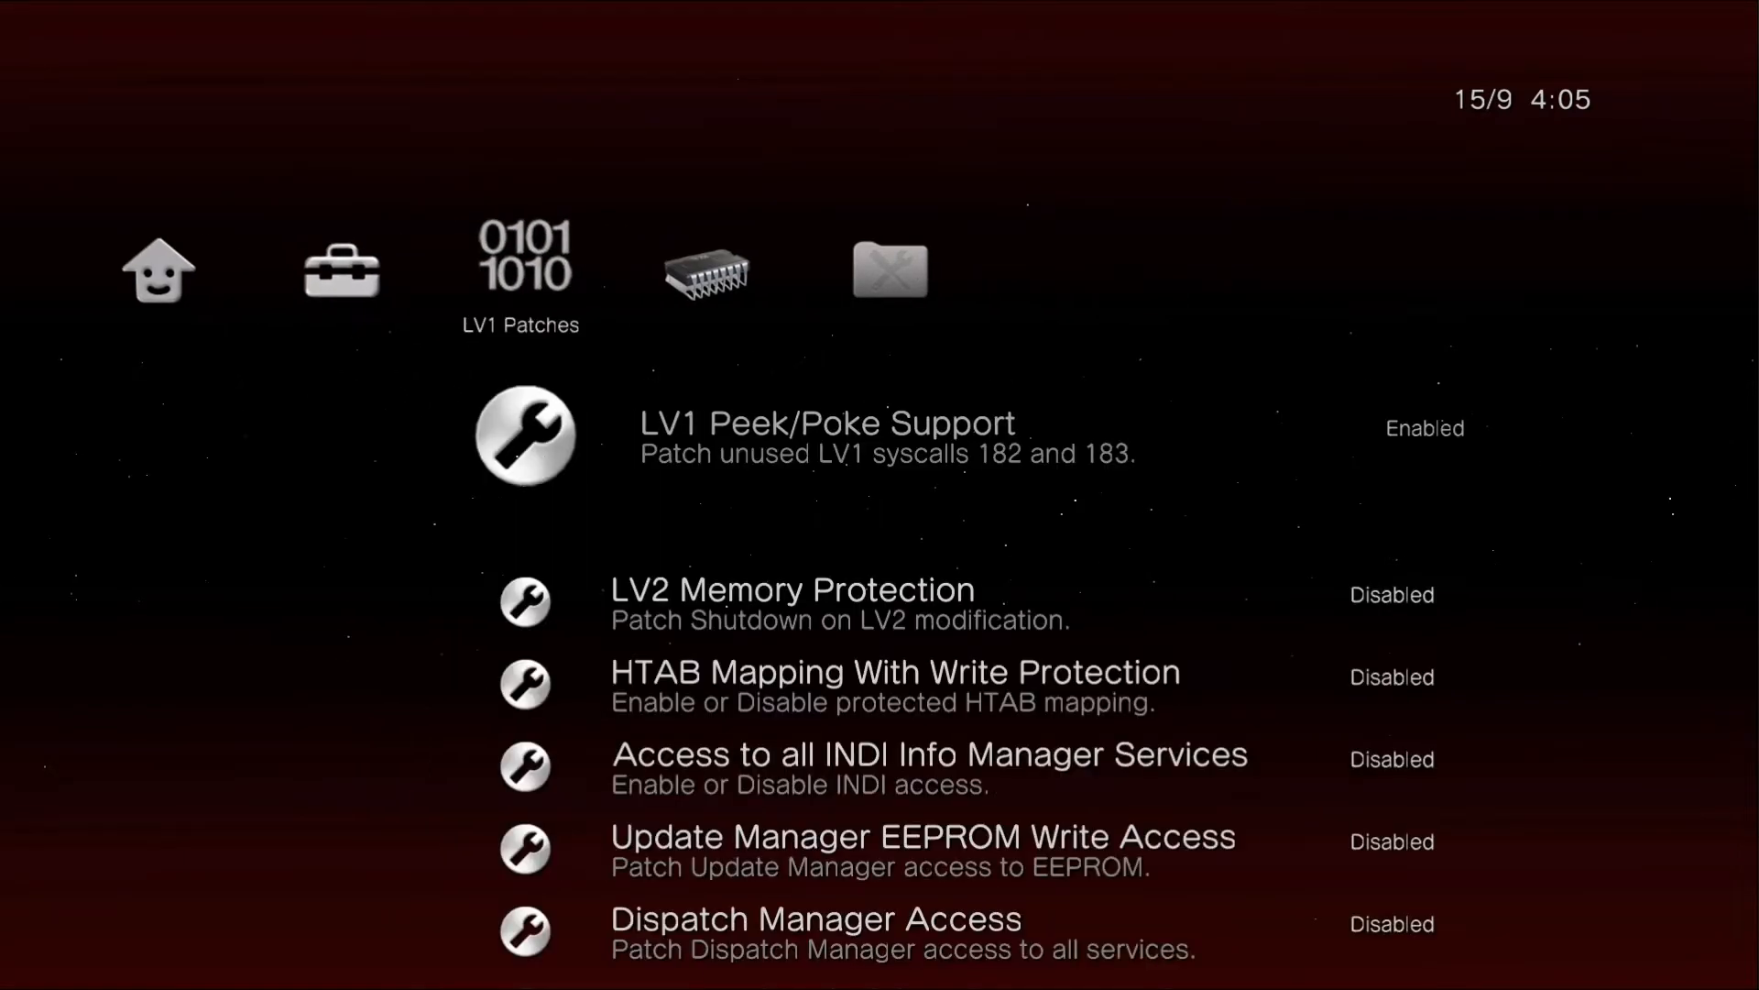
scroll(right, 3)
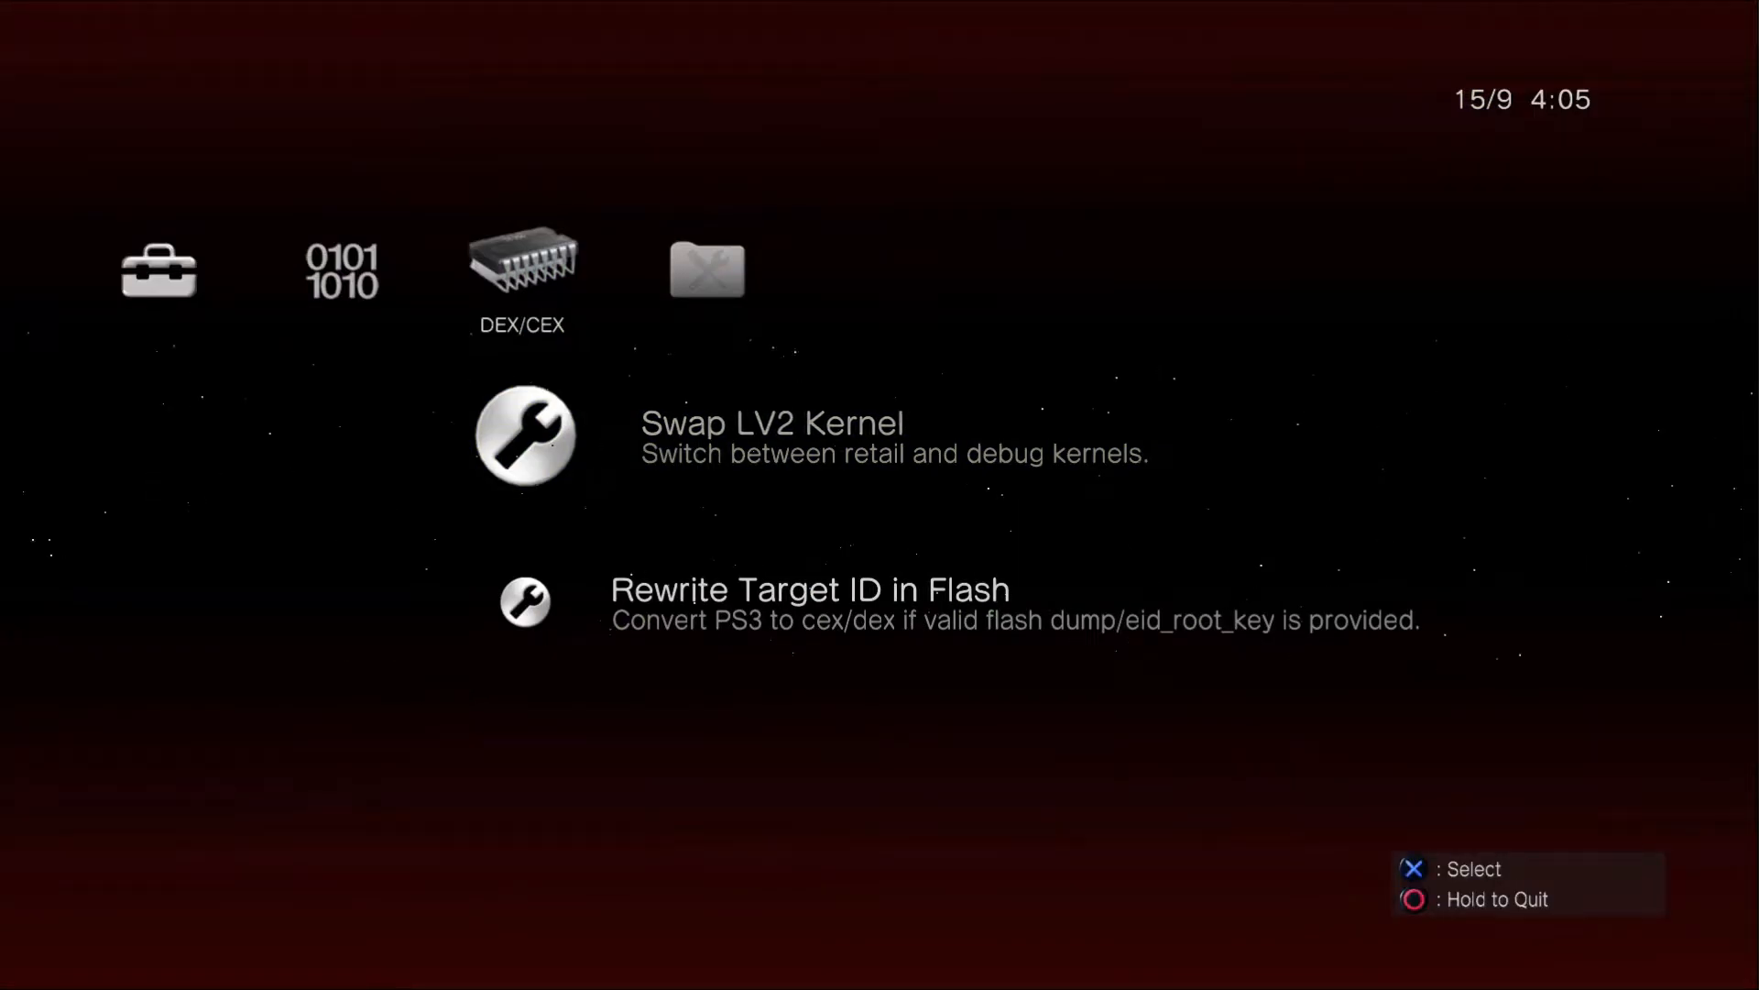
scroll(down, 3)
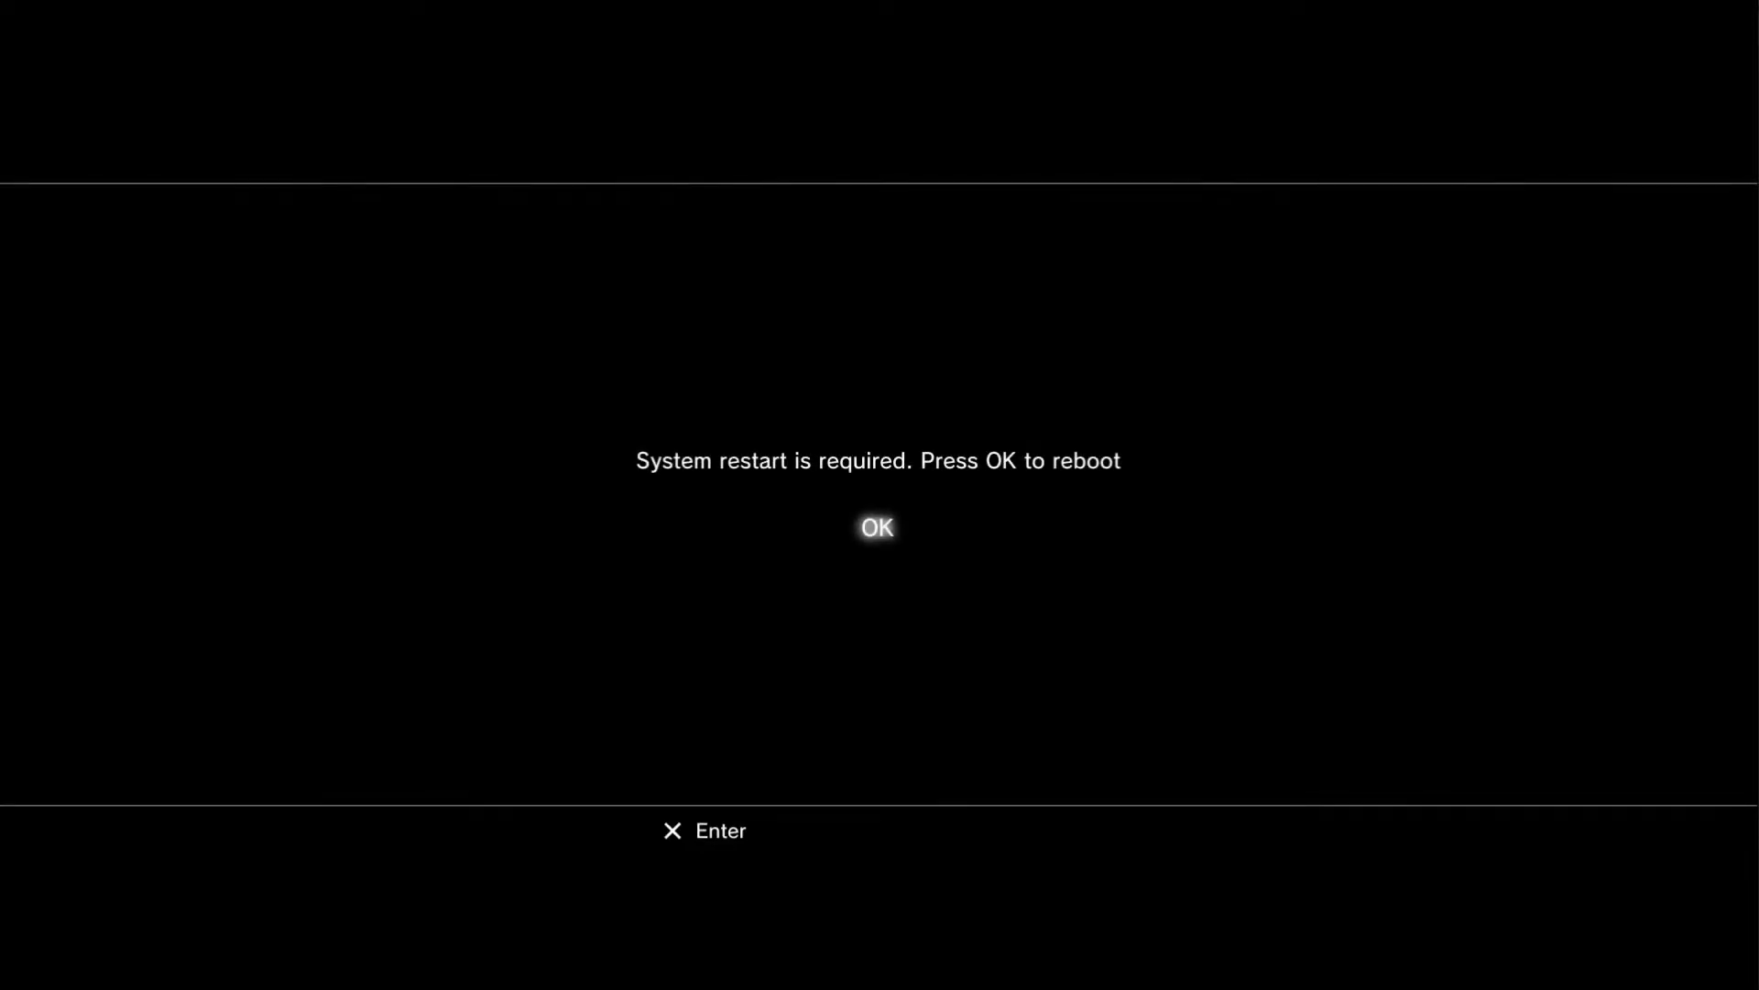
click(876, 528)
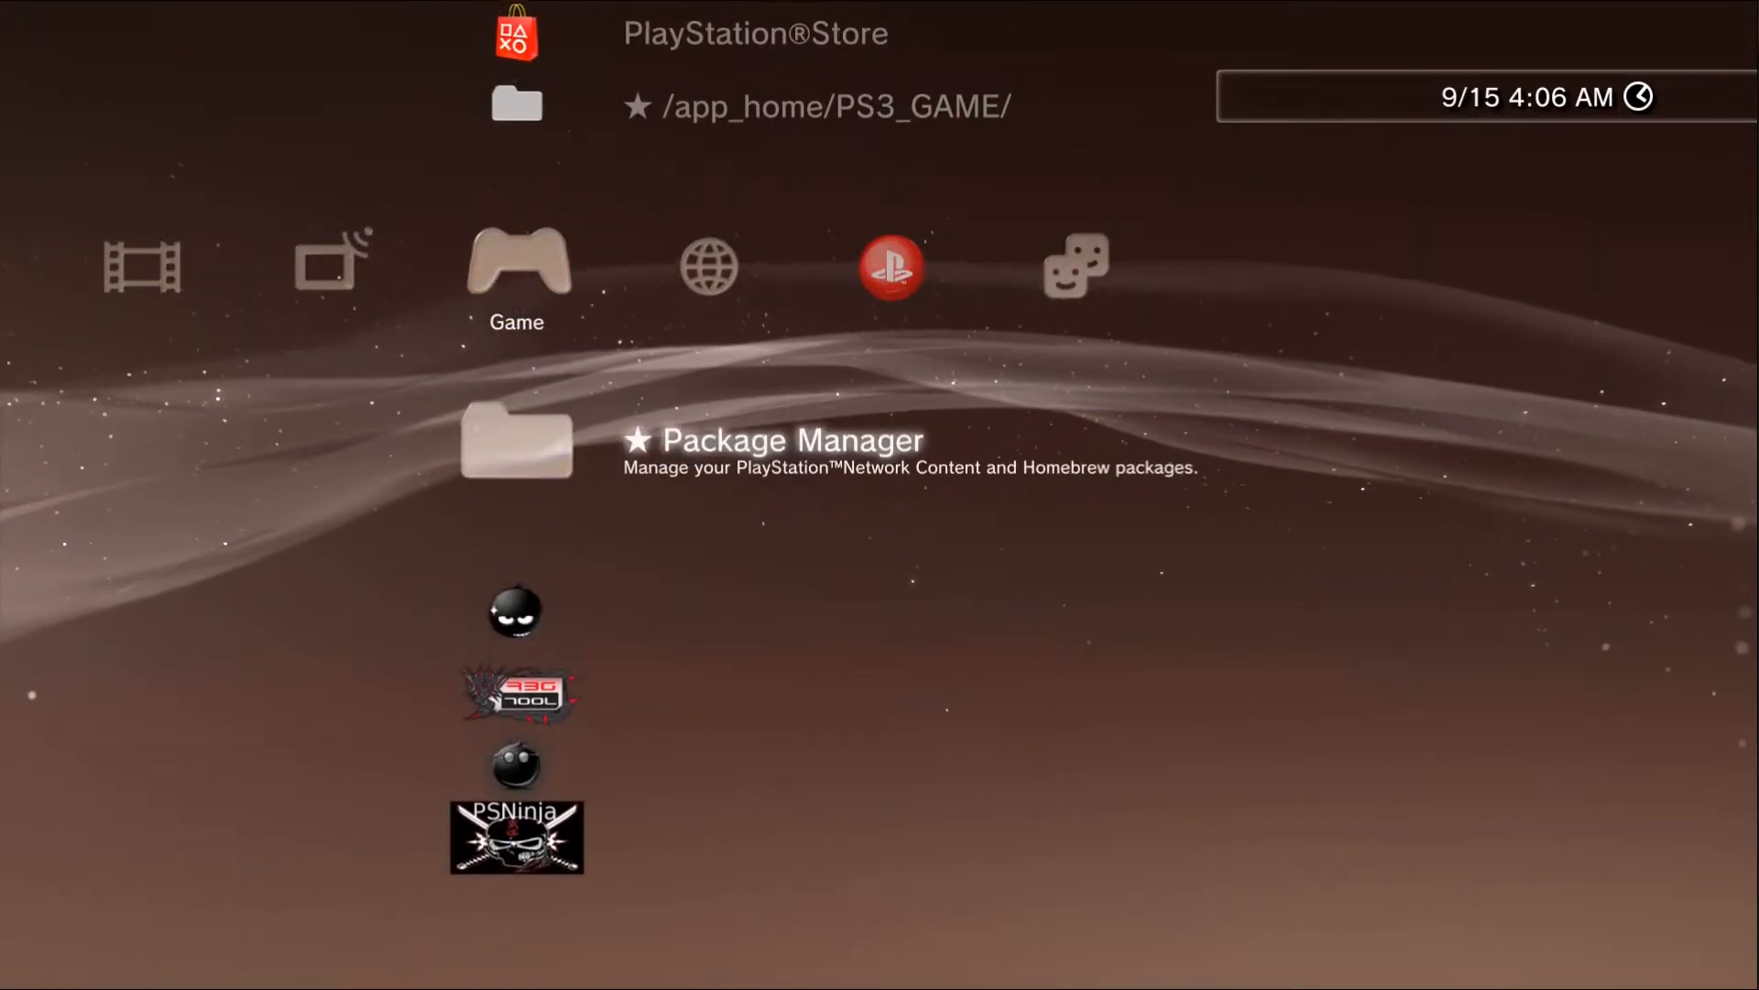
Step: Navigate from the PlayStation Network column to Game and enter the webMAN Games folder
scroll(down, 3)
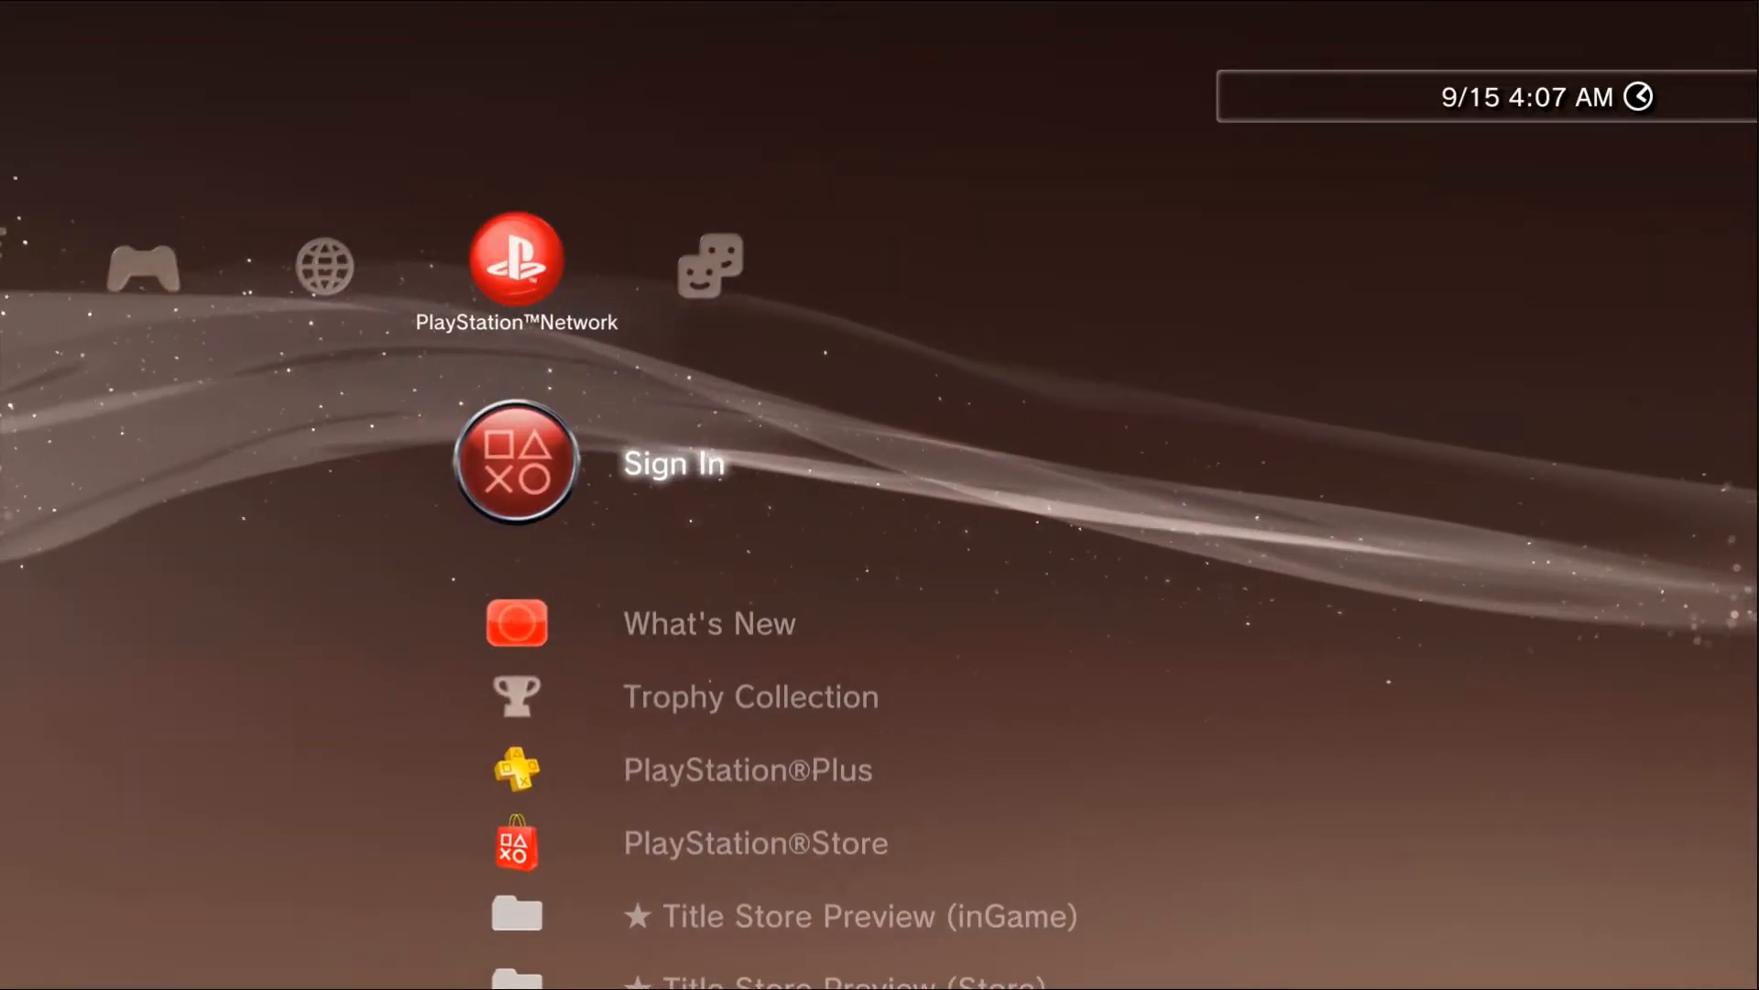
scroll(left, 3)
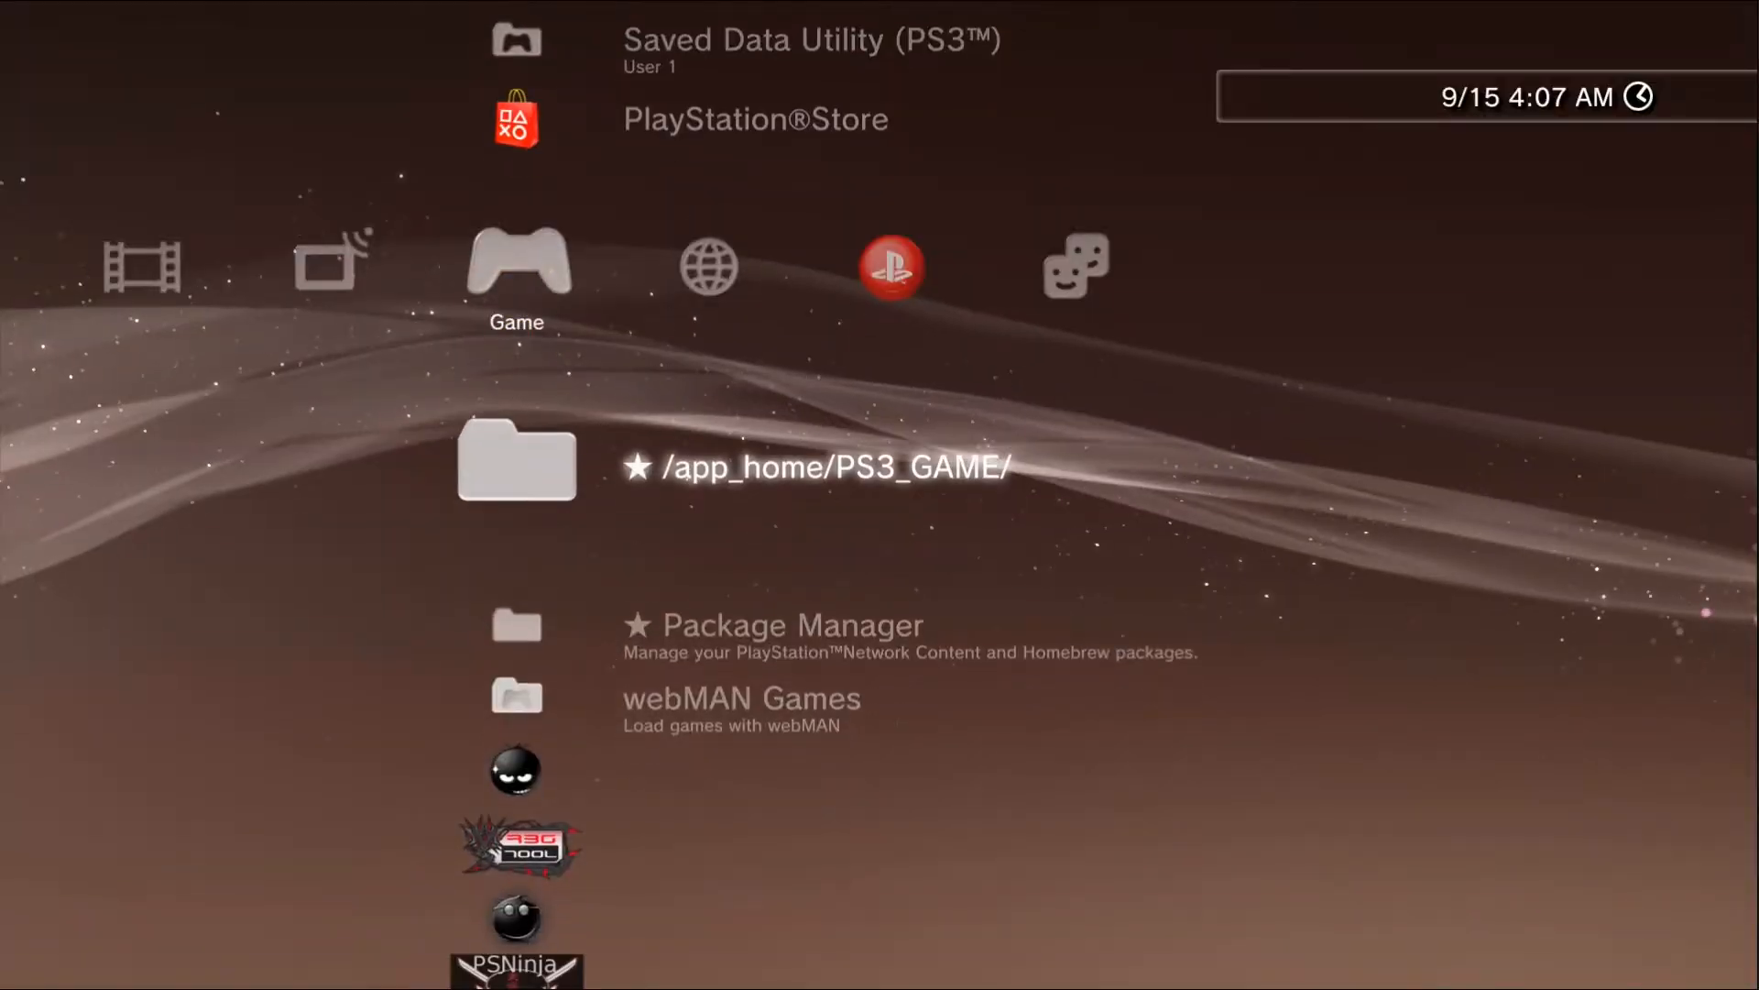
scroll(down, 3)
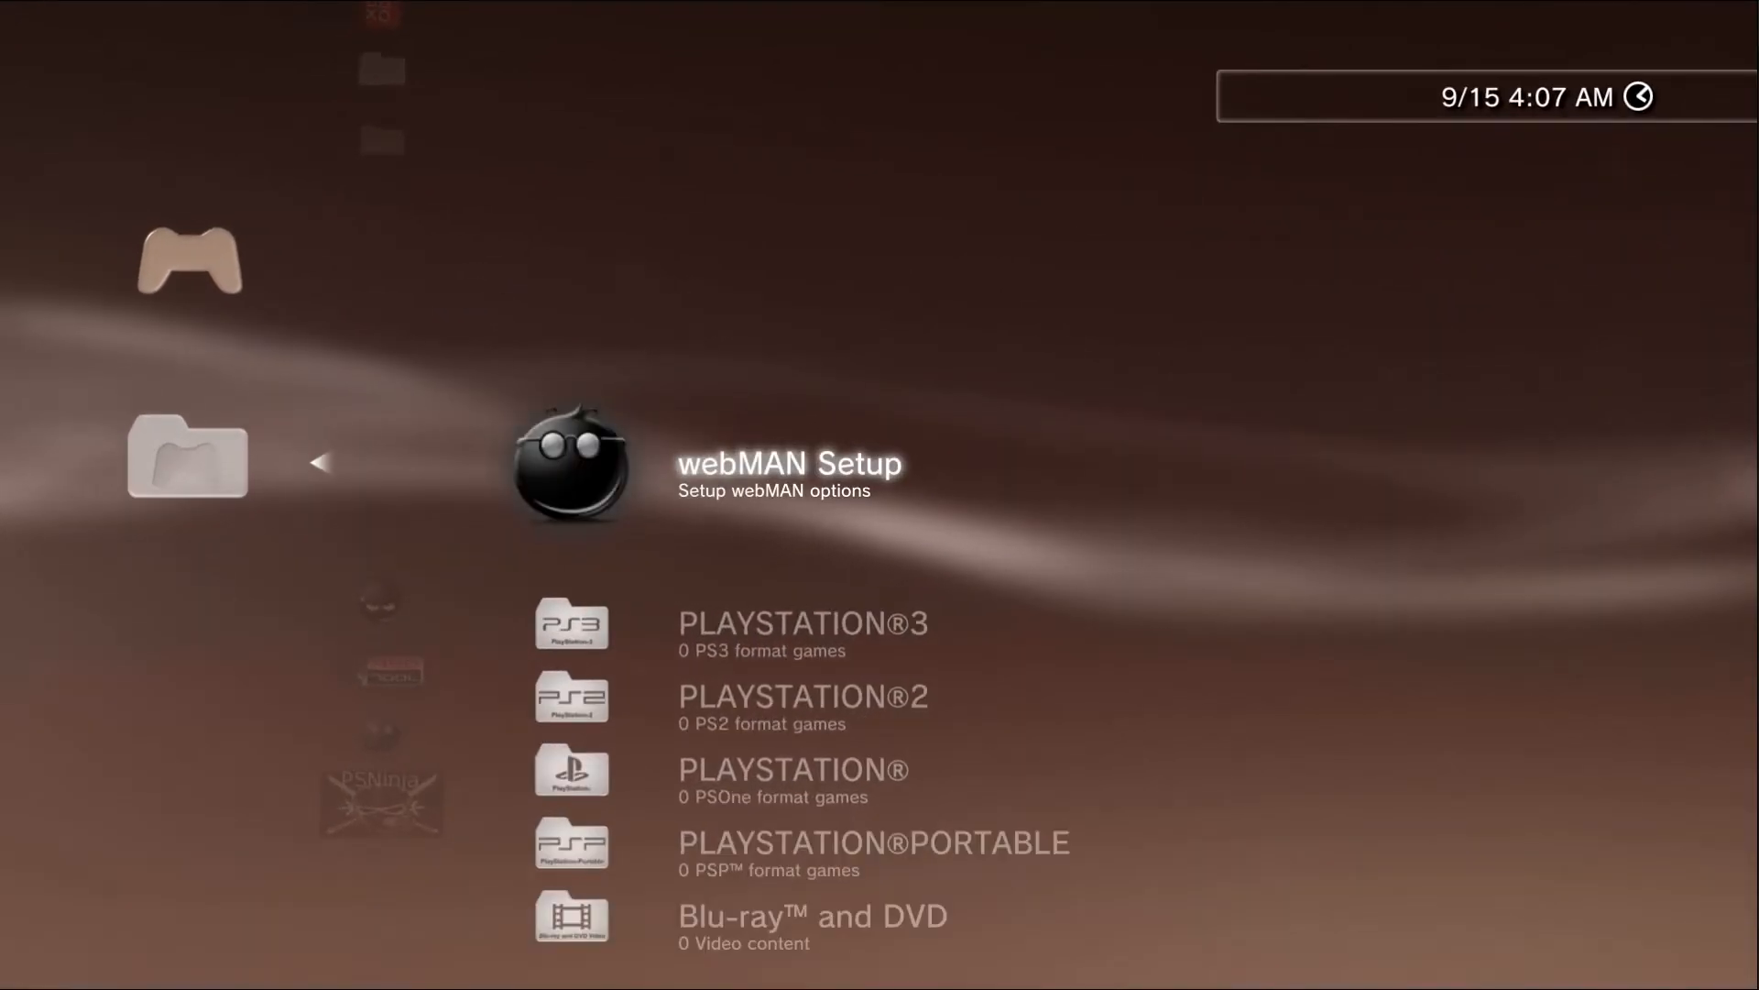
Step: Launch PS3 webMAN [Setup] so the wMAN MOD 1.47.25 setup page loads in the browser
key(Left)
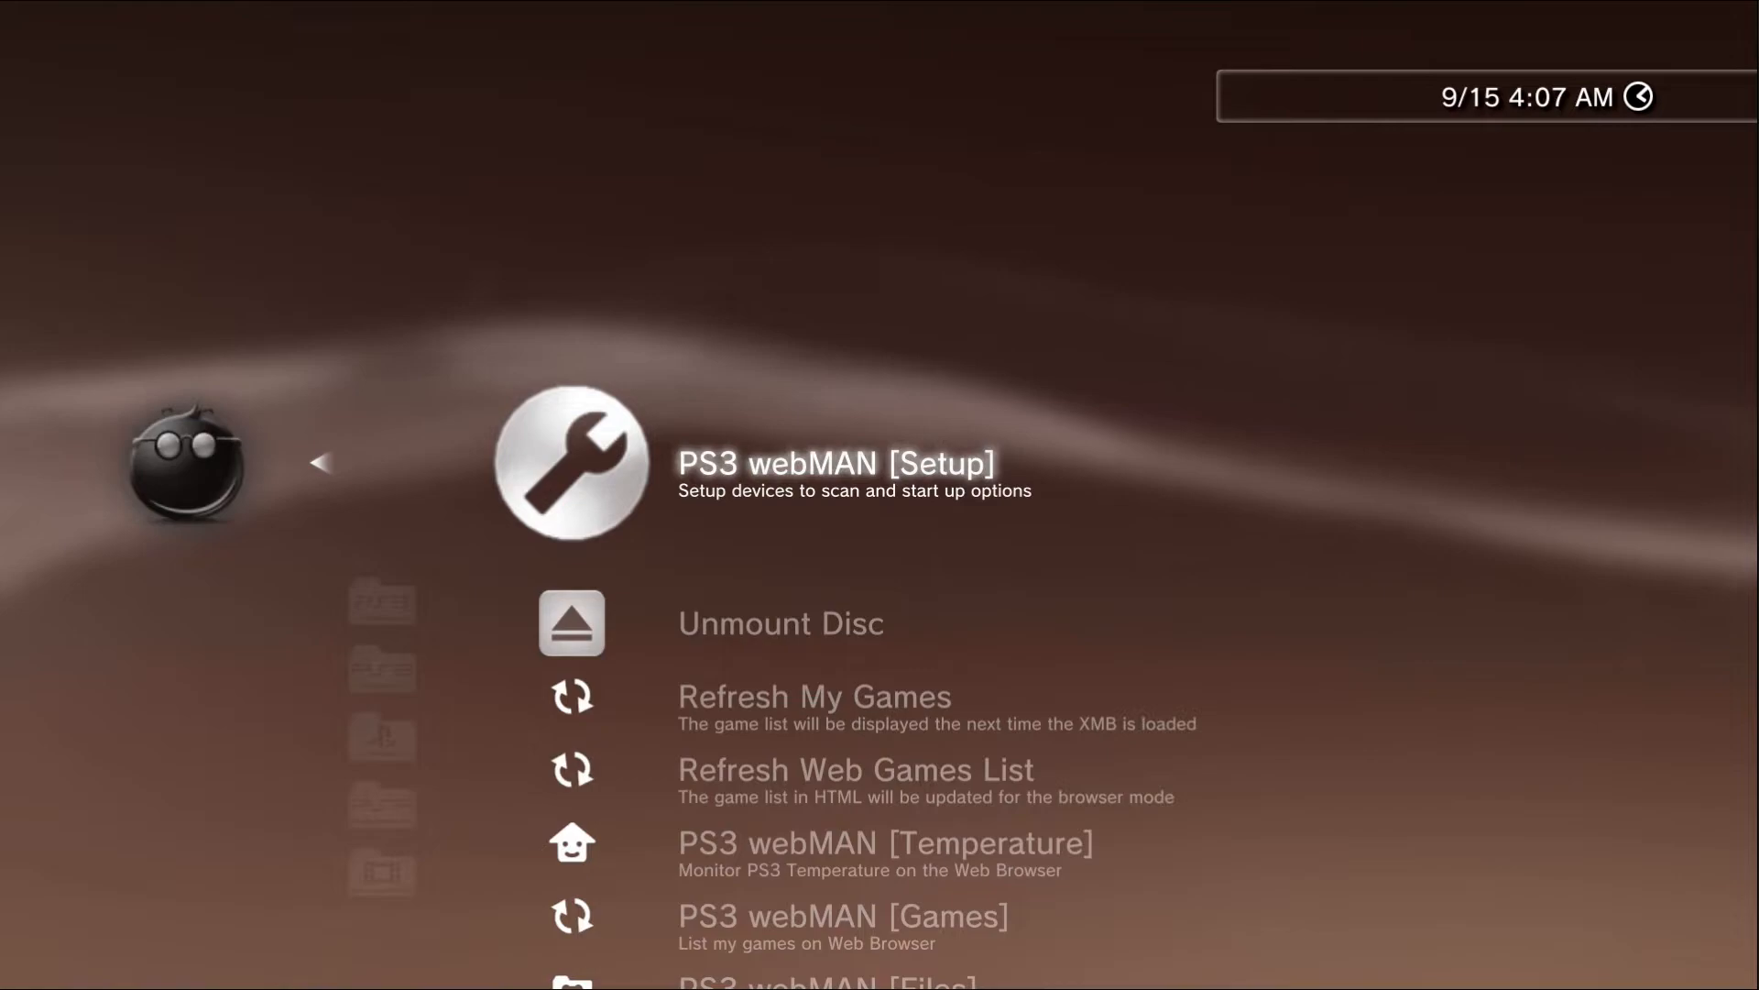
scroll(down, 3)
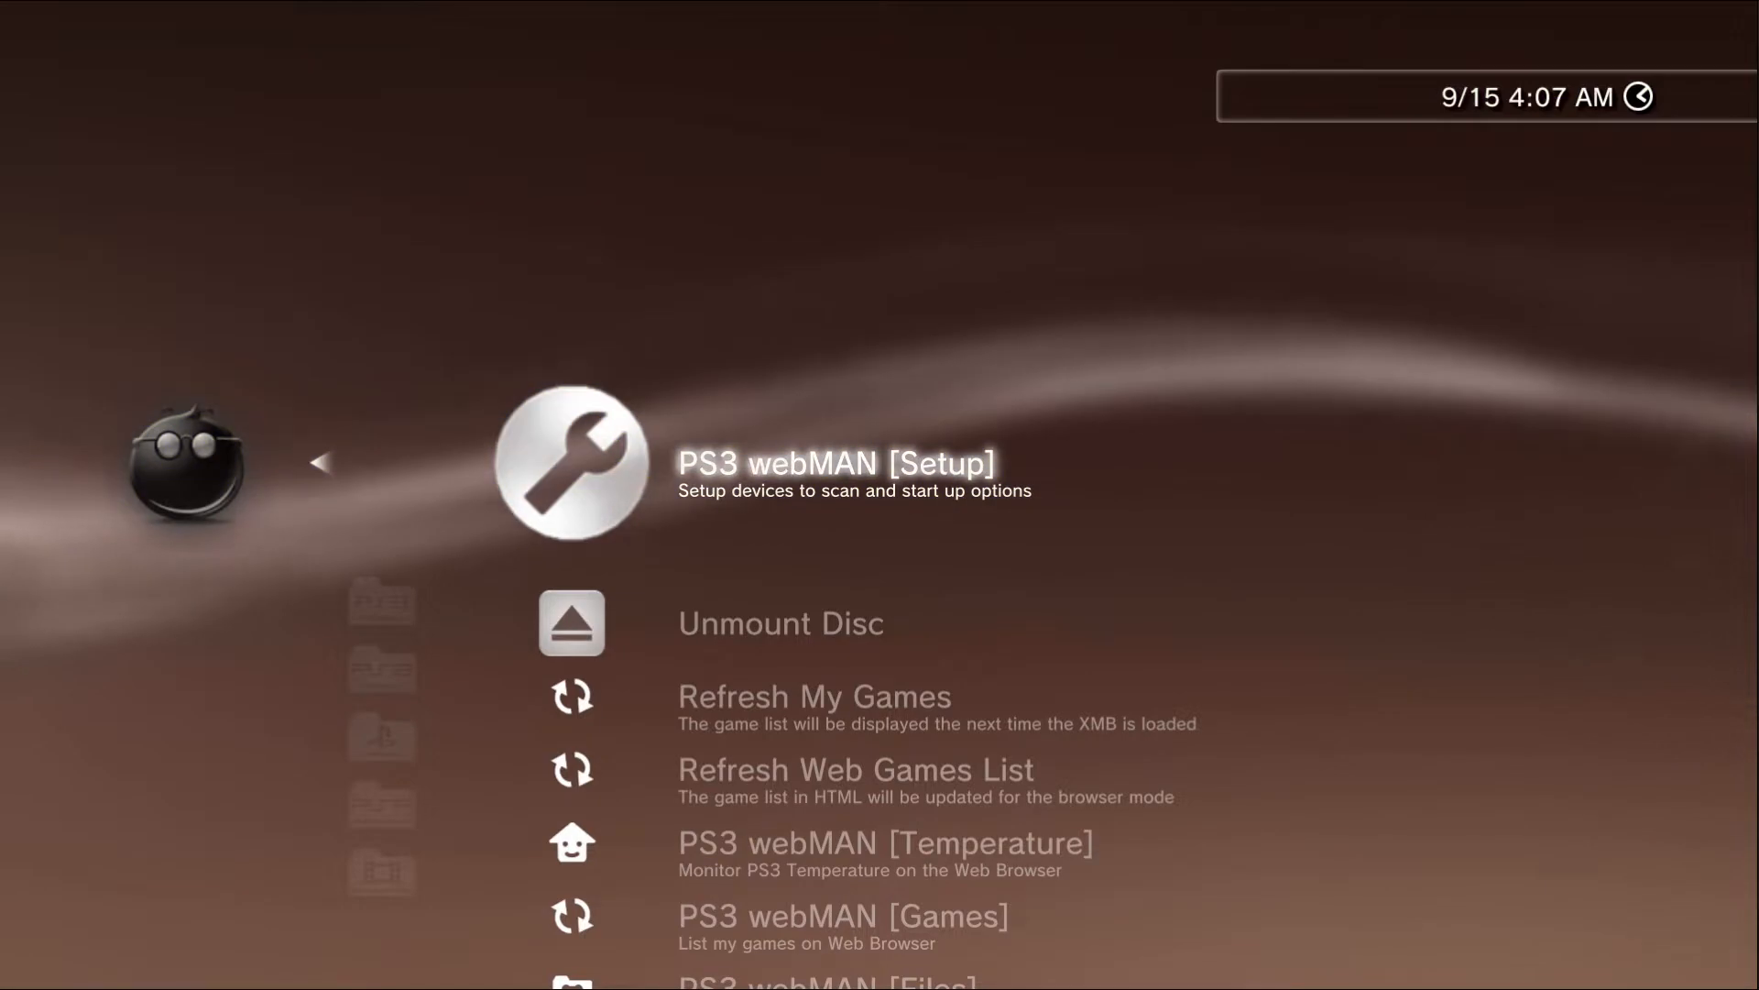
click(570, 461)
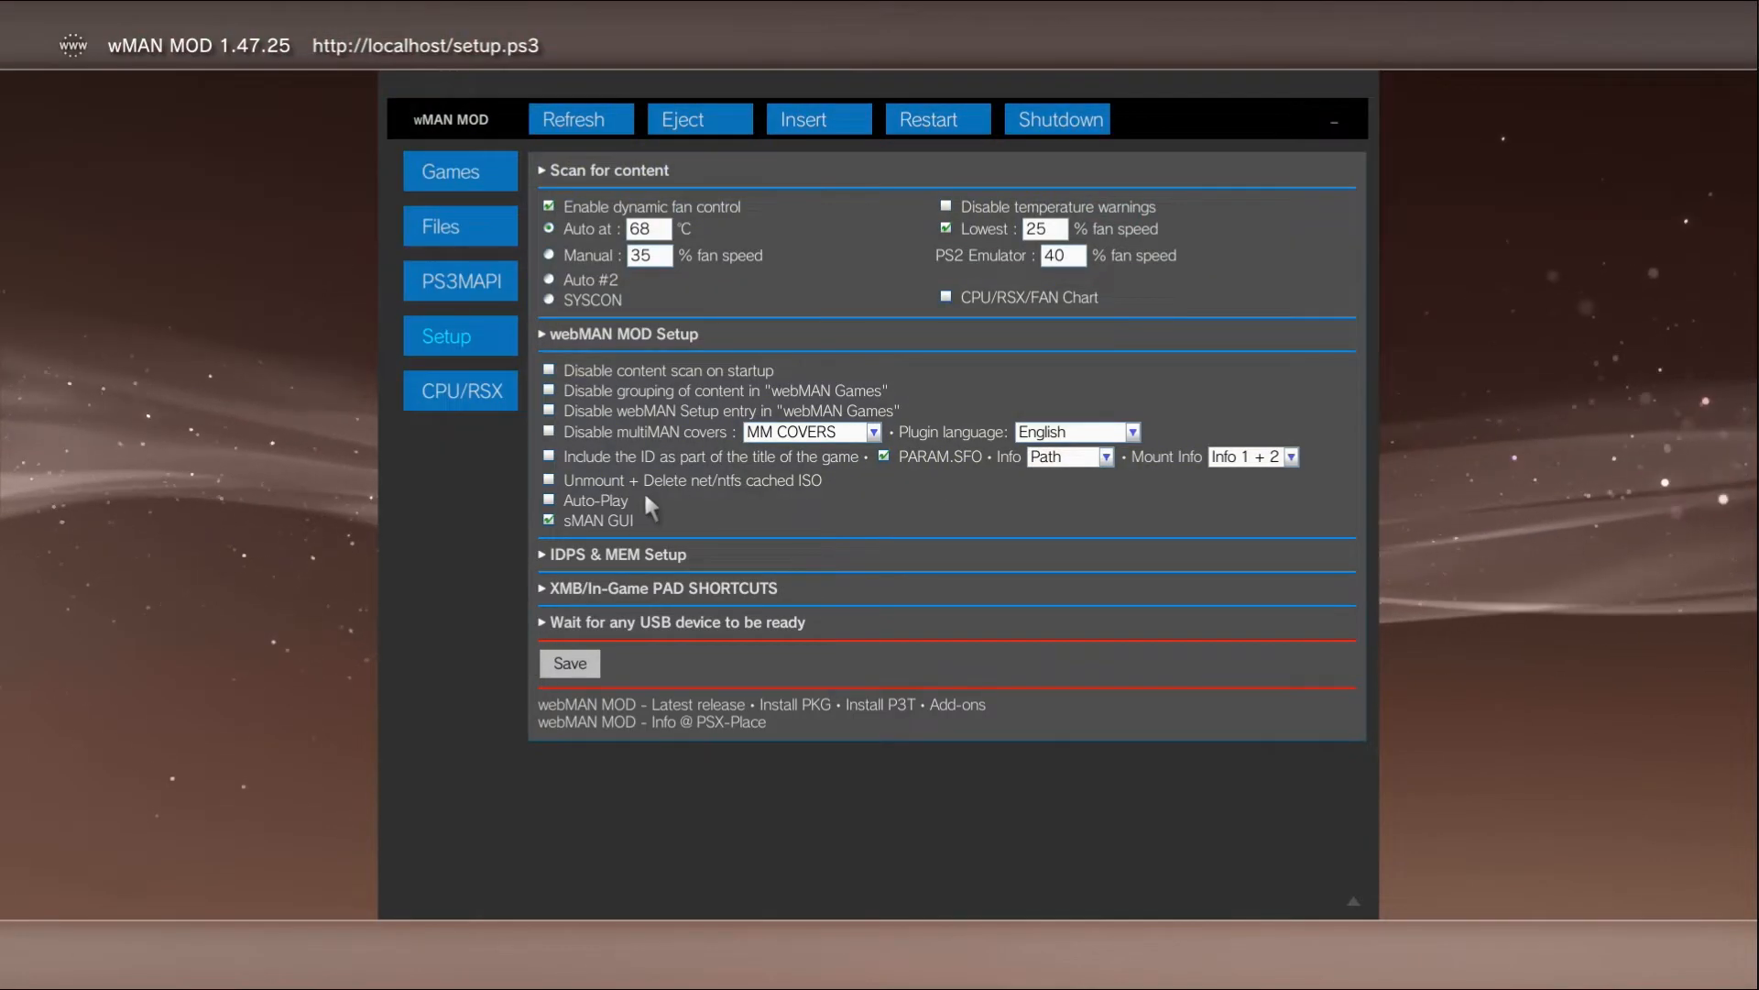
mouse_move(592, 574)
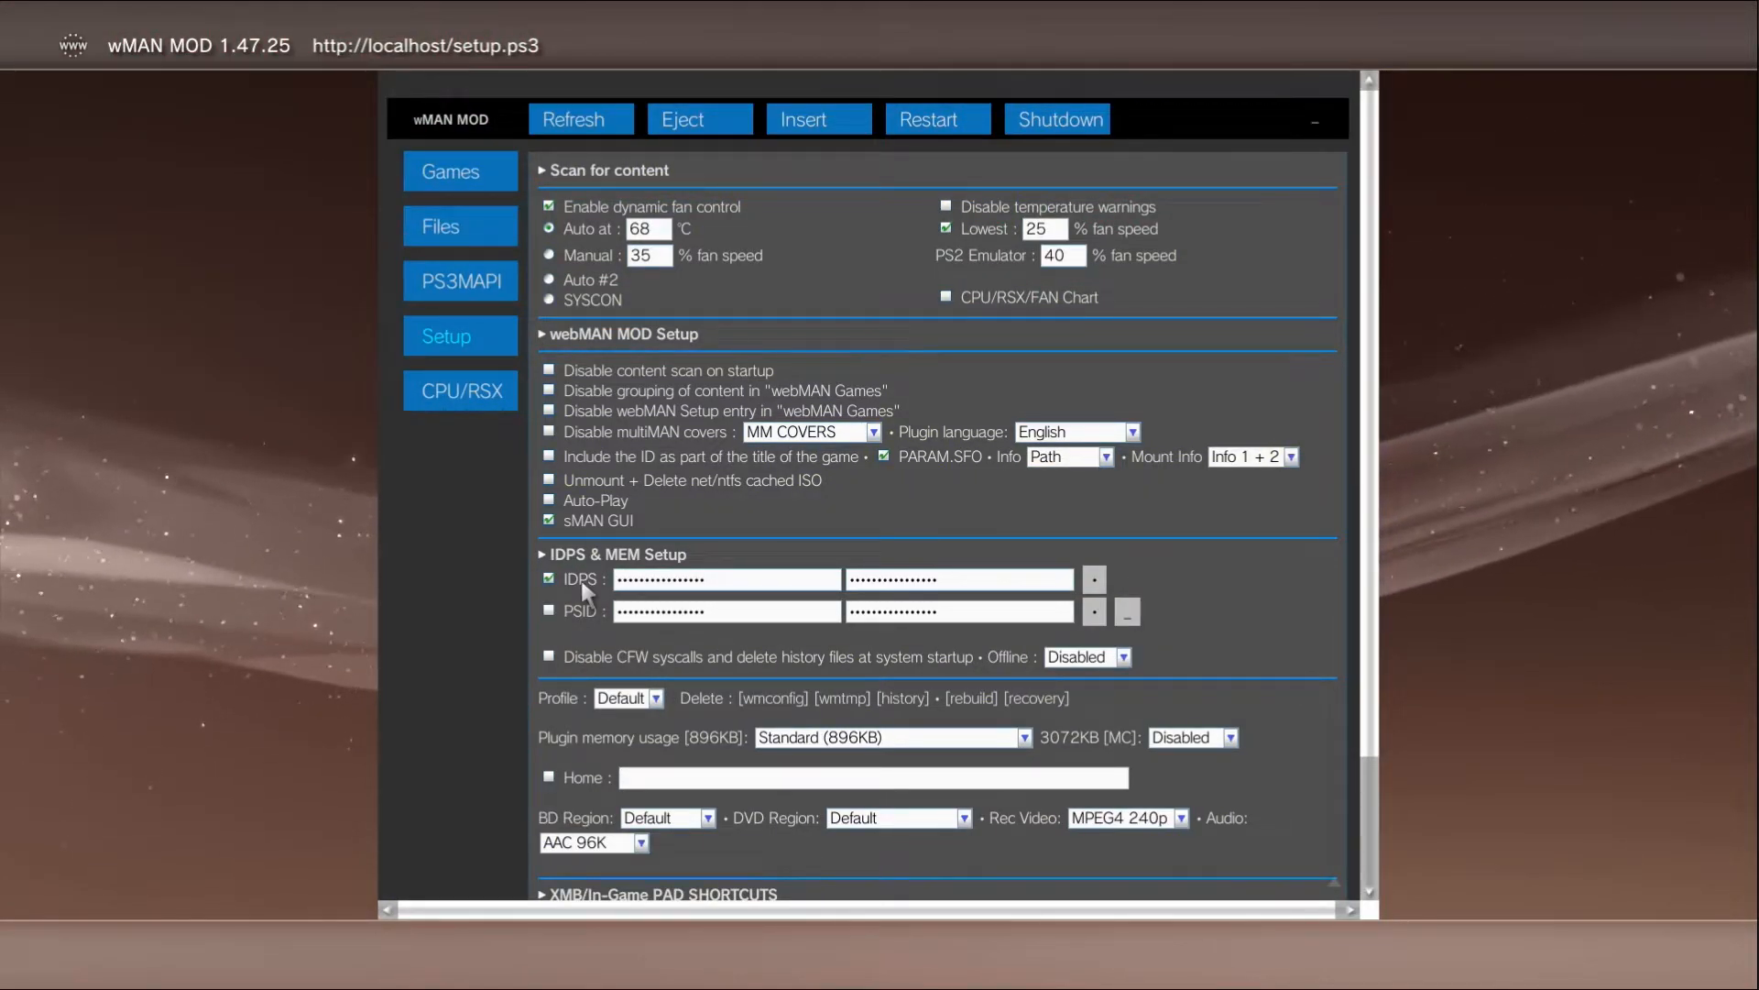
Step: Save the webMAN settings with IDPS spoofing ticked and return to the XMB
scroll(down, 3)
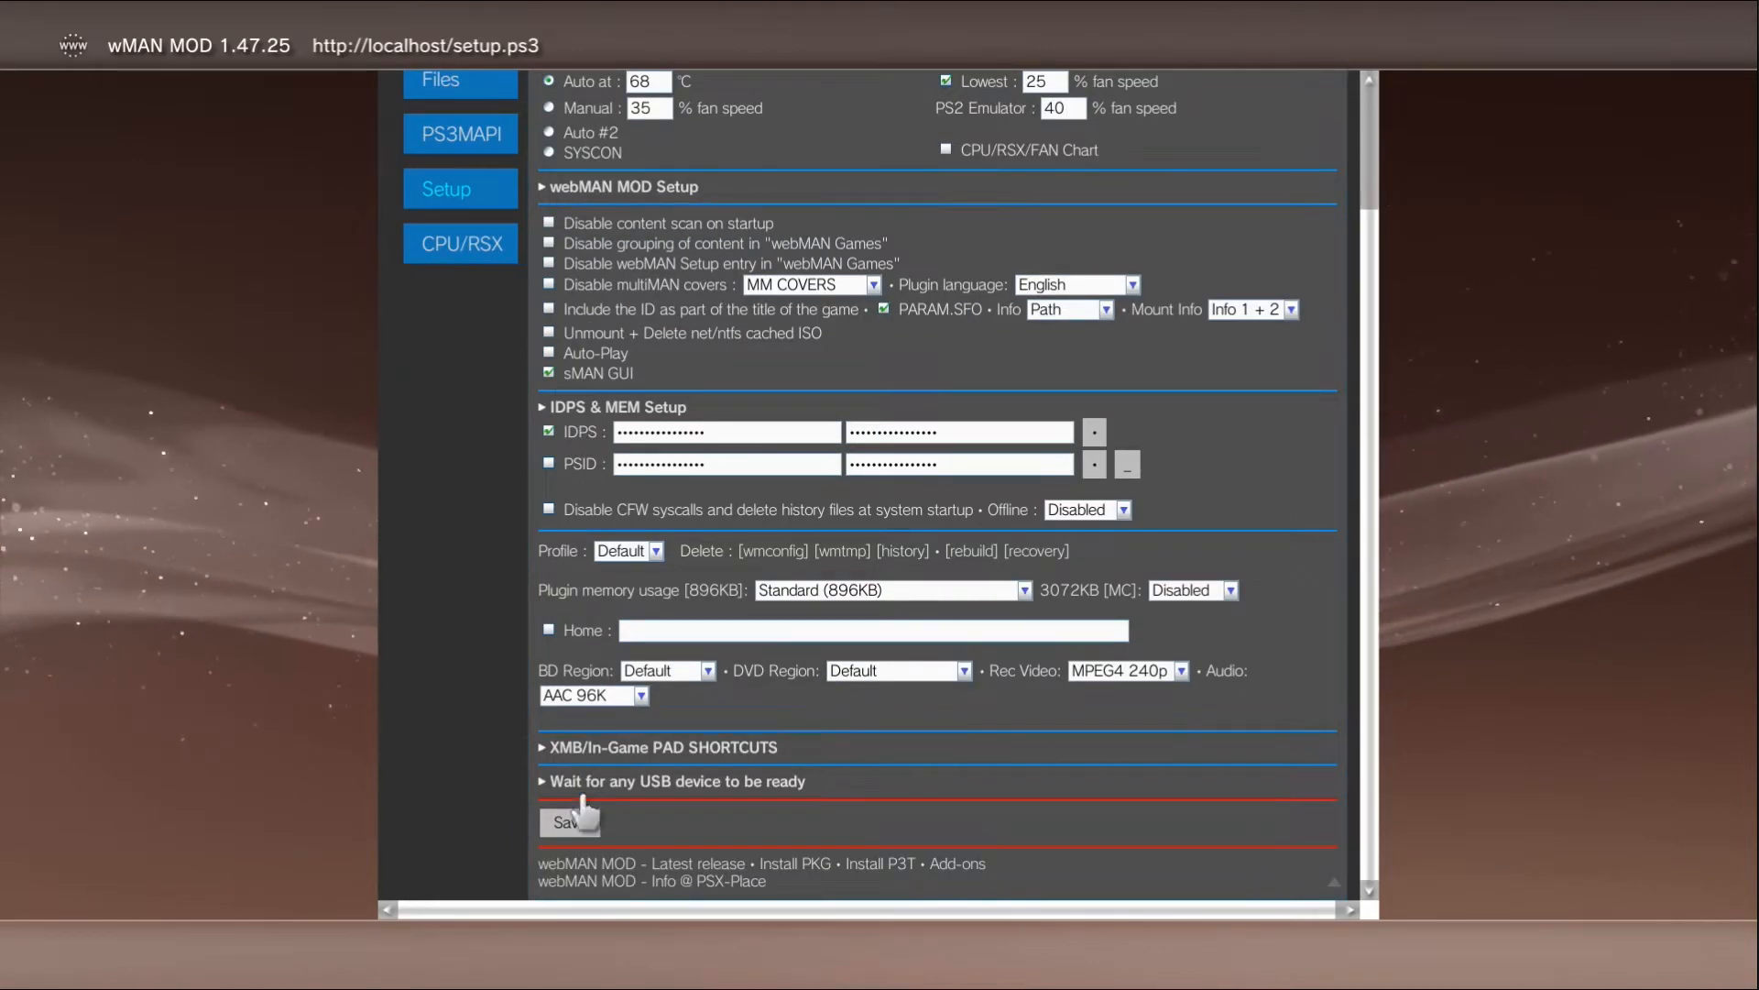
click(566, 823)
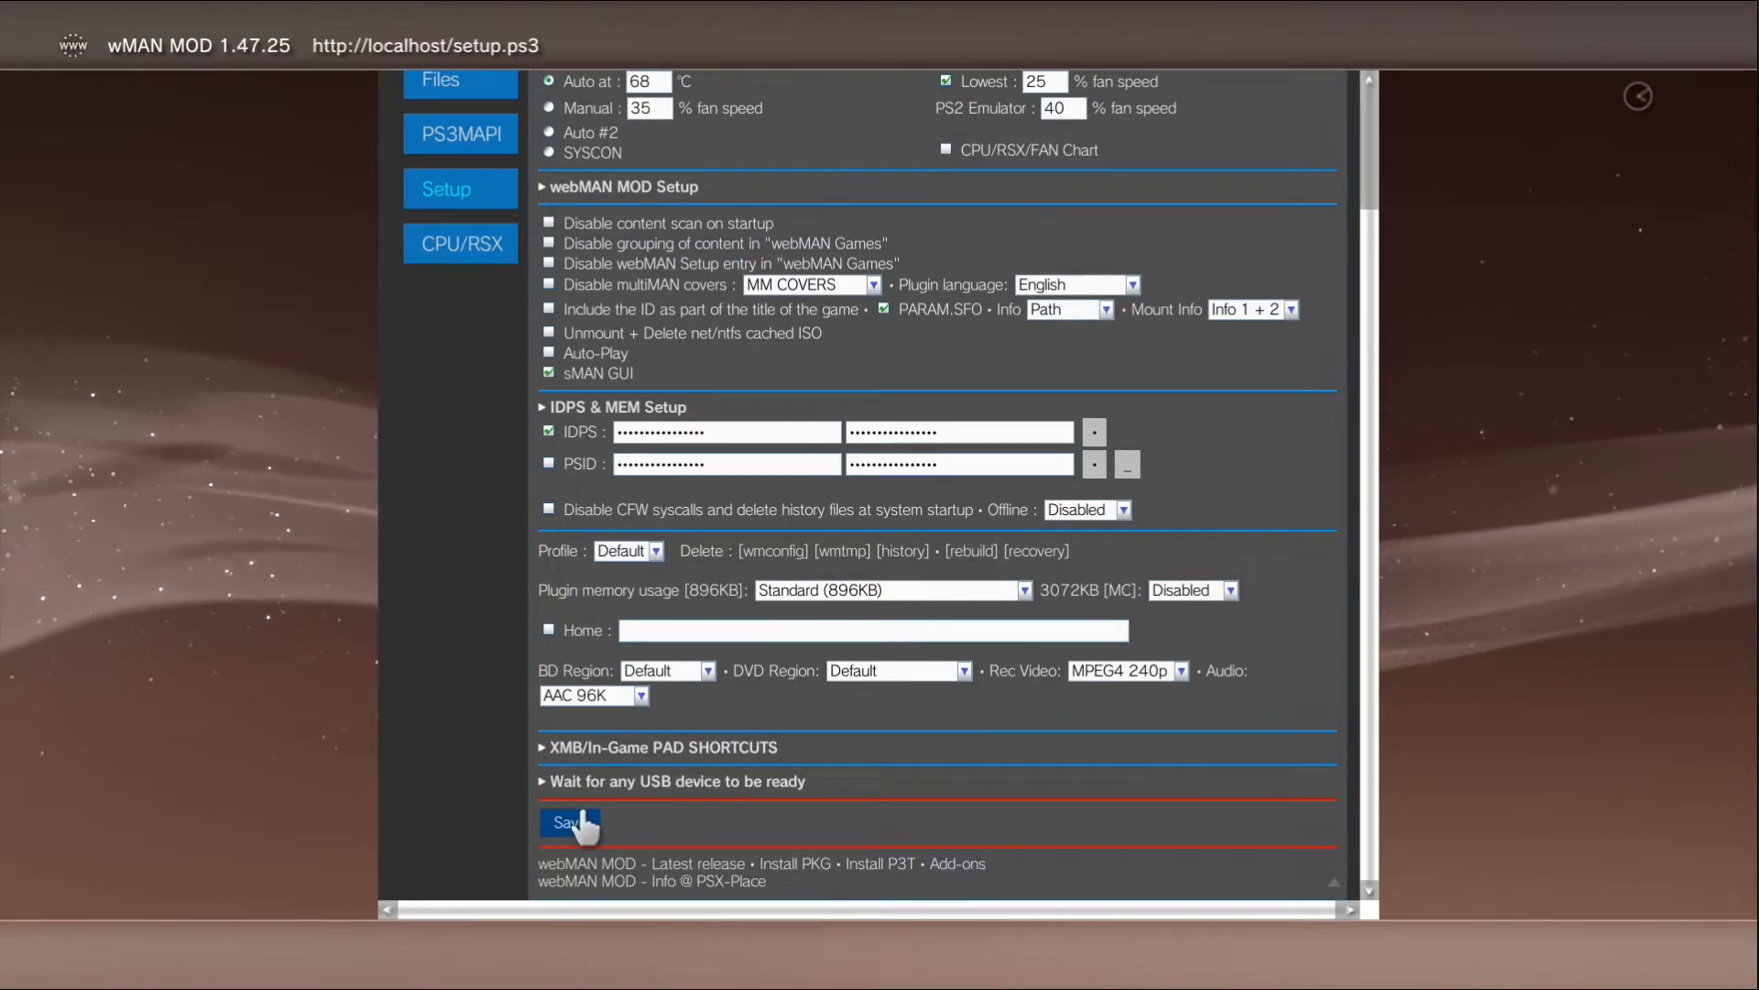
click(568, 823)
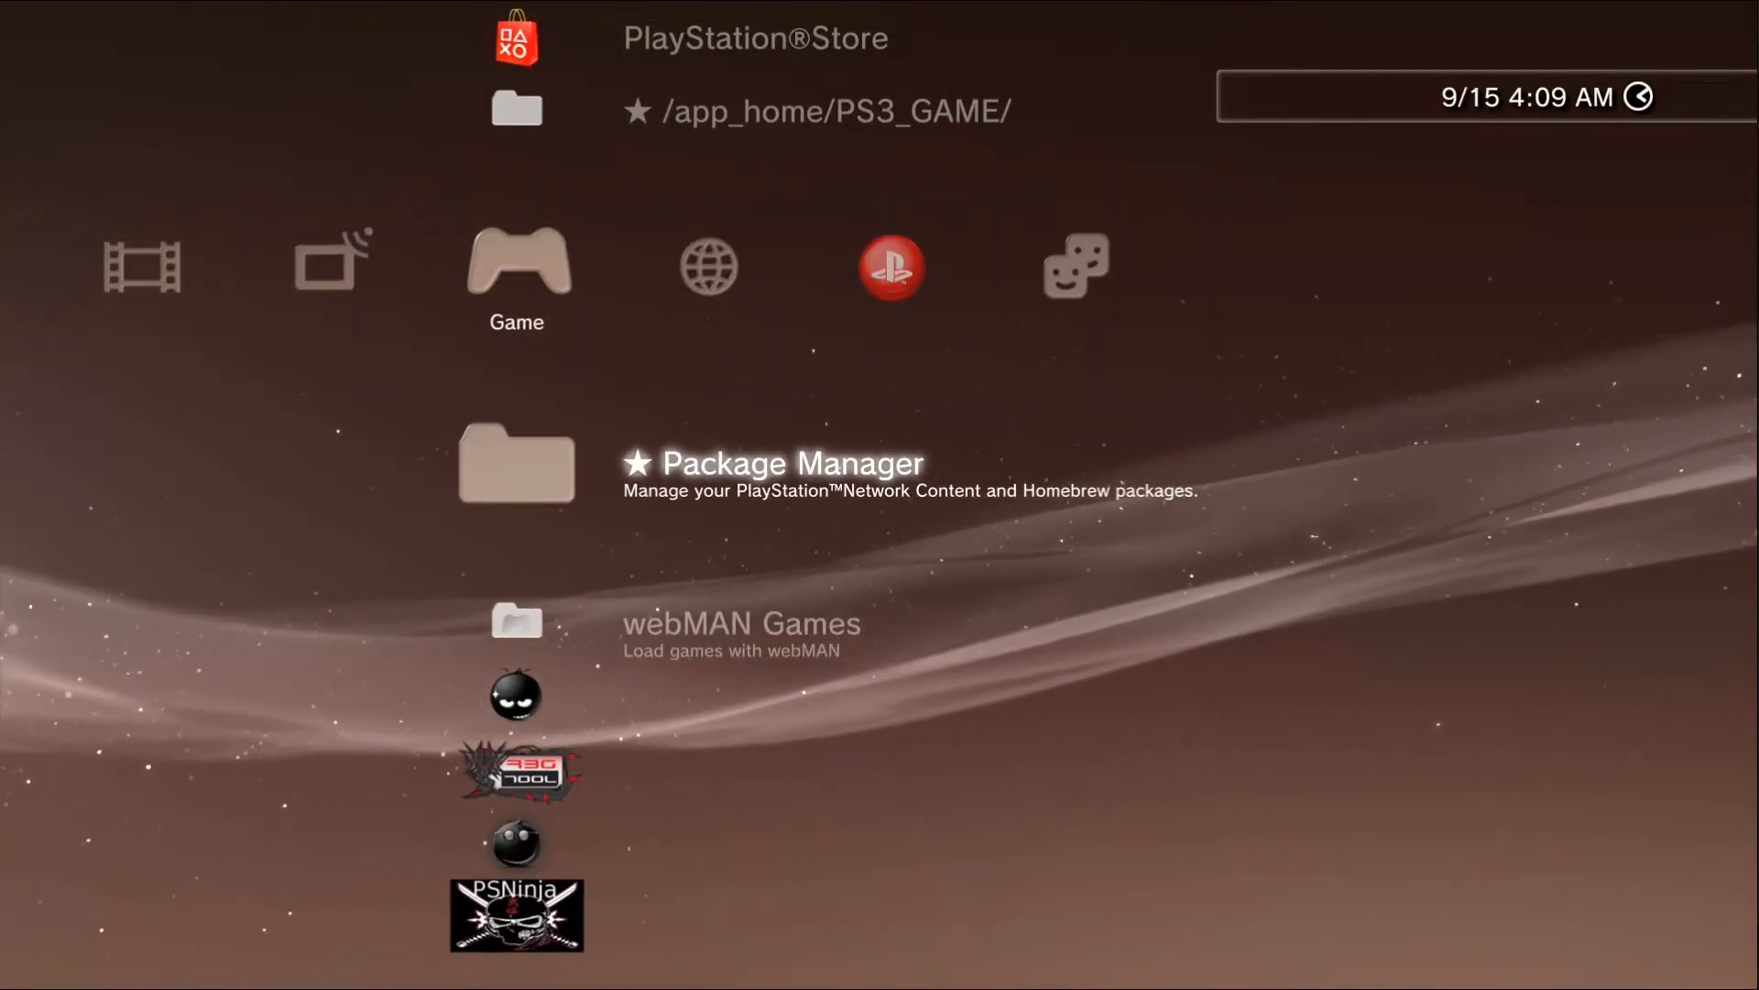
Step: Confirm the required restart so the console reboots onto 4.84 DEX Cobra 8.1
scroll(down, 3)
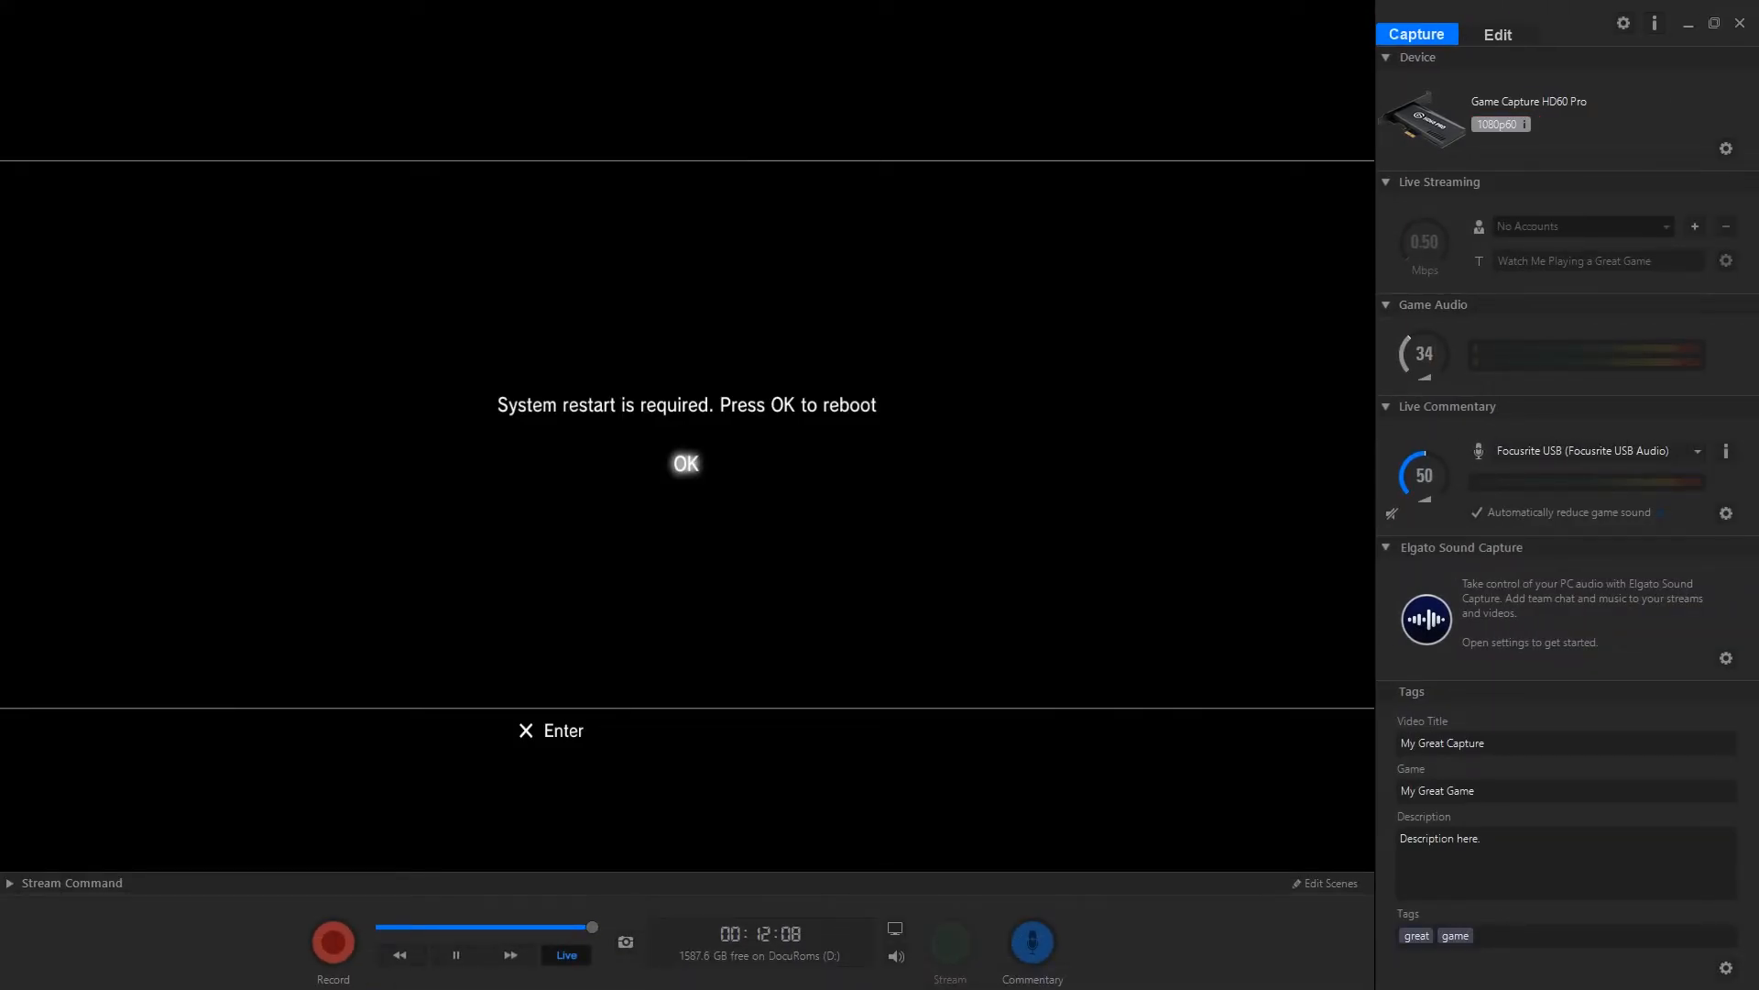
click(684, 462)
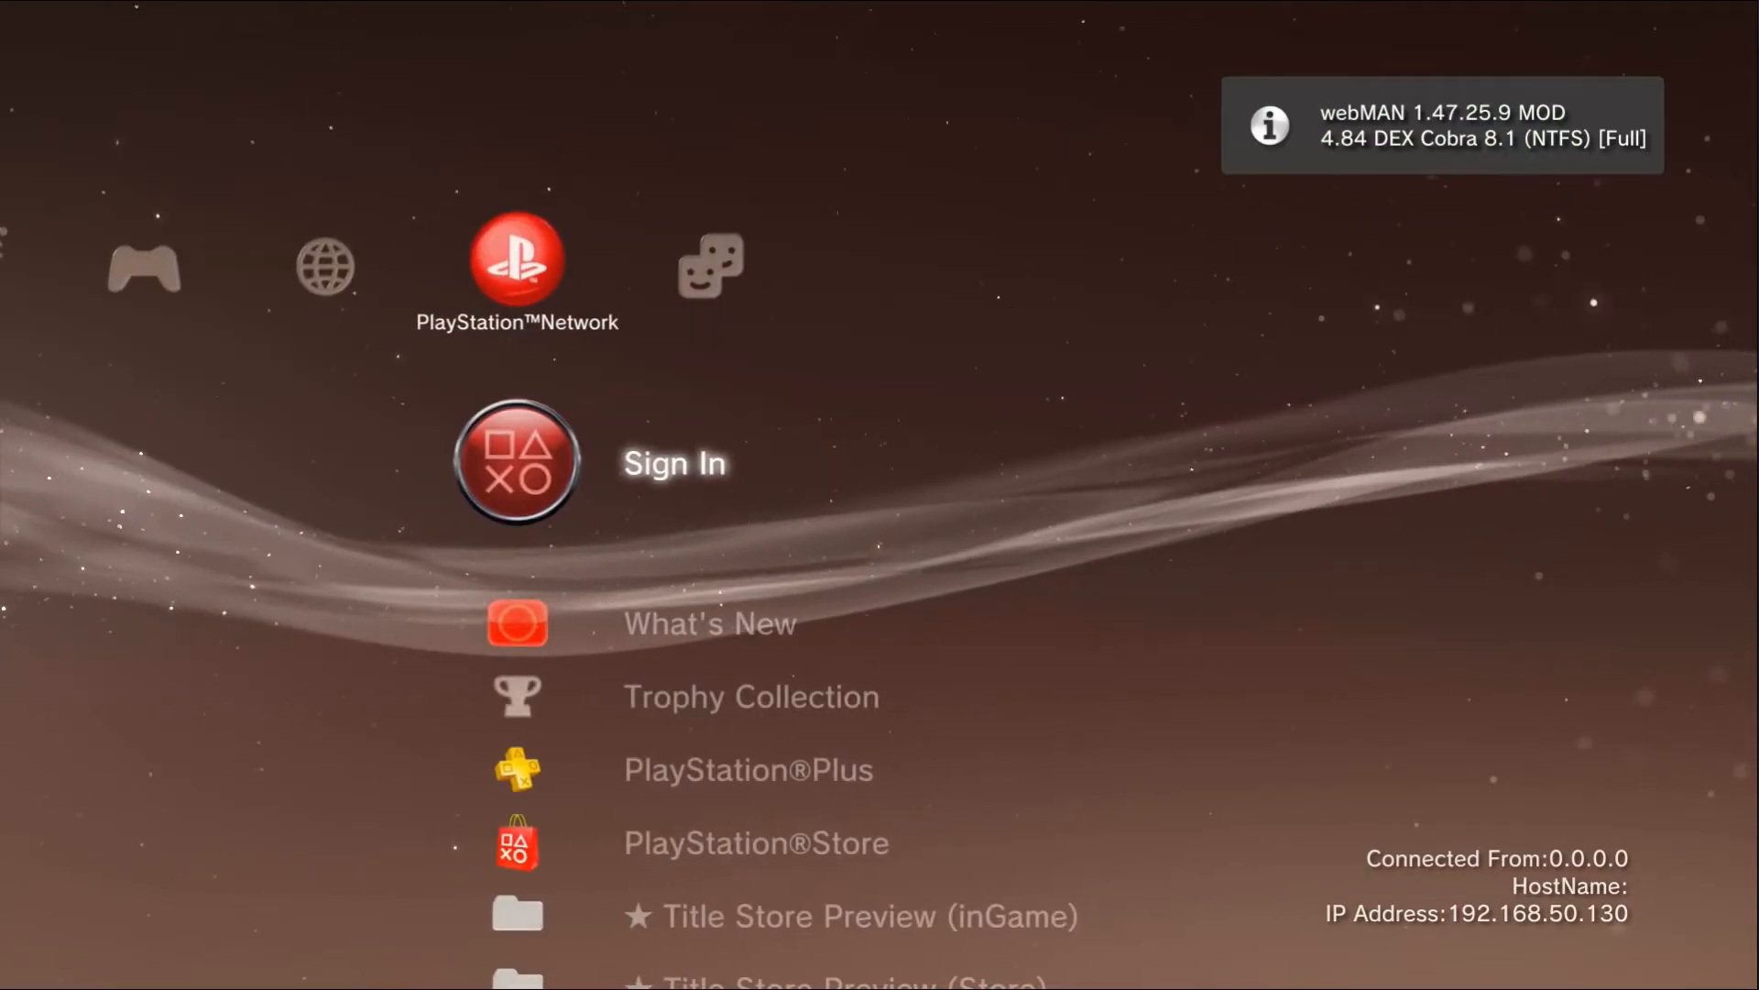
Step: Sign in to PlayStation Network successfully, then browse back to webMAN MOD 1.47.25 in Game
click(514, 462)
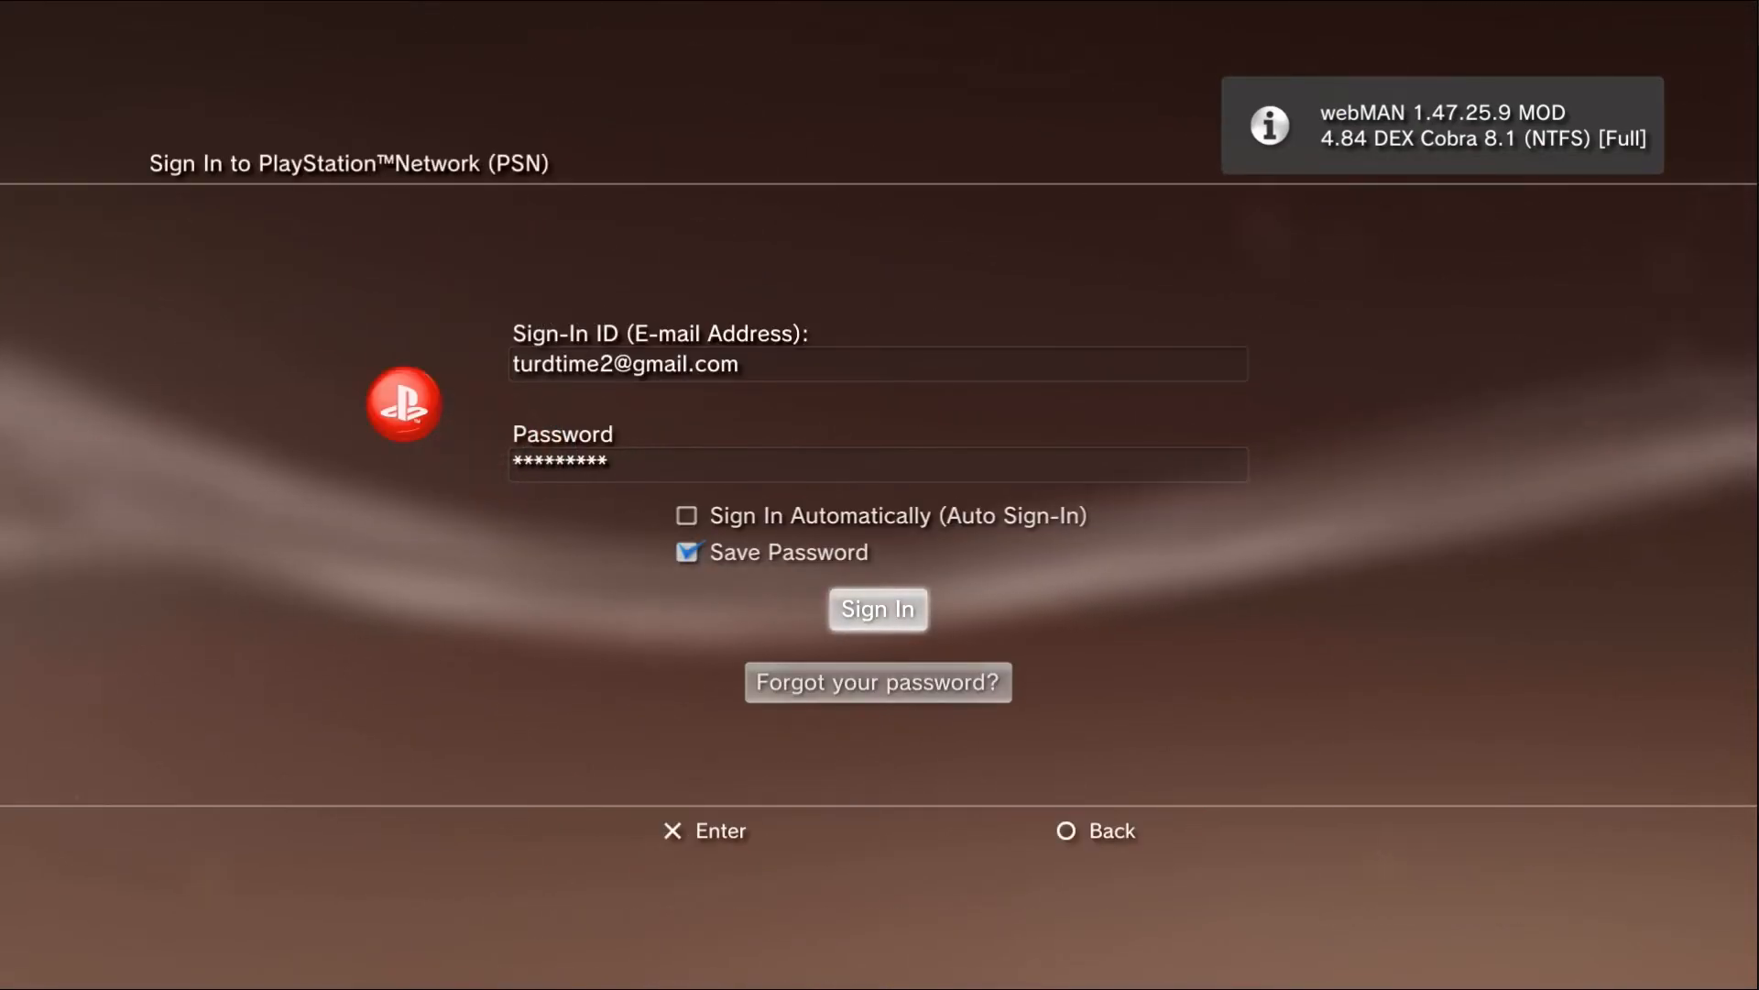
click(876, 609)
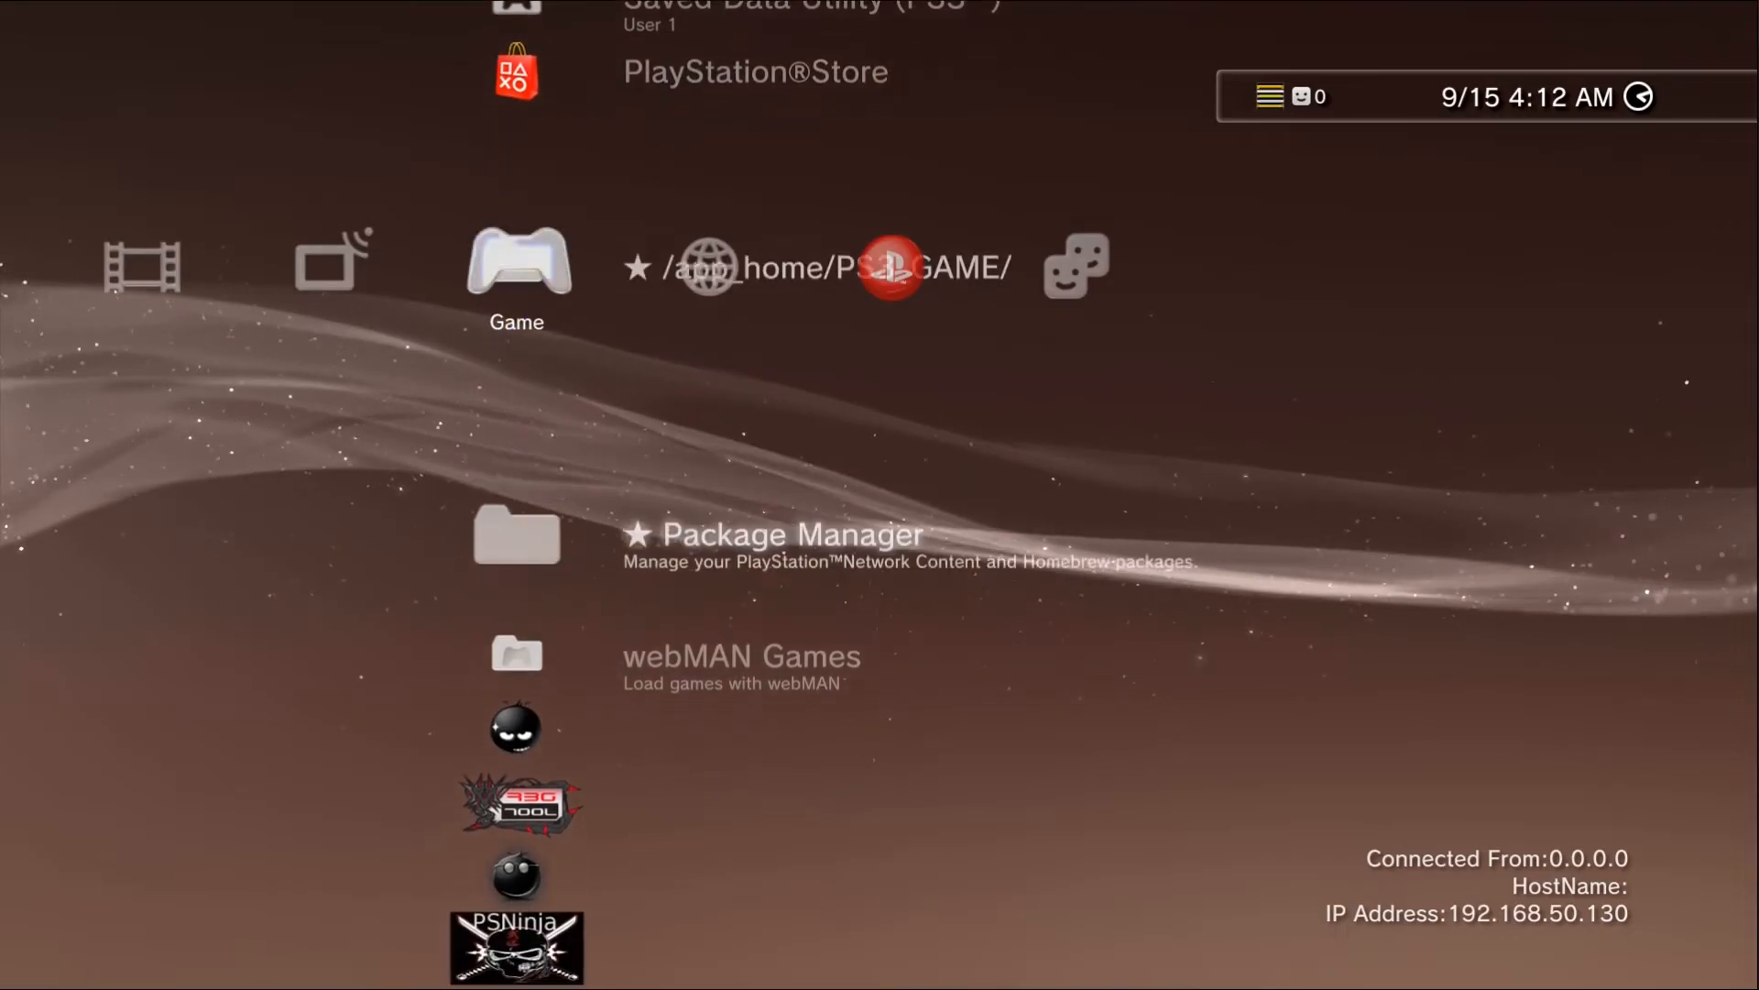
scroll(down, 3)
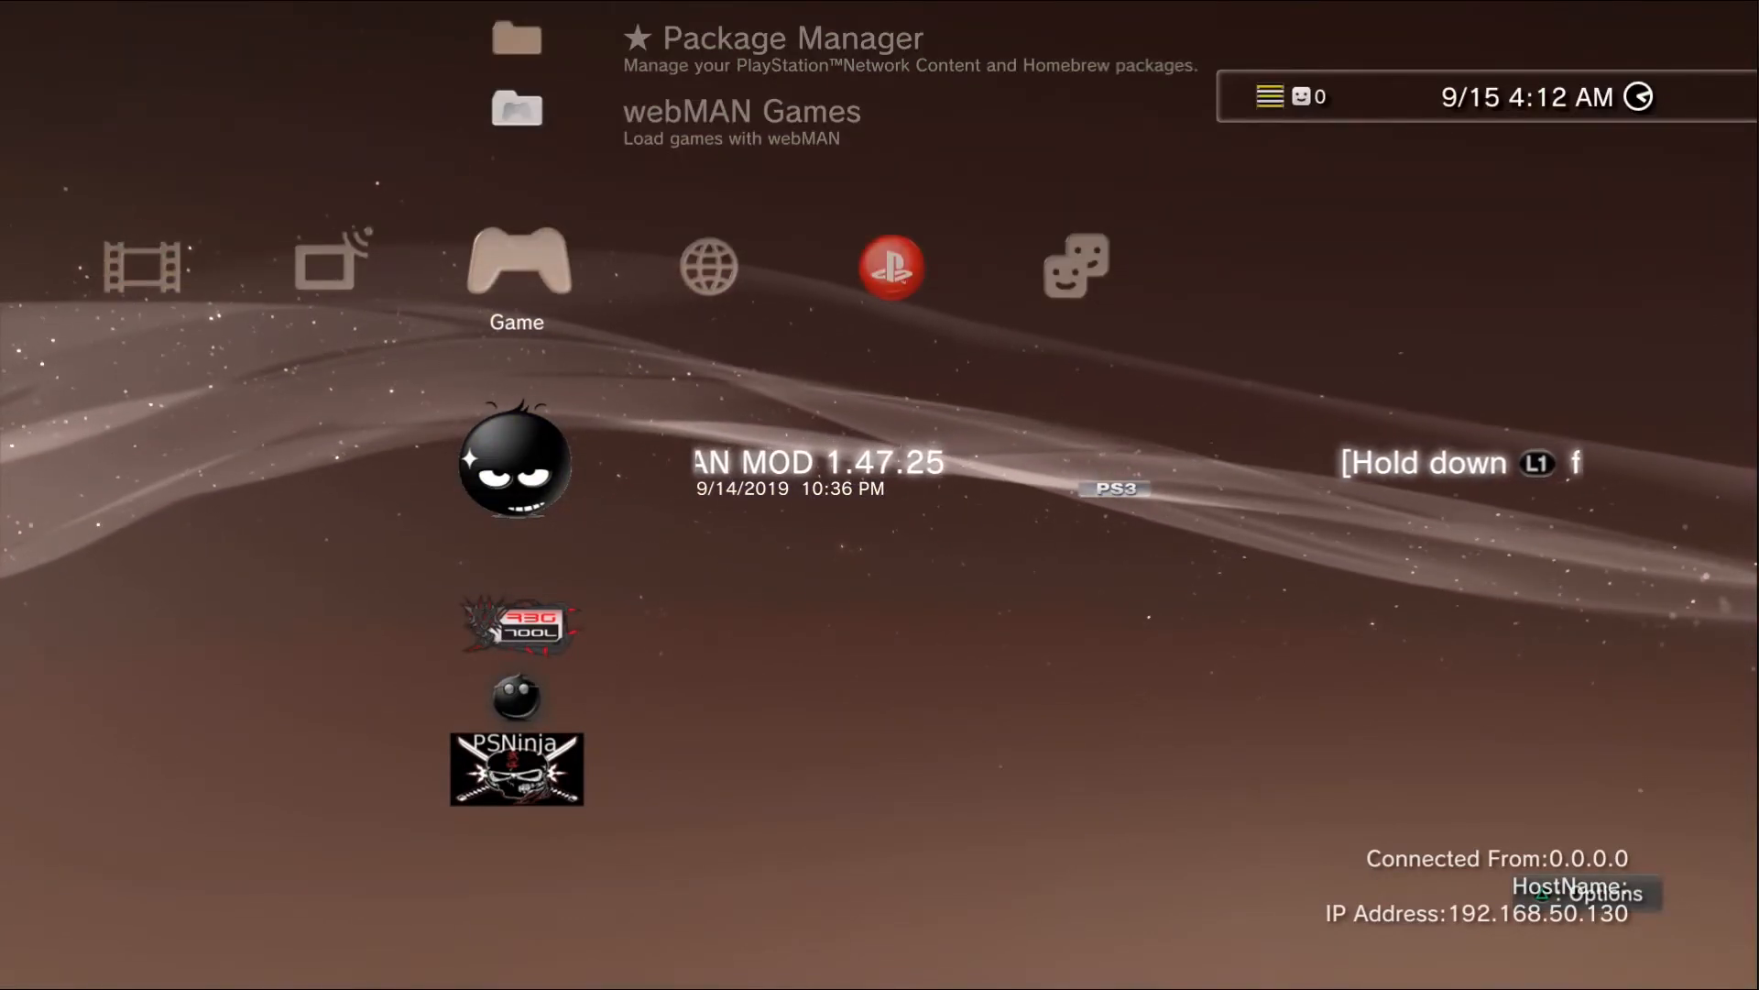
scroll(down, 3)
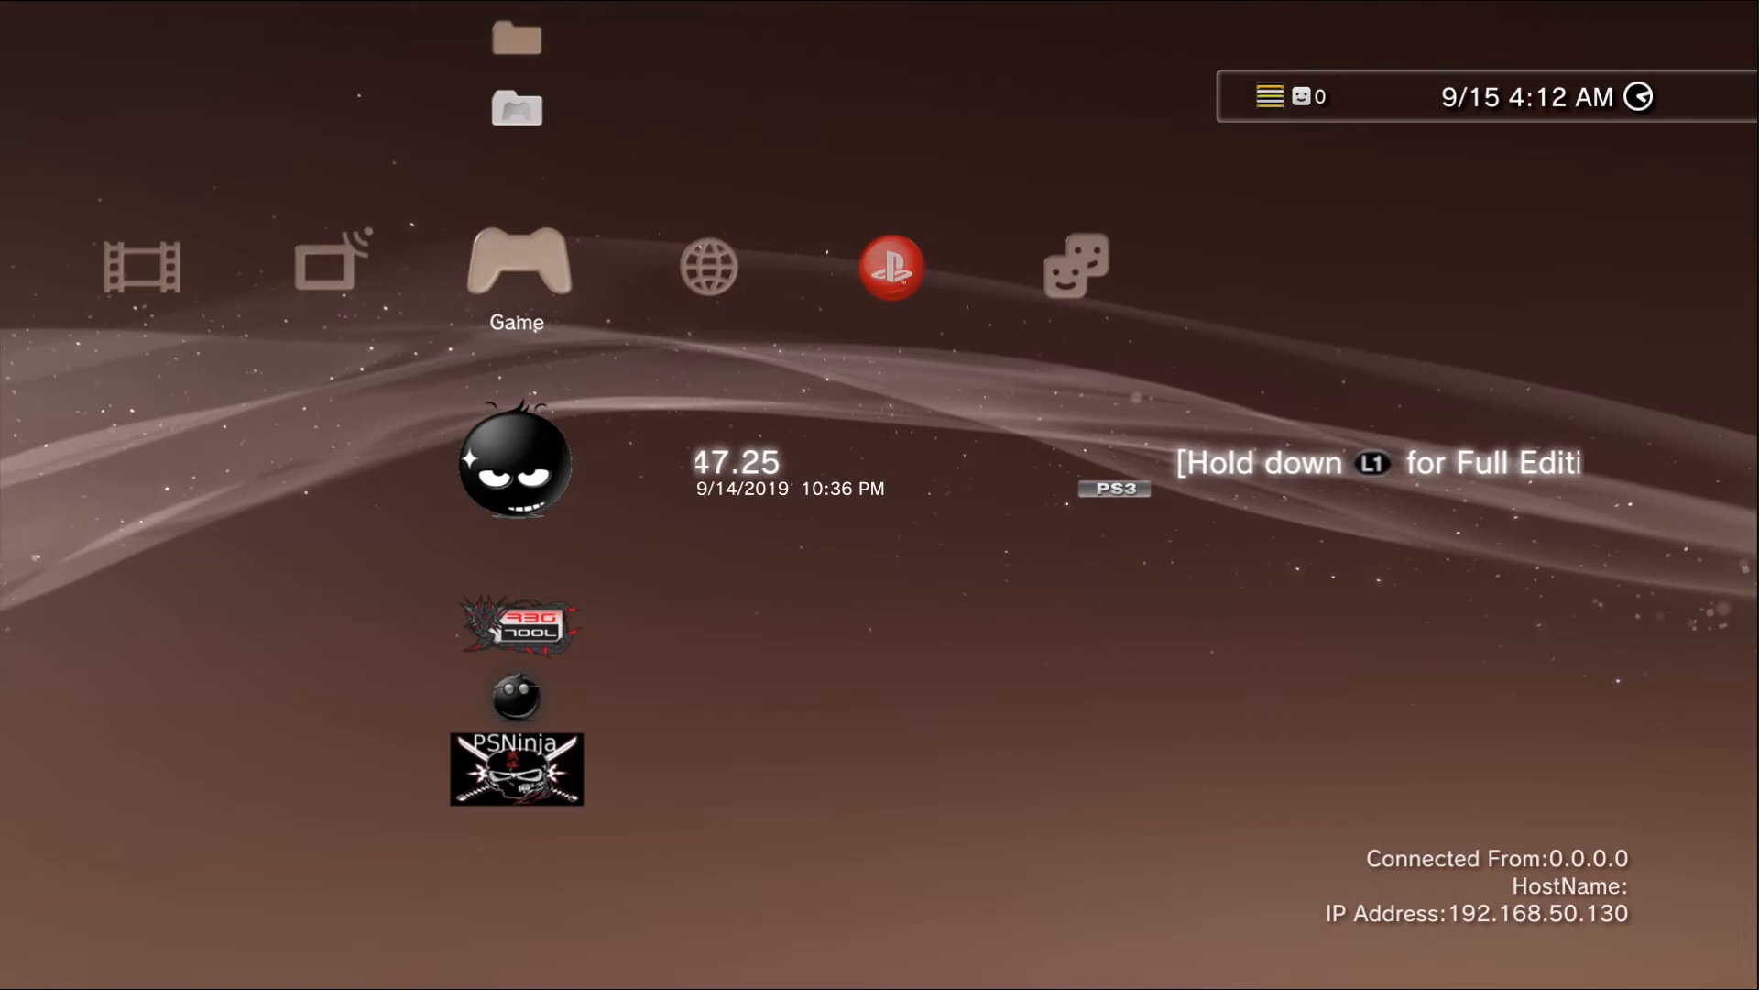